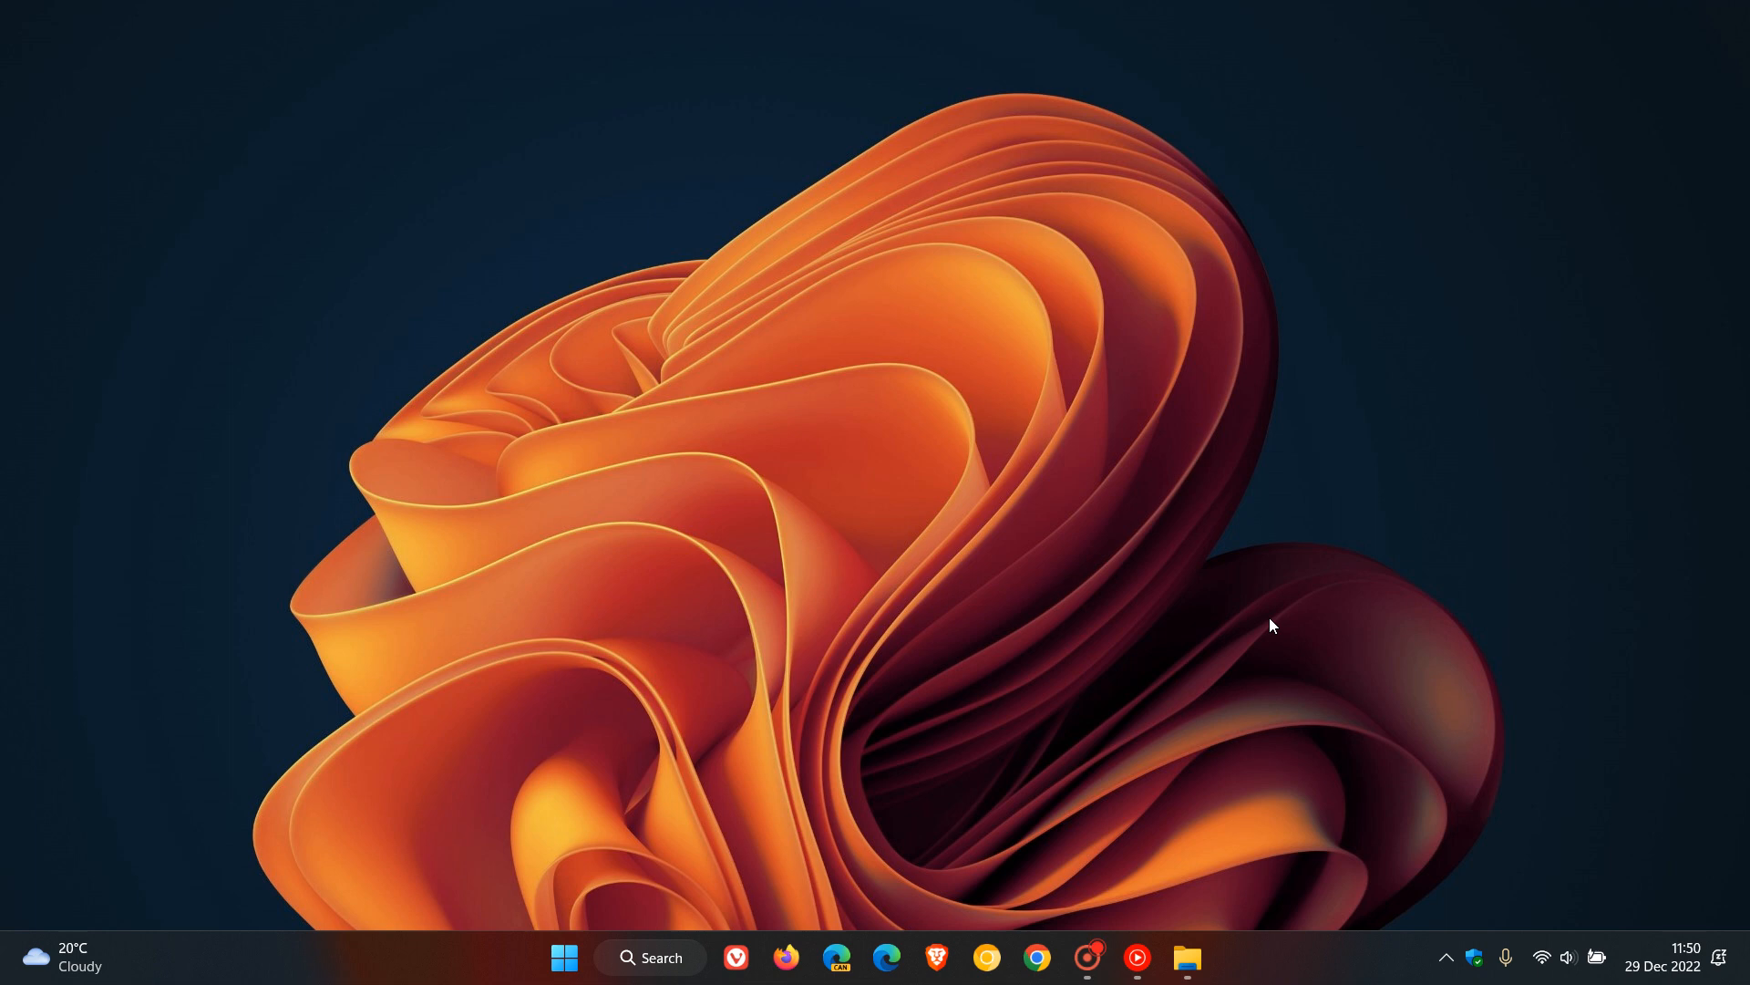
mouse_move(1139, 673)
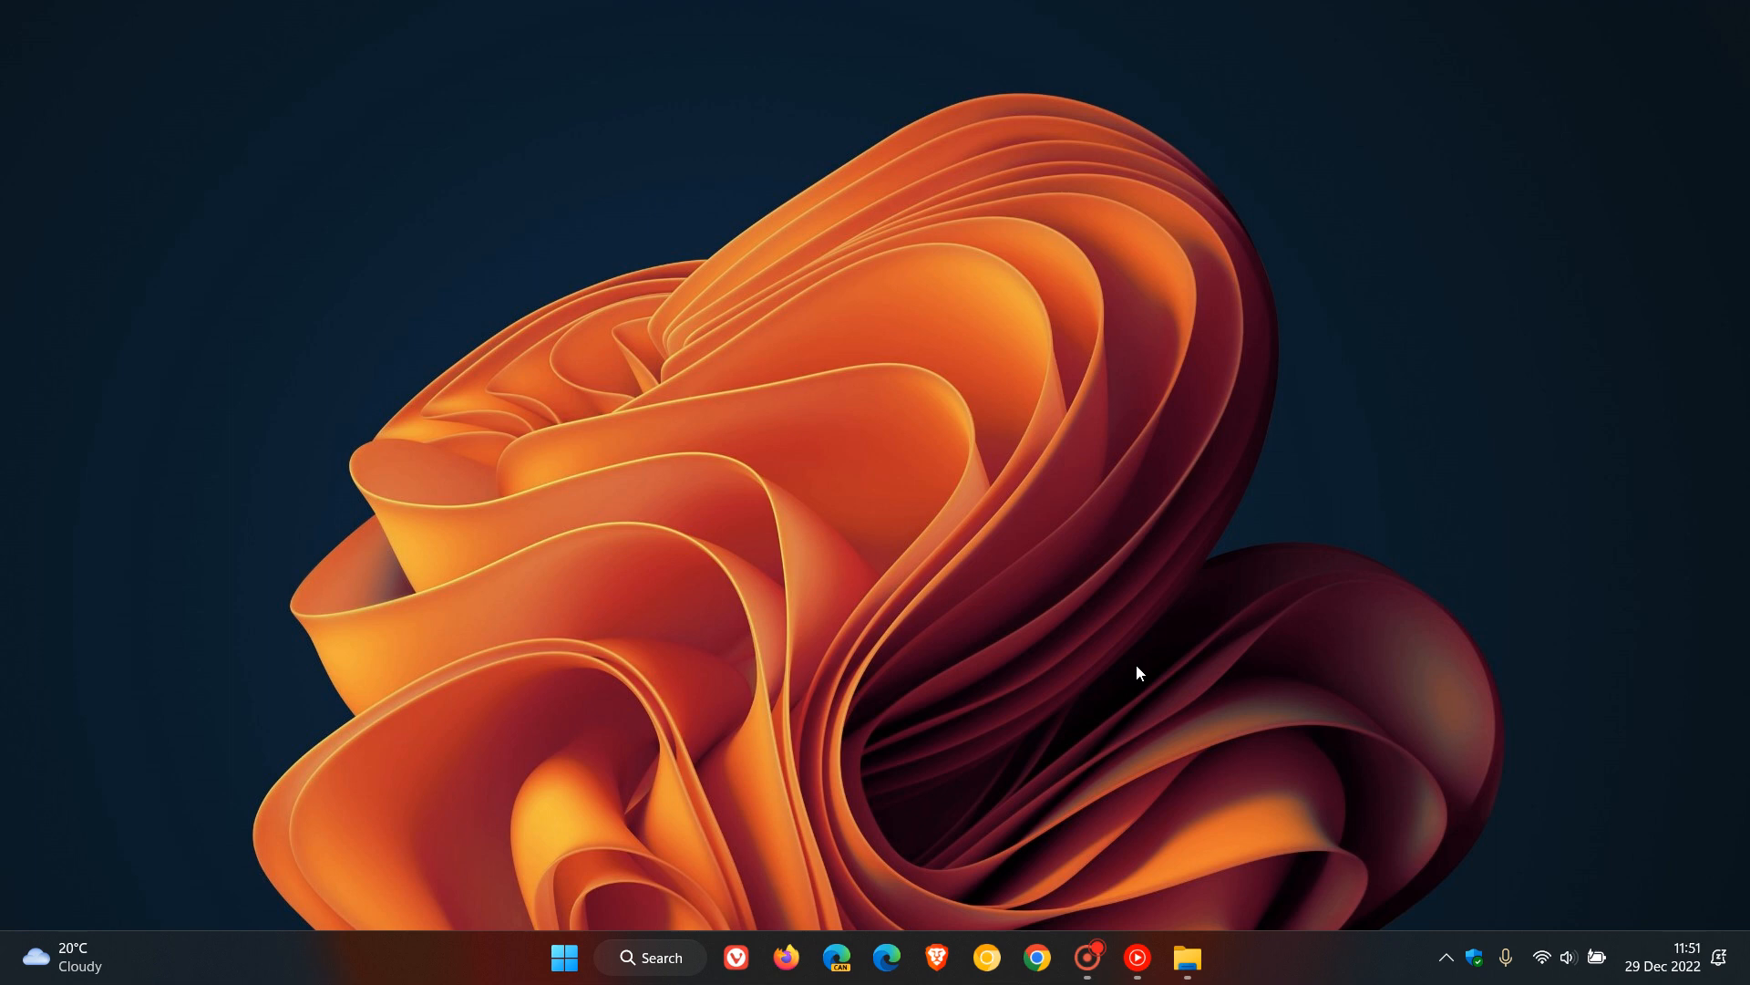
mouse_move(1138, 663)
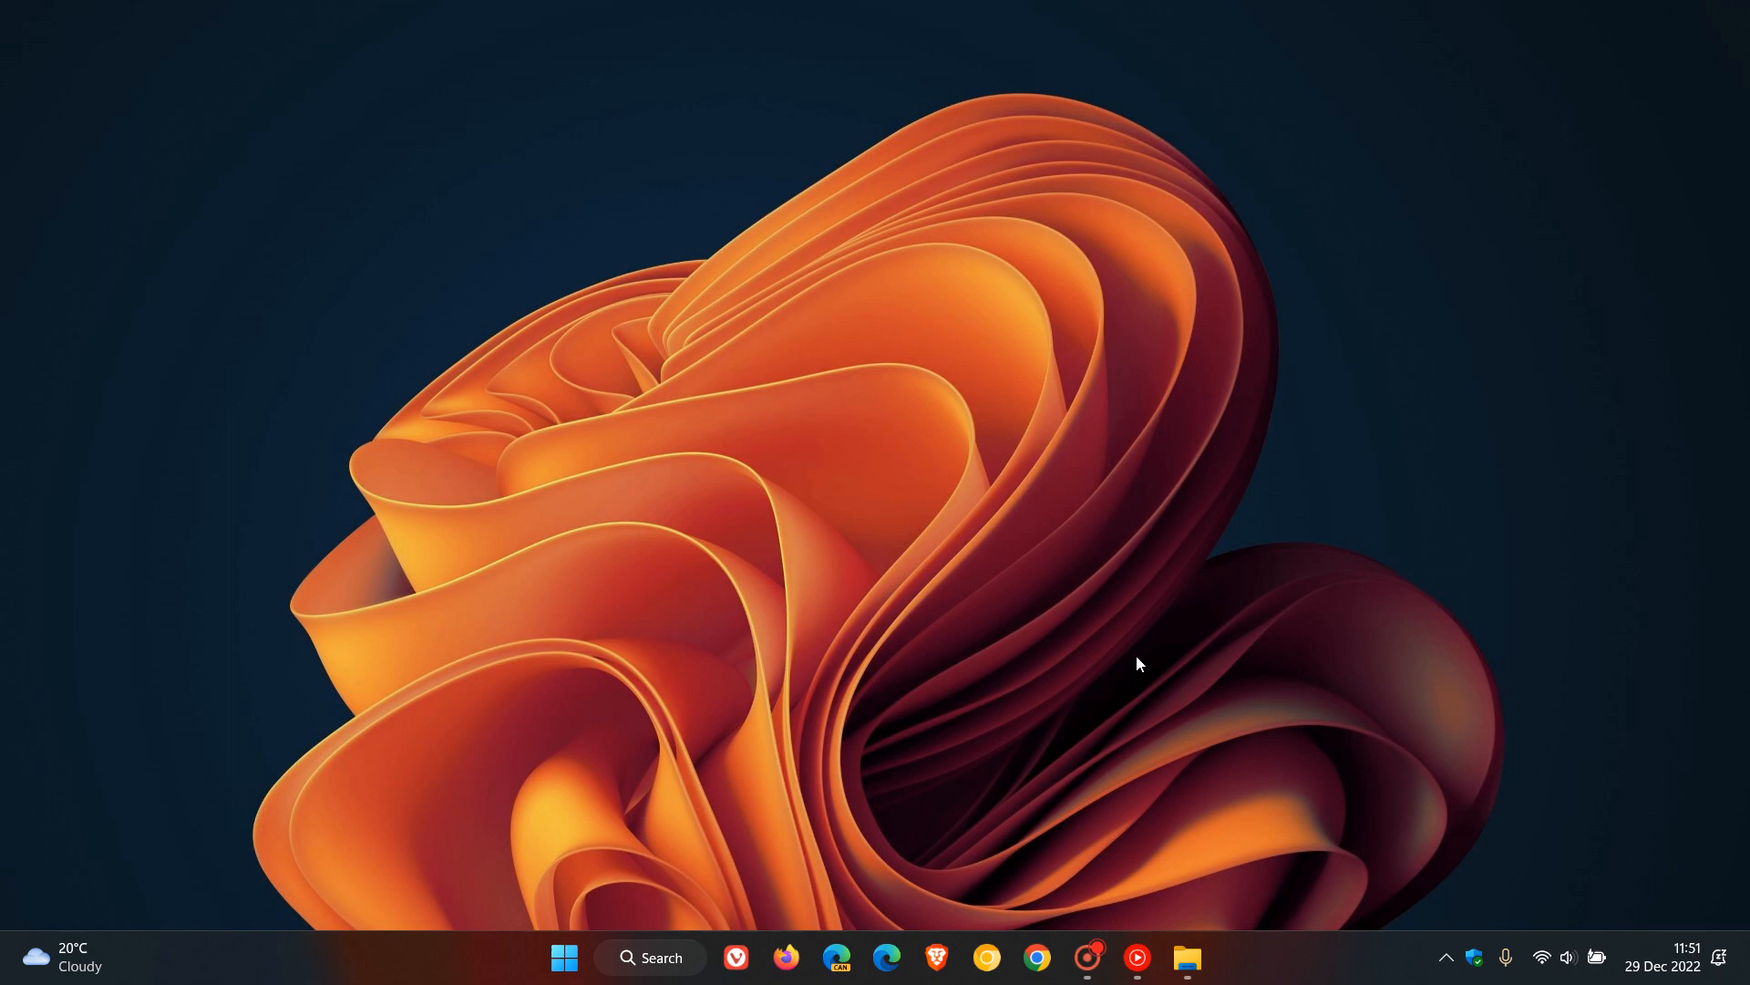
mouse_move(661, 958)
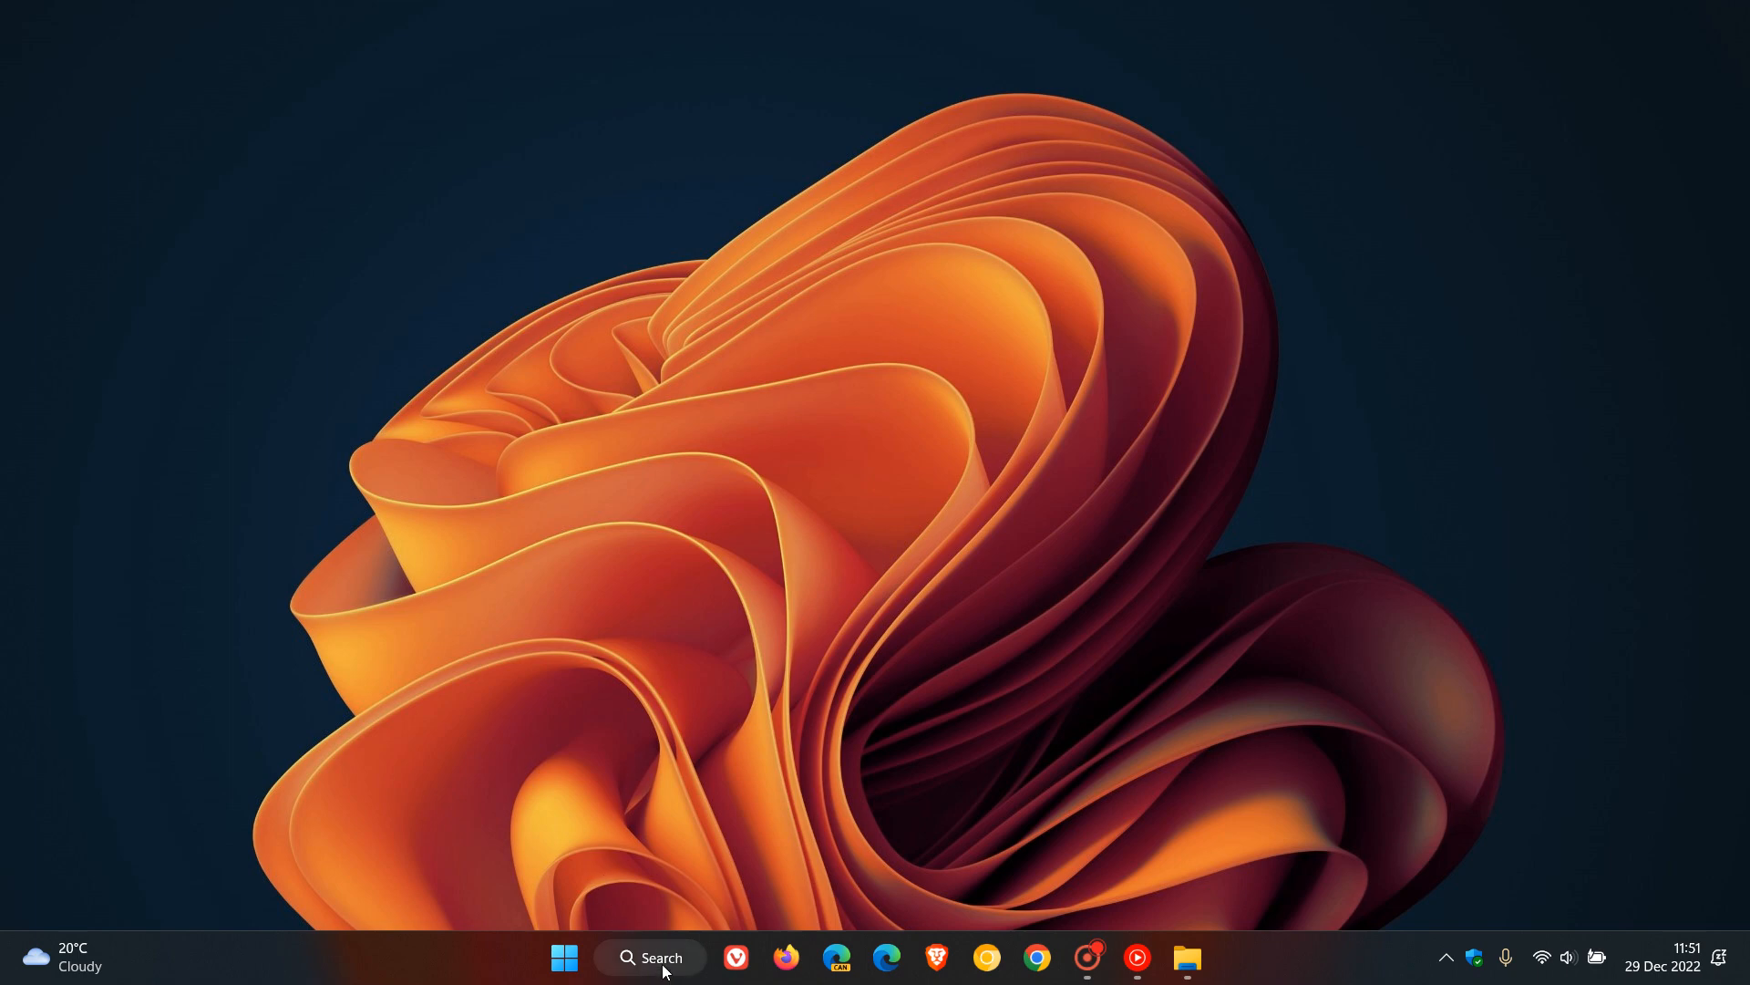
Show the news and weather widgets board from the taskbar
click(651, 956)
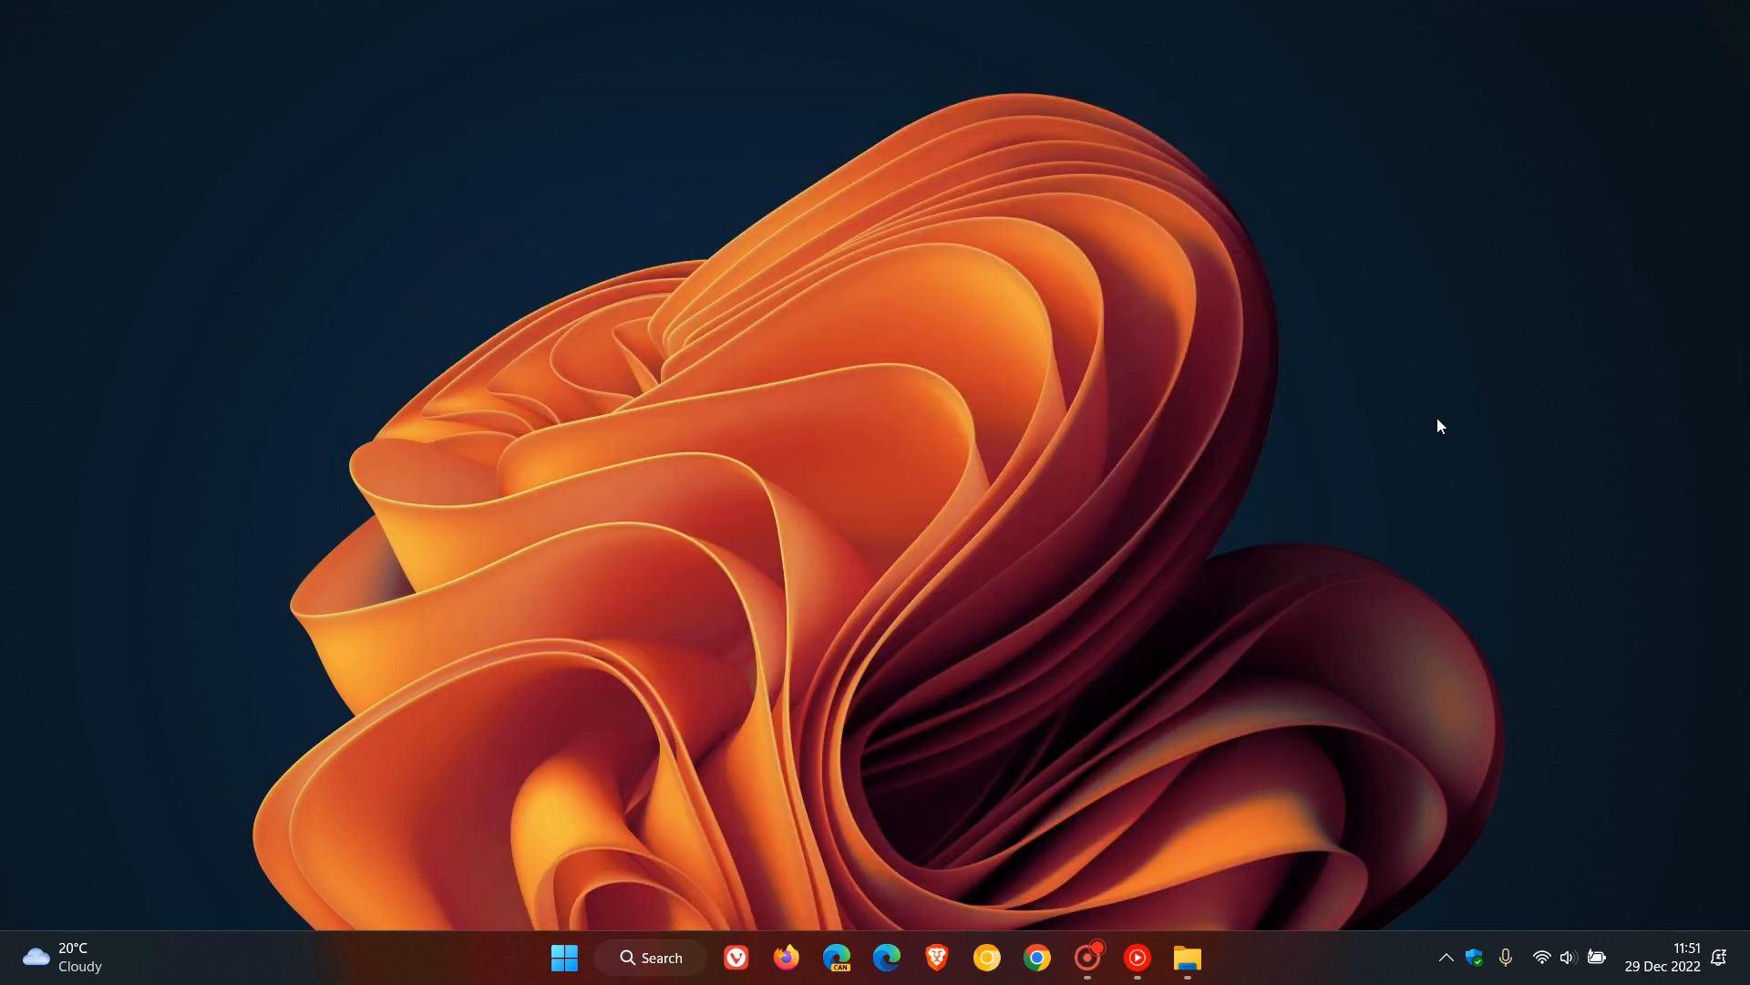
mouse_move(1239, 468)
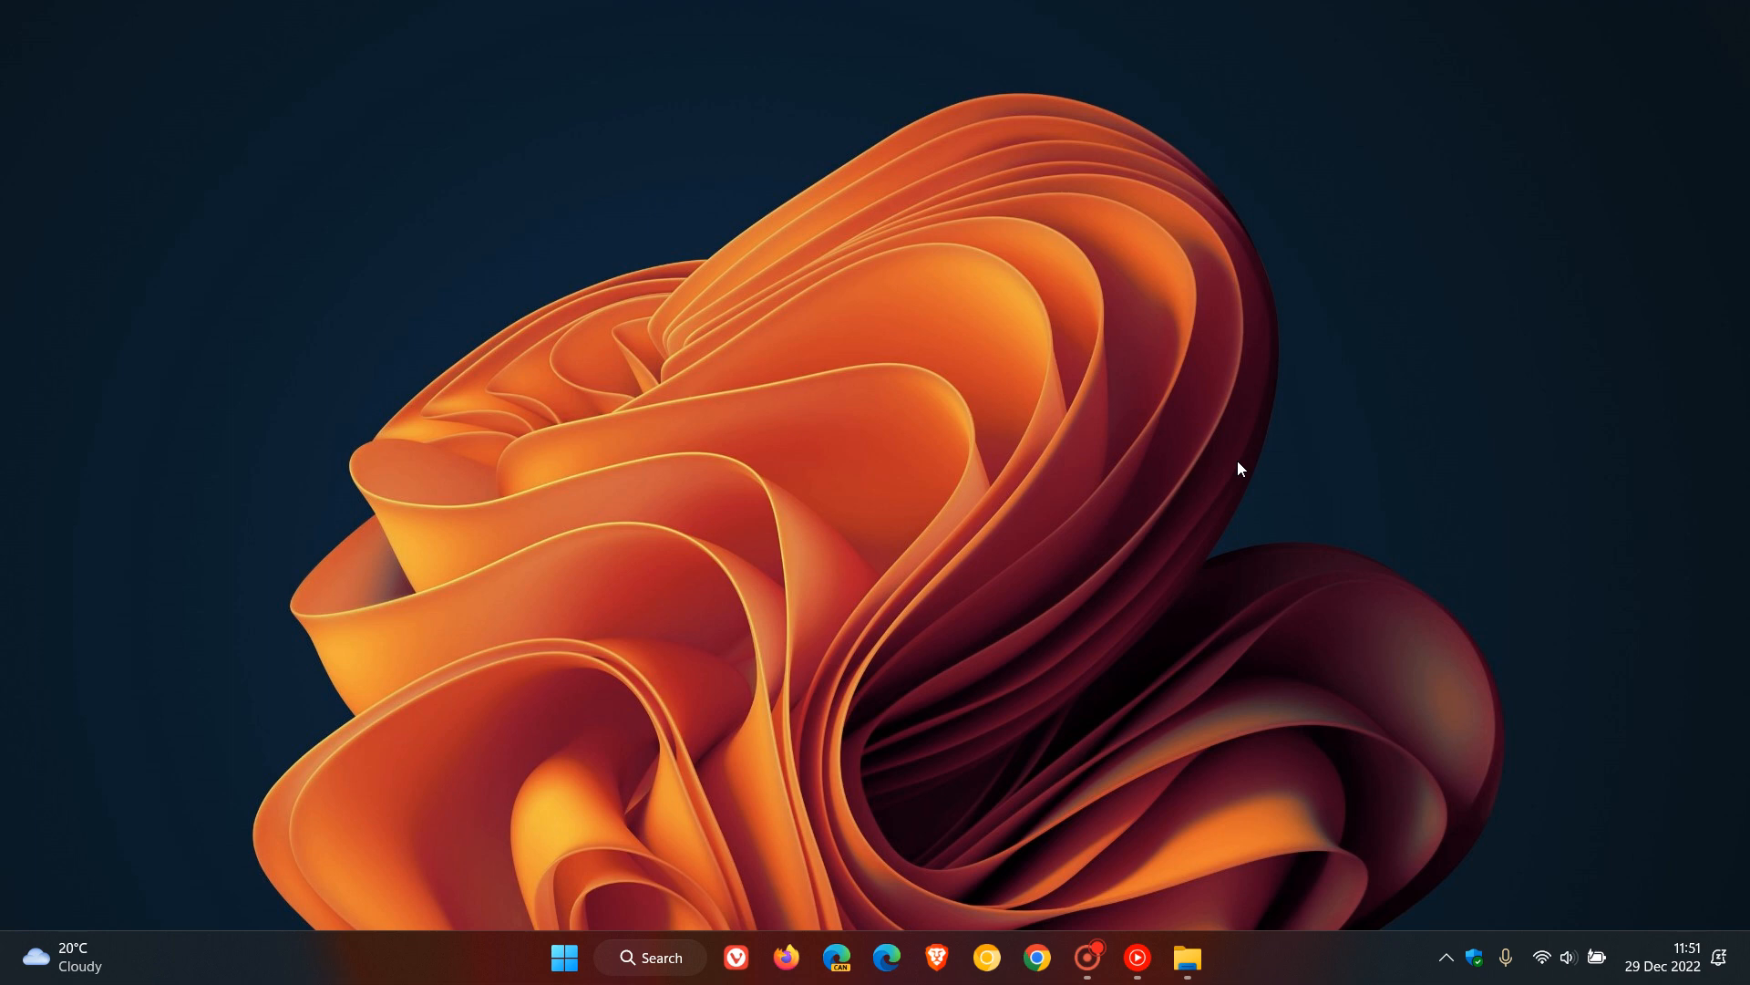
mouse_move(1180, 446)
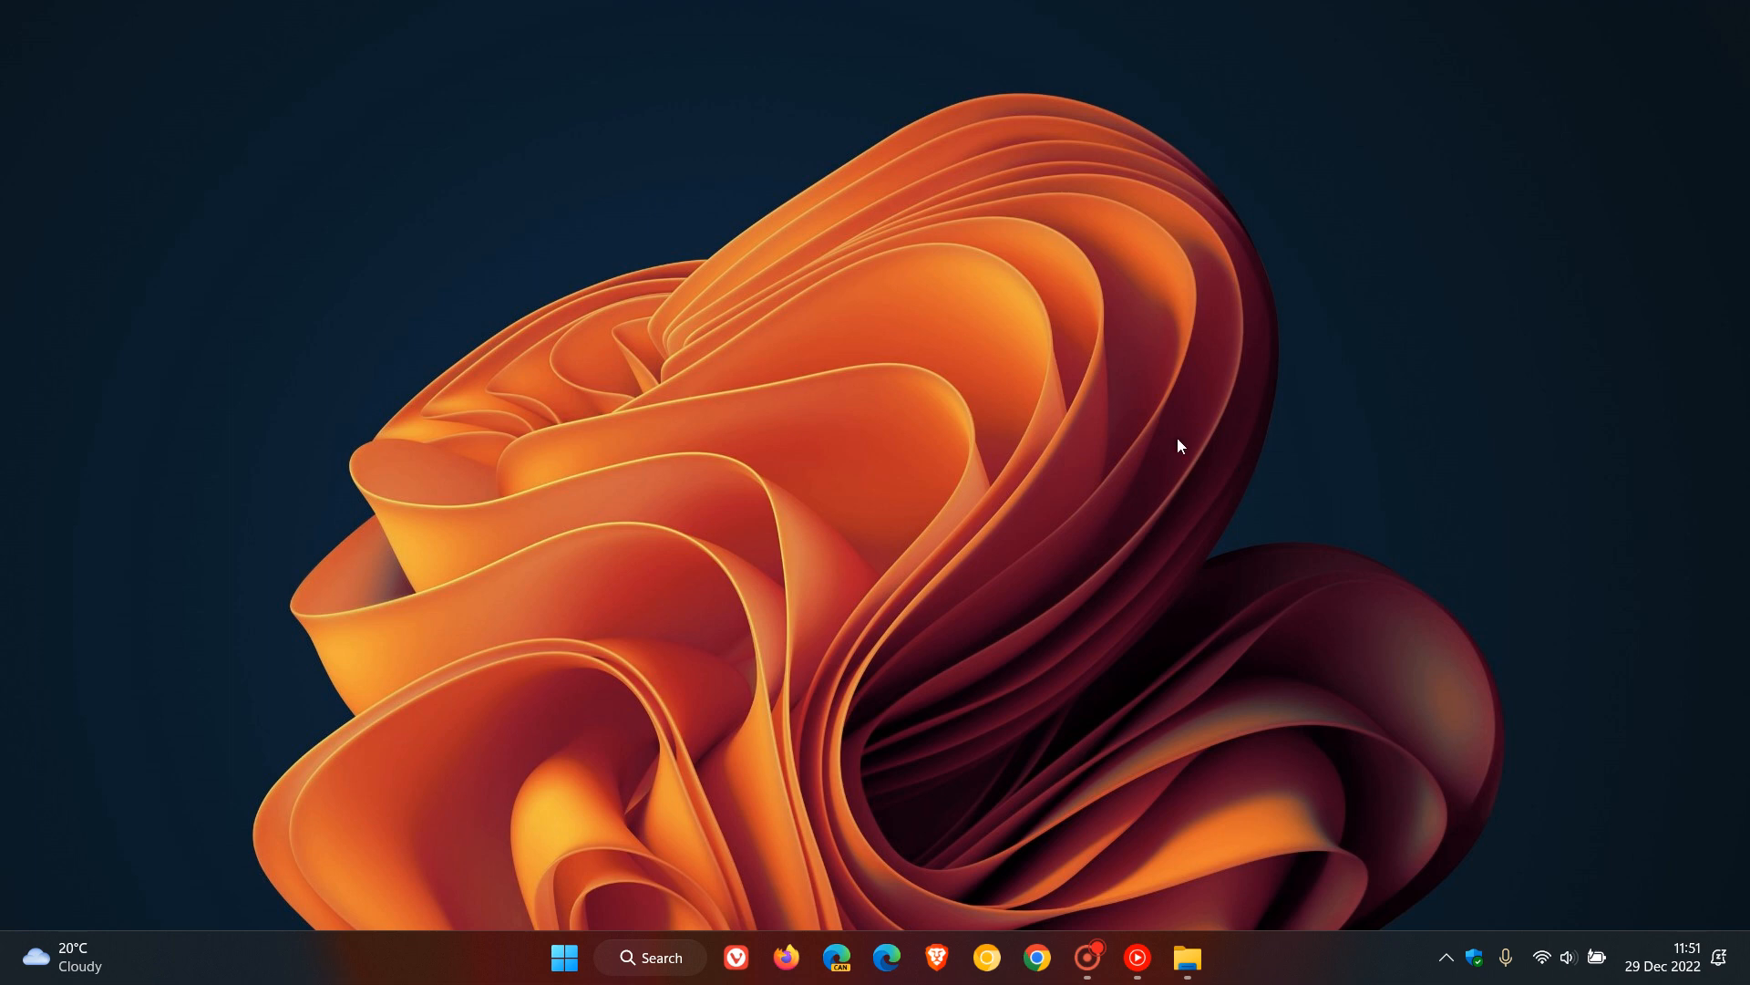
mouse_move(640, 717)
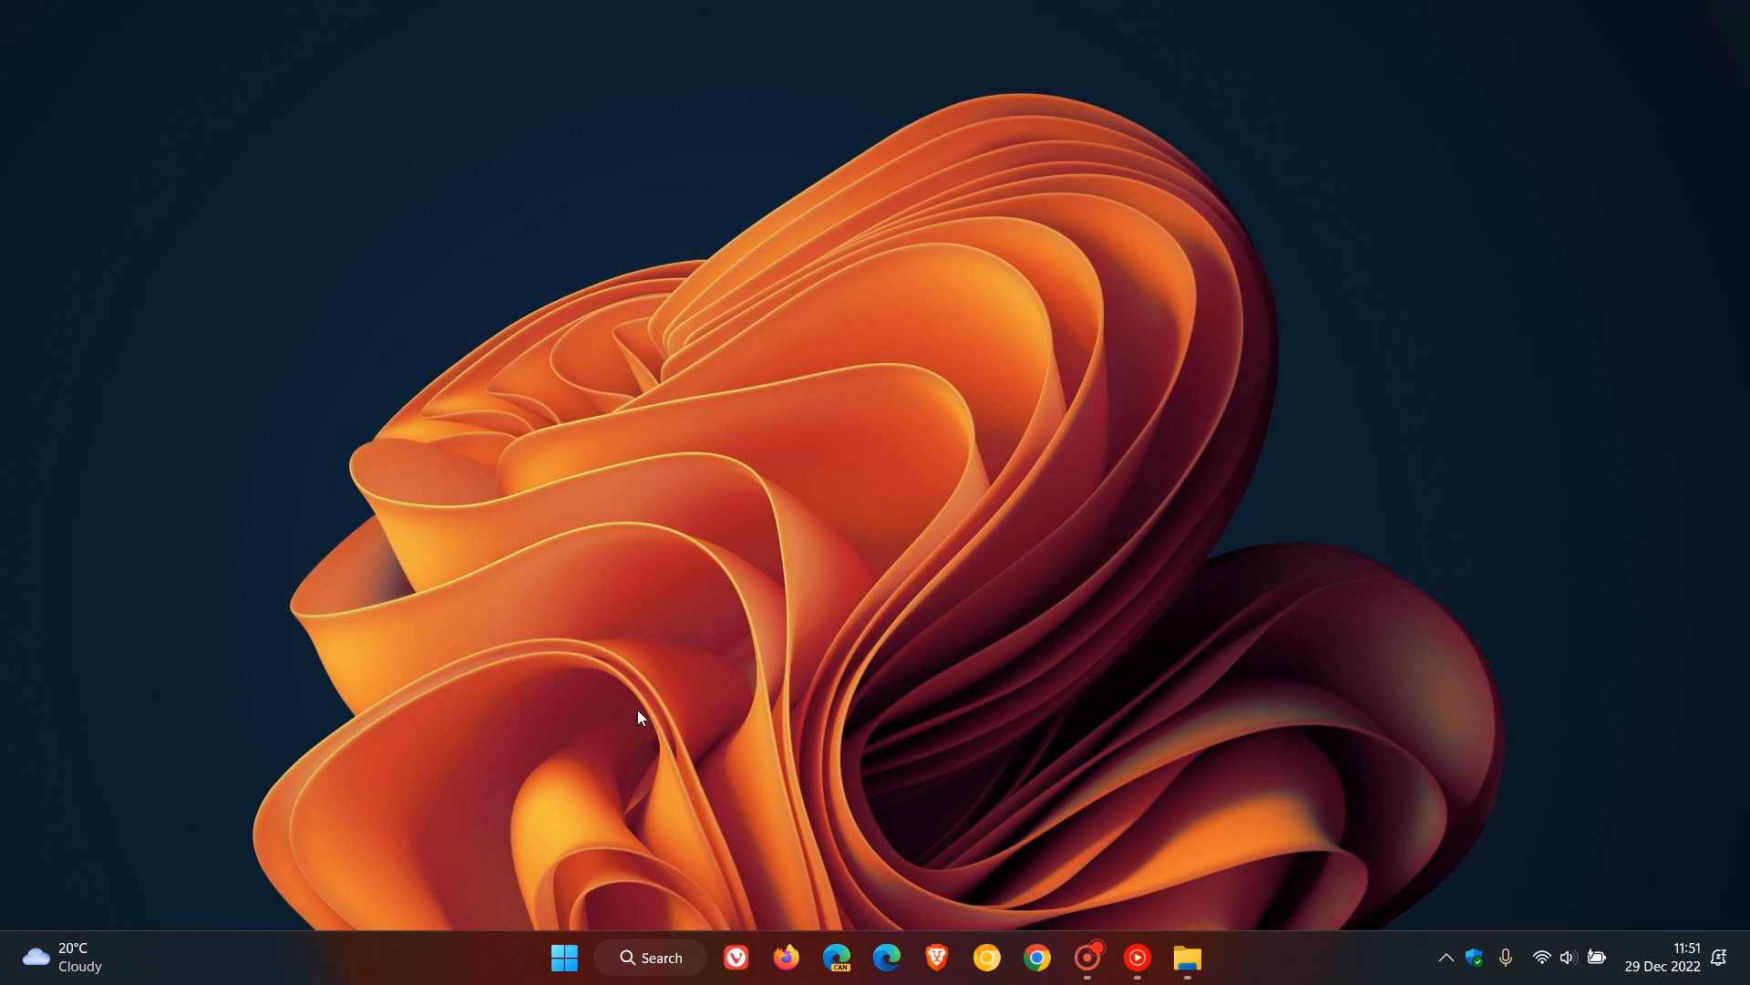
click(61, 956)
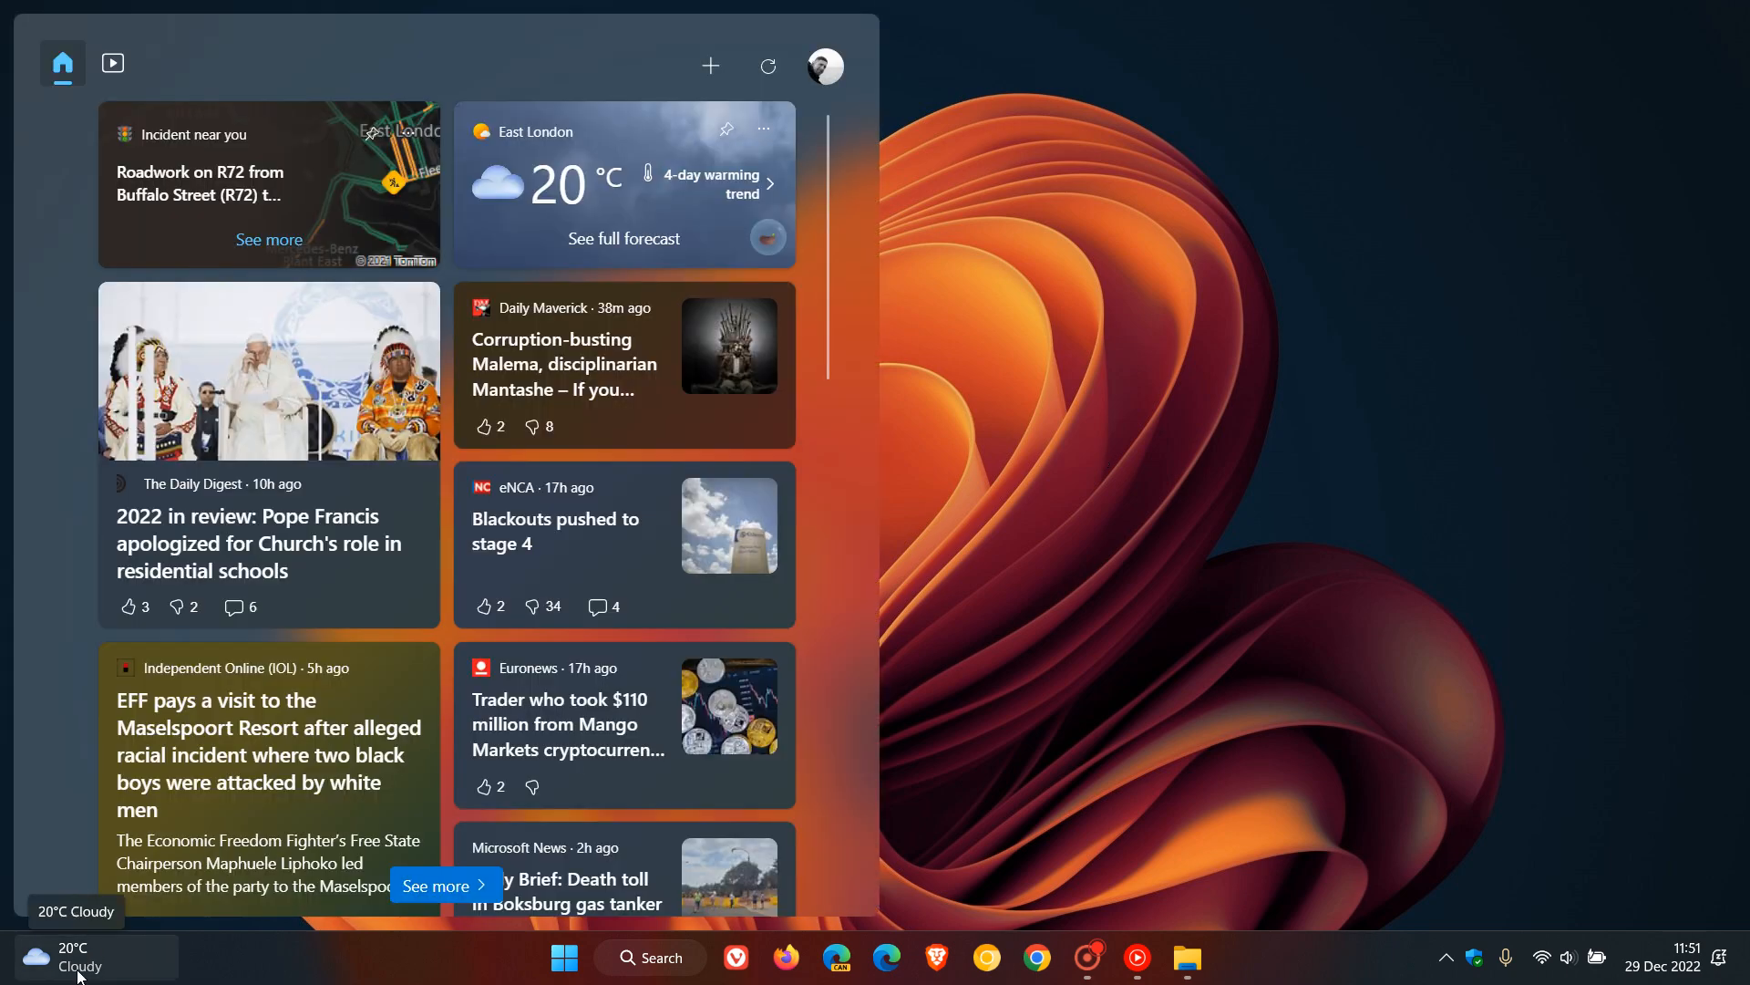
click(563, 957)
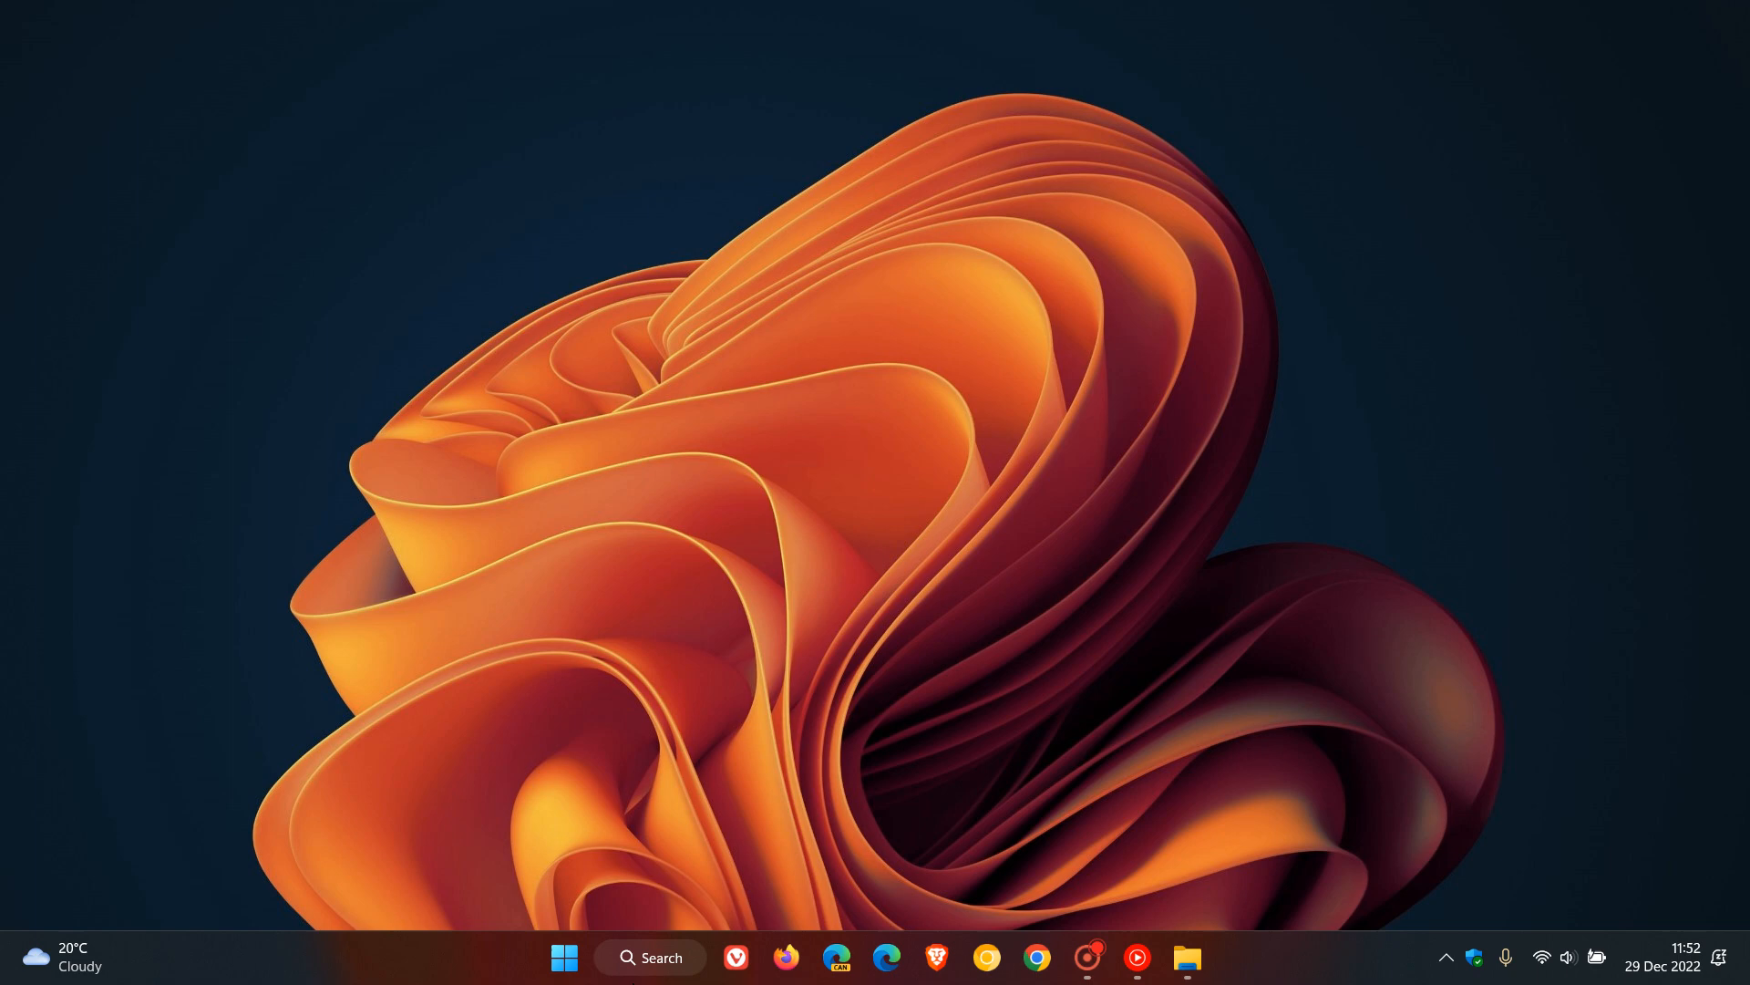
Search for and run winver to view version 22H2 (build 22621.963), then dismiss it
click(650, 958)
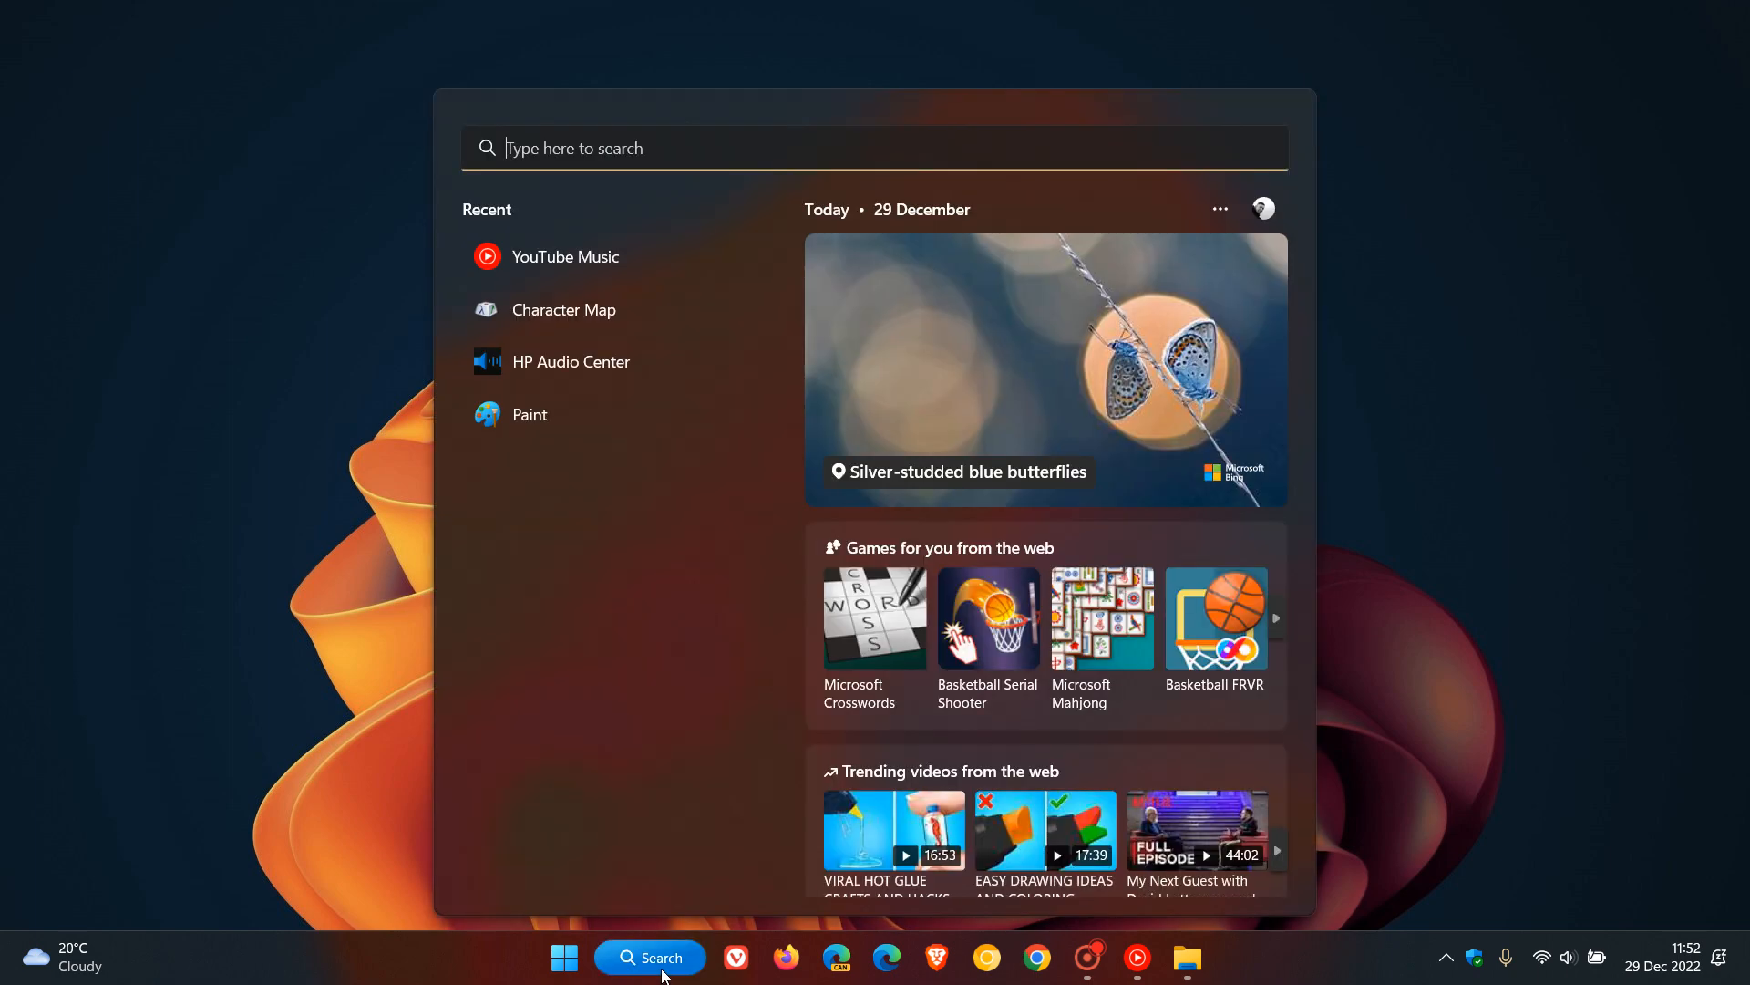
text(windows Update settings)
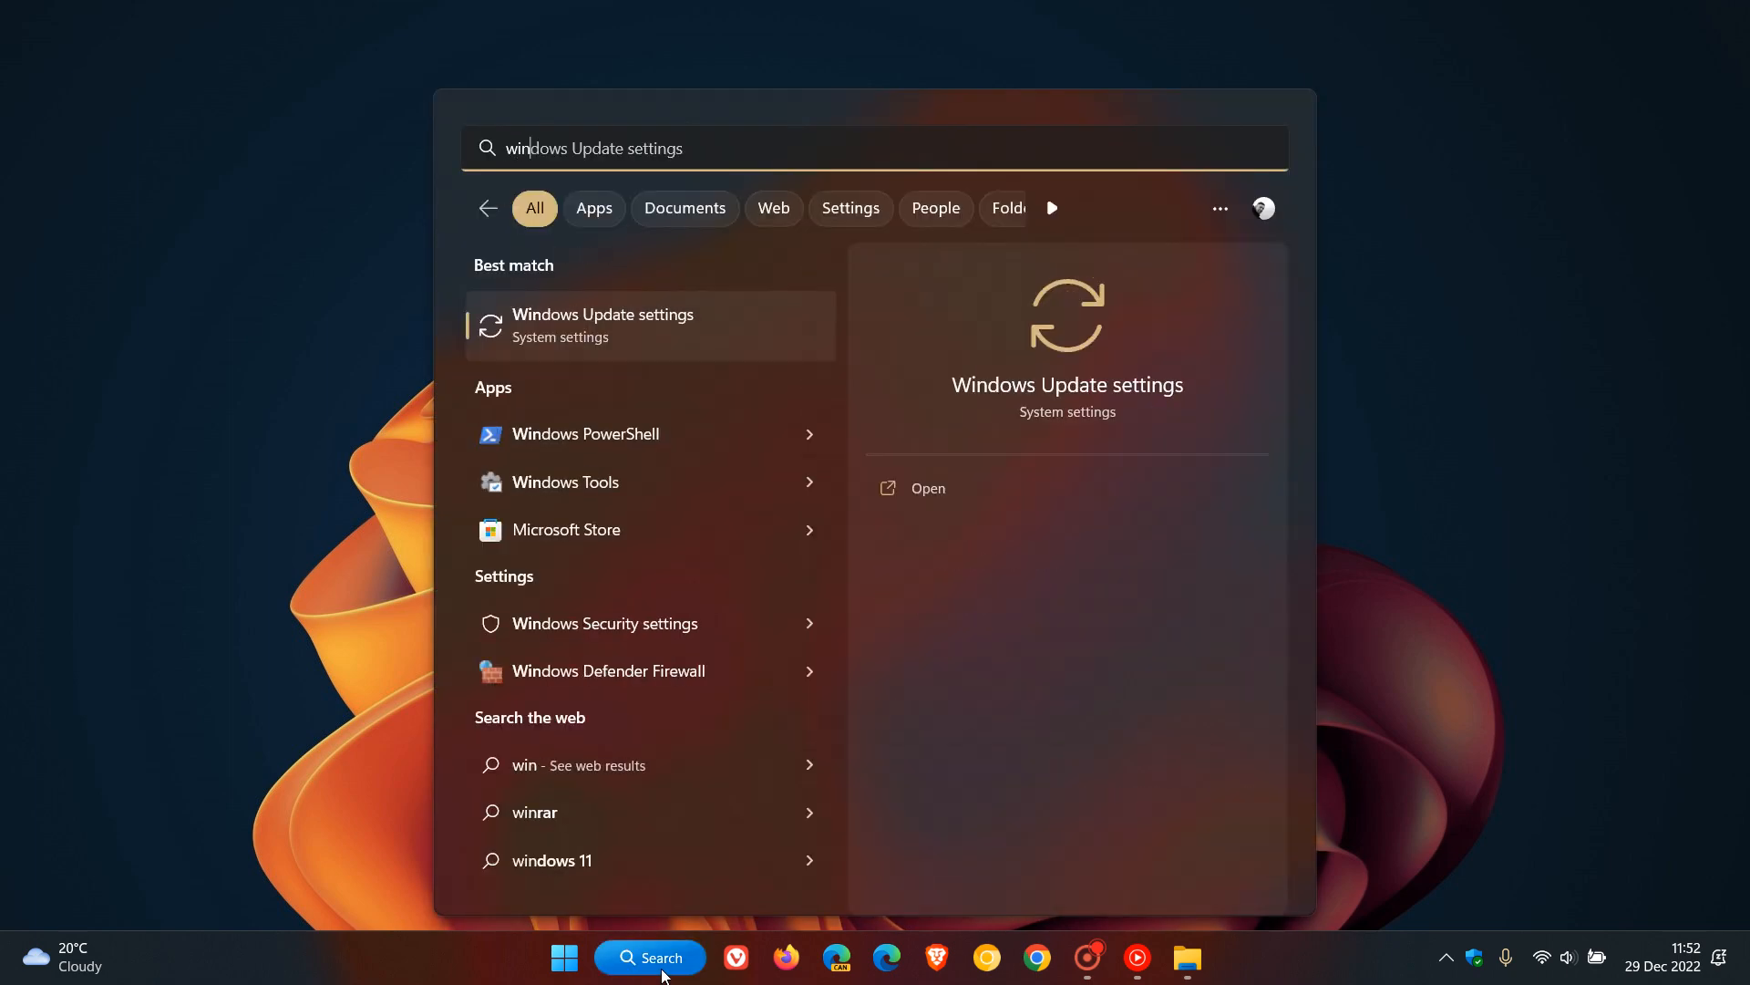
text(winver)
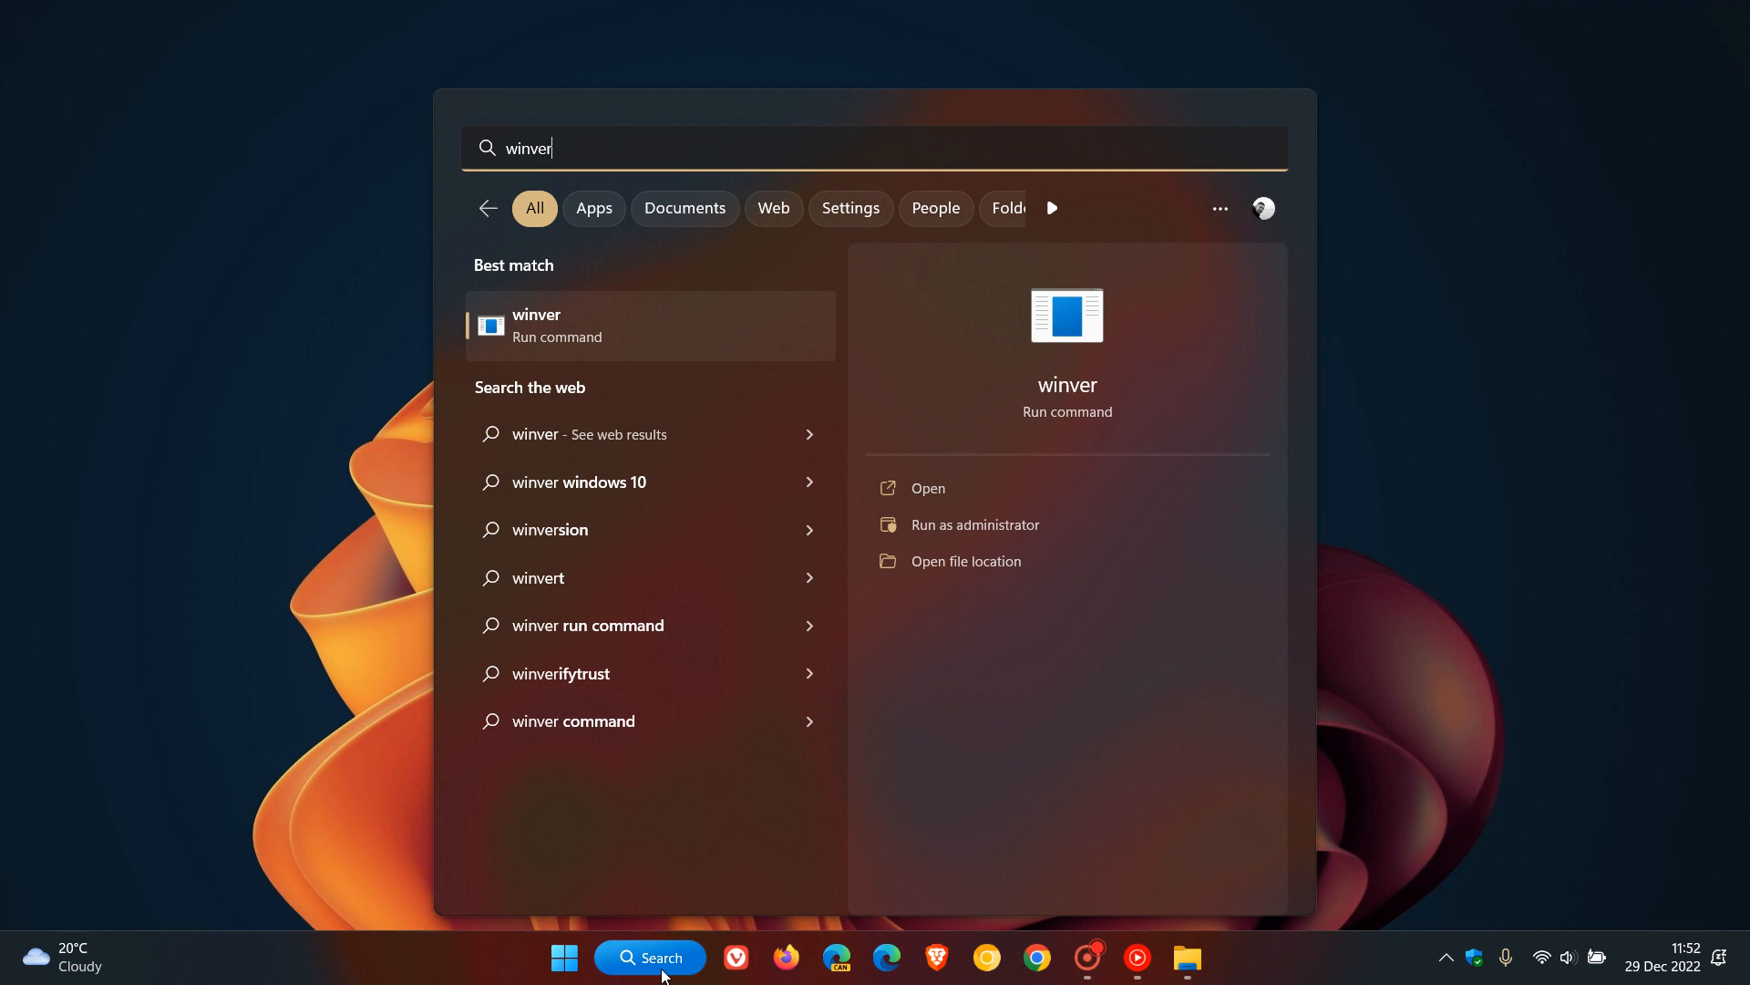
click(651, 324)
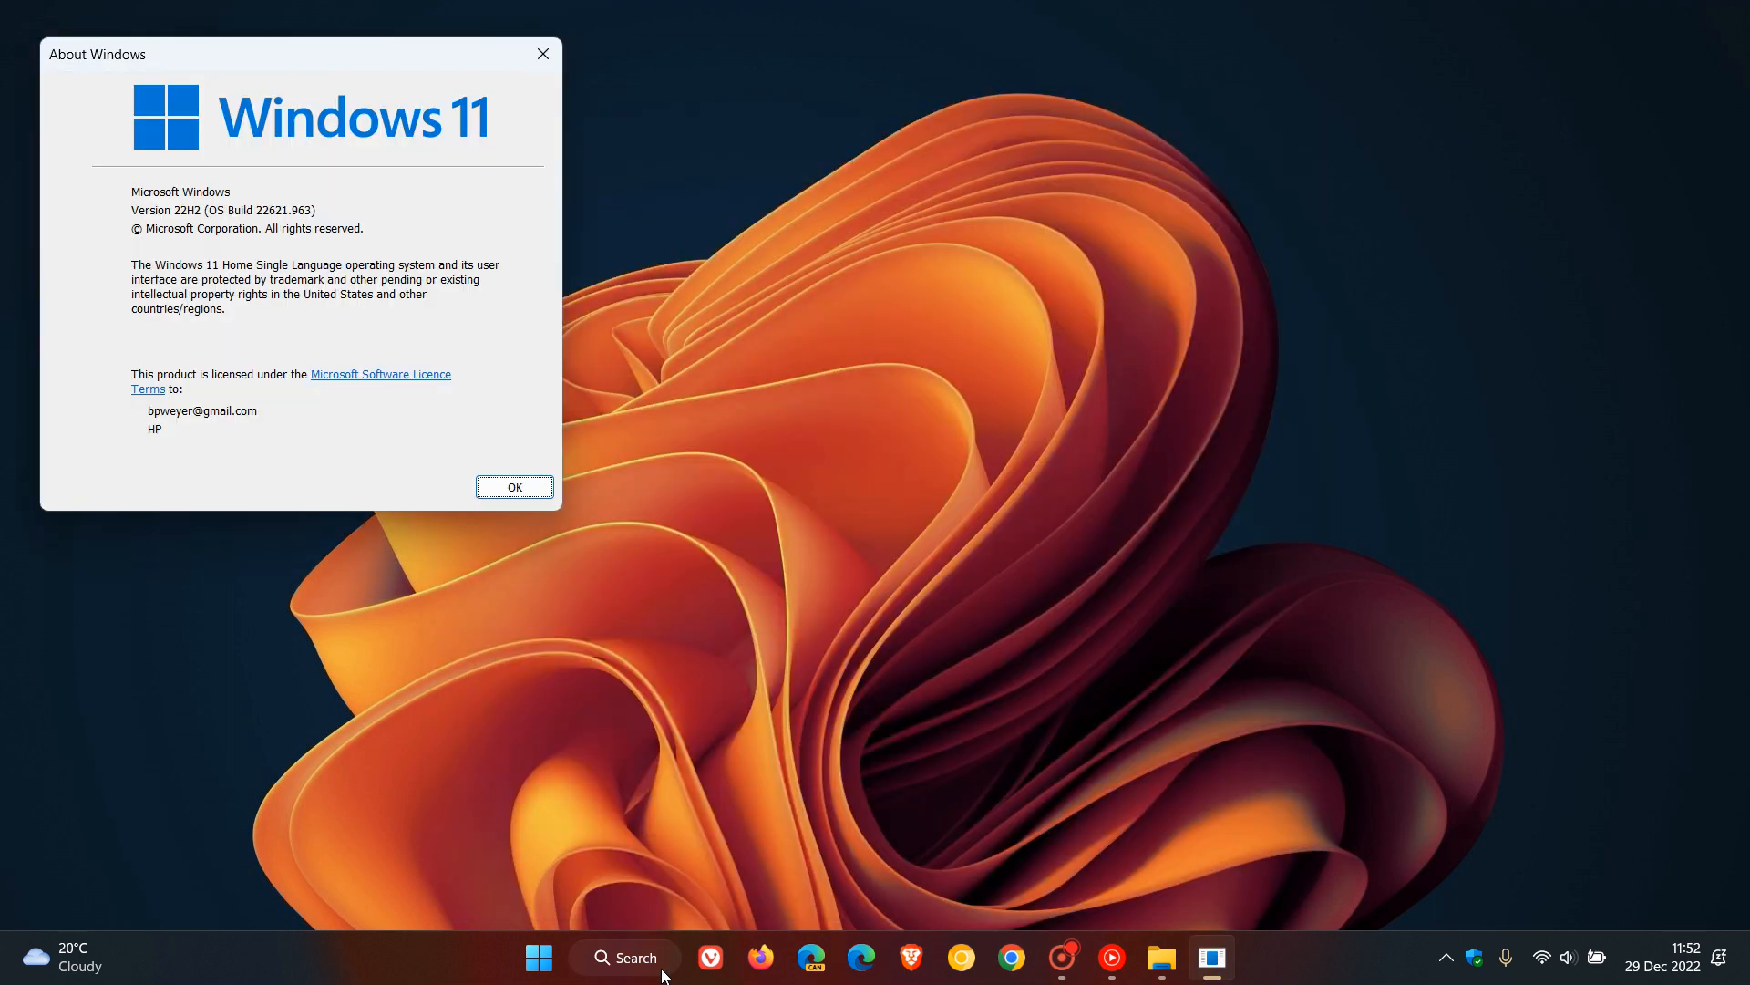
mouse_move(330, 59)
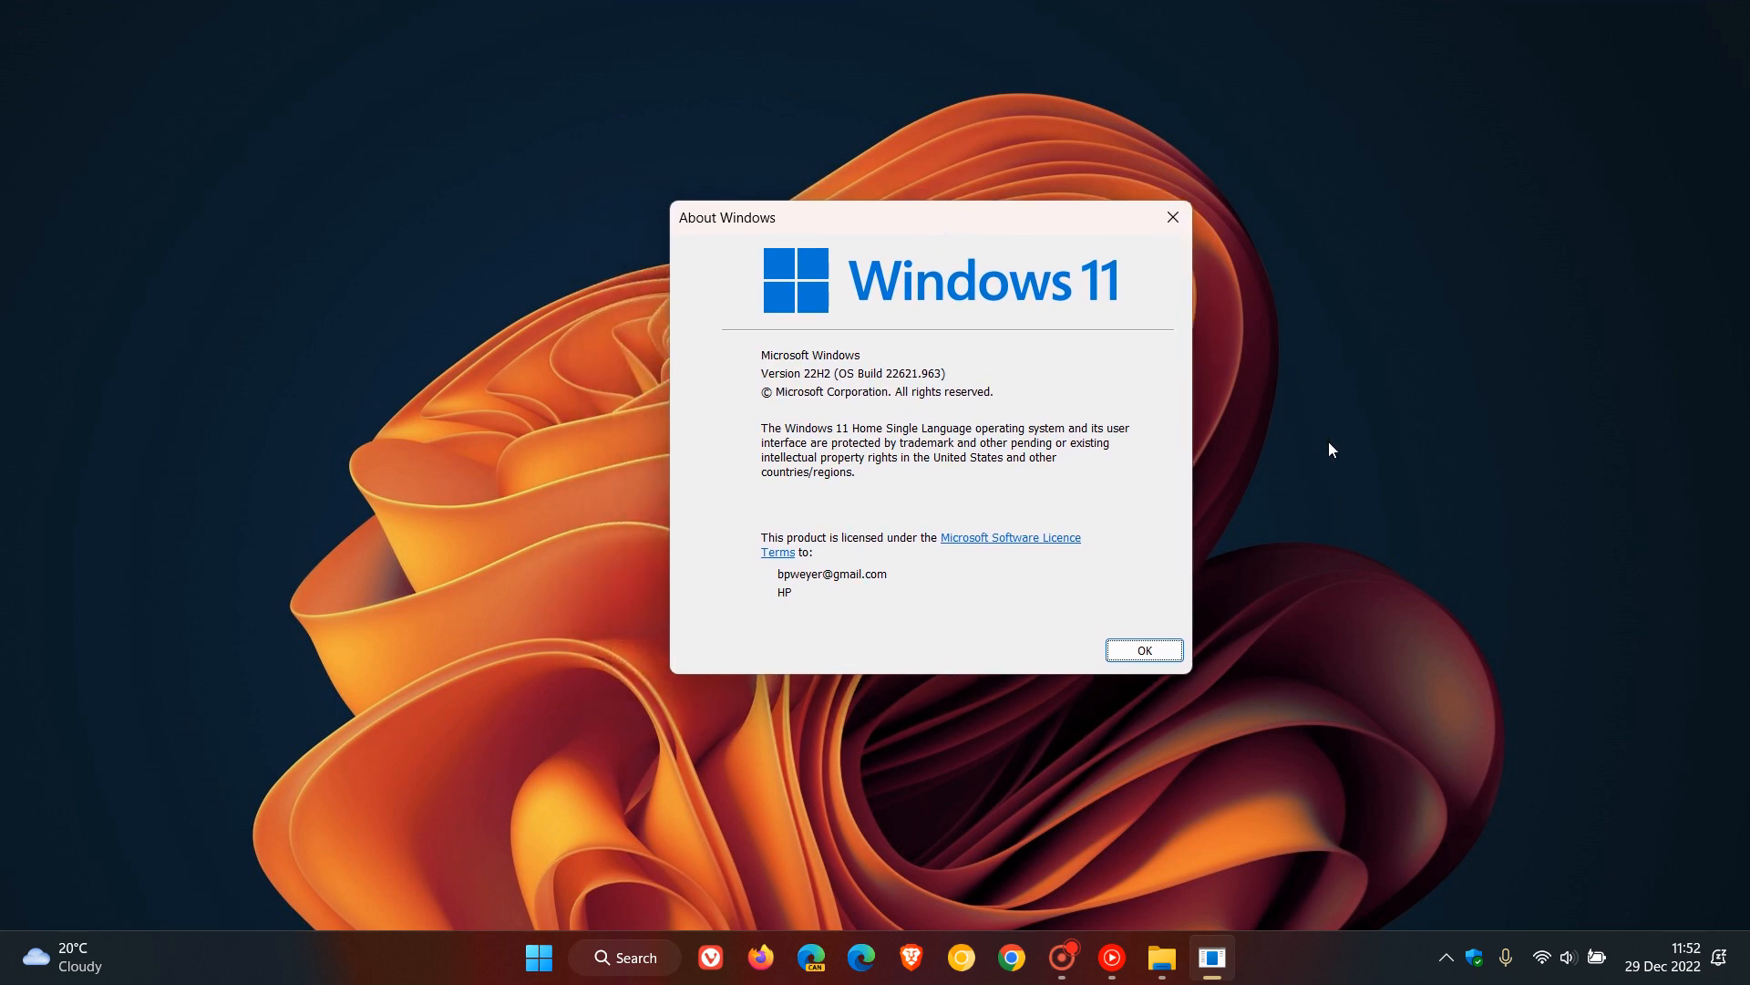
mouse_move(1359, 452)
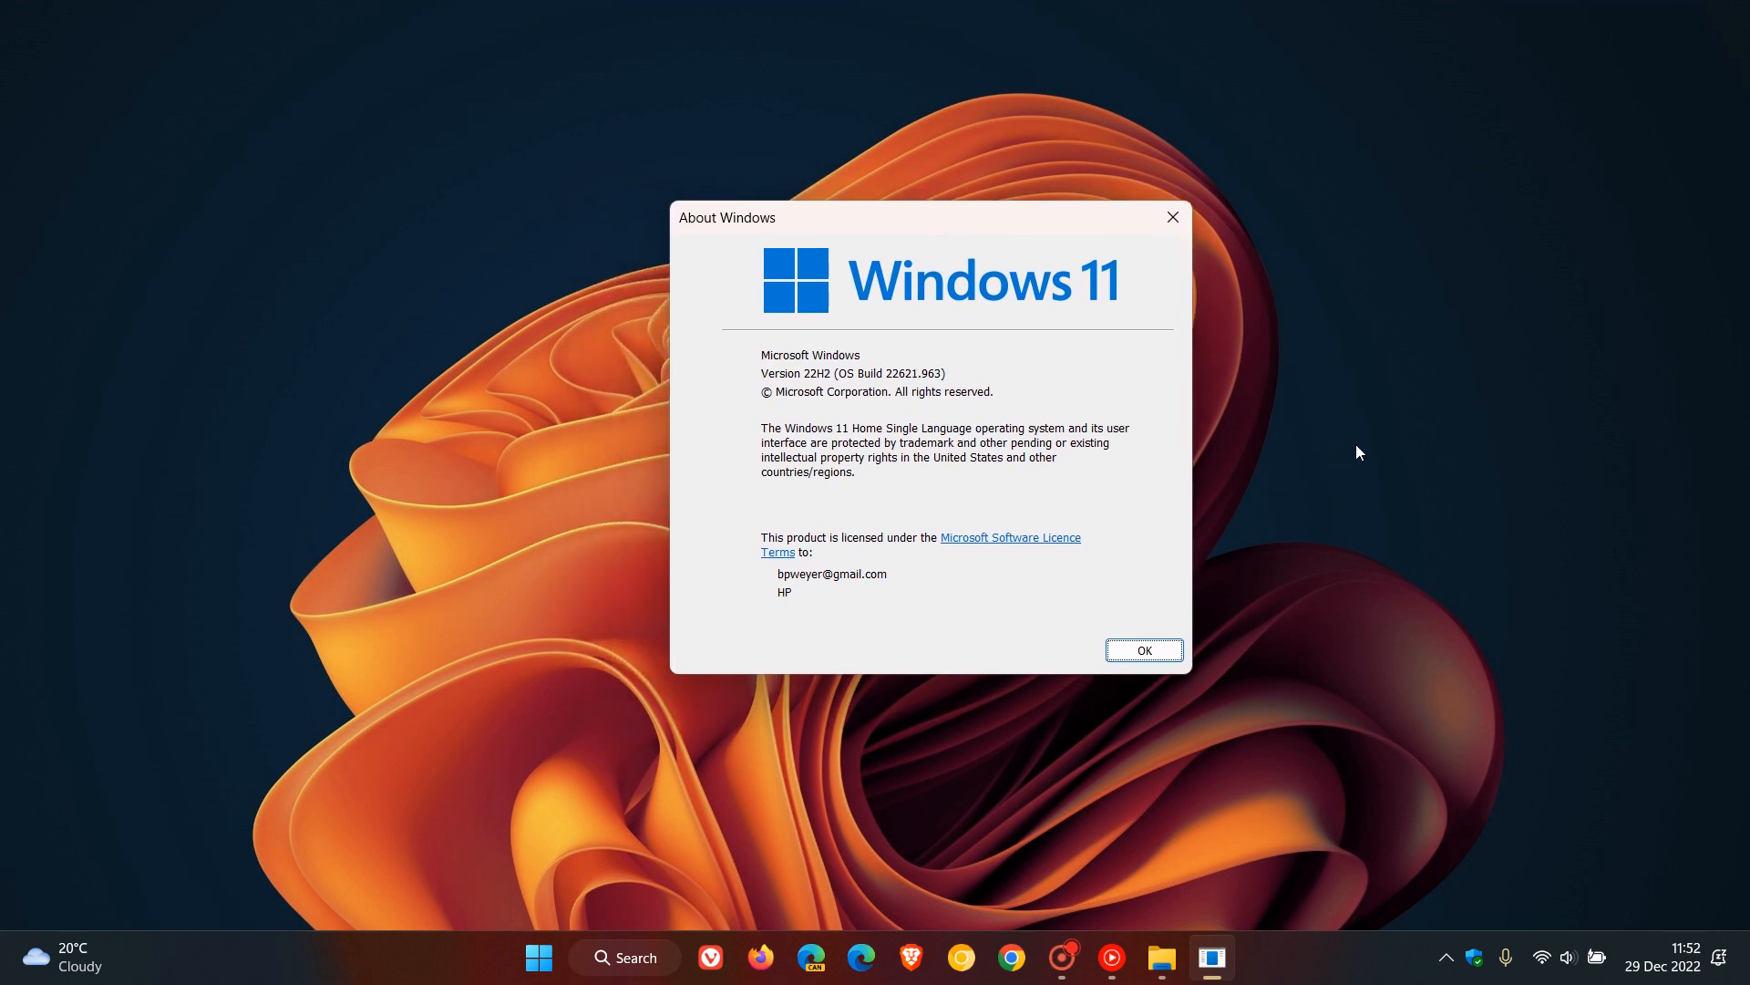
mouse_move(1072, 502)
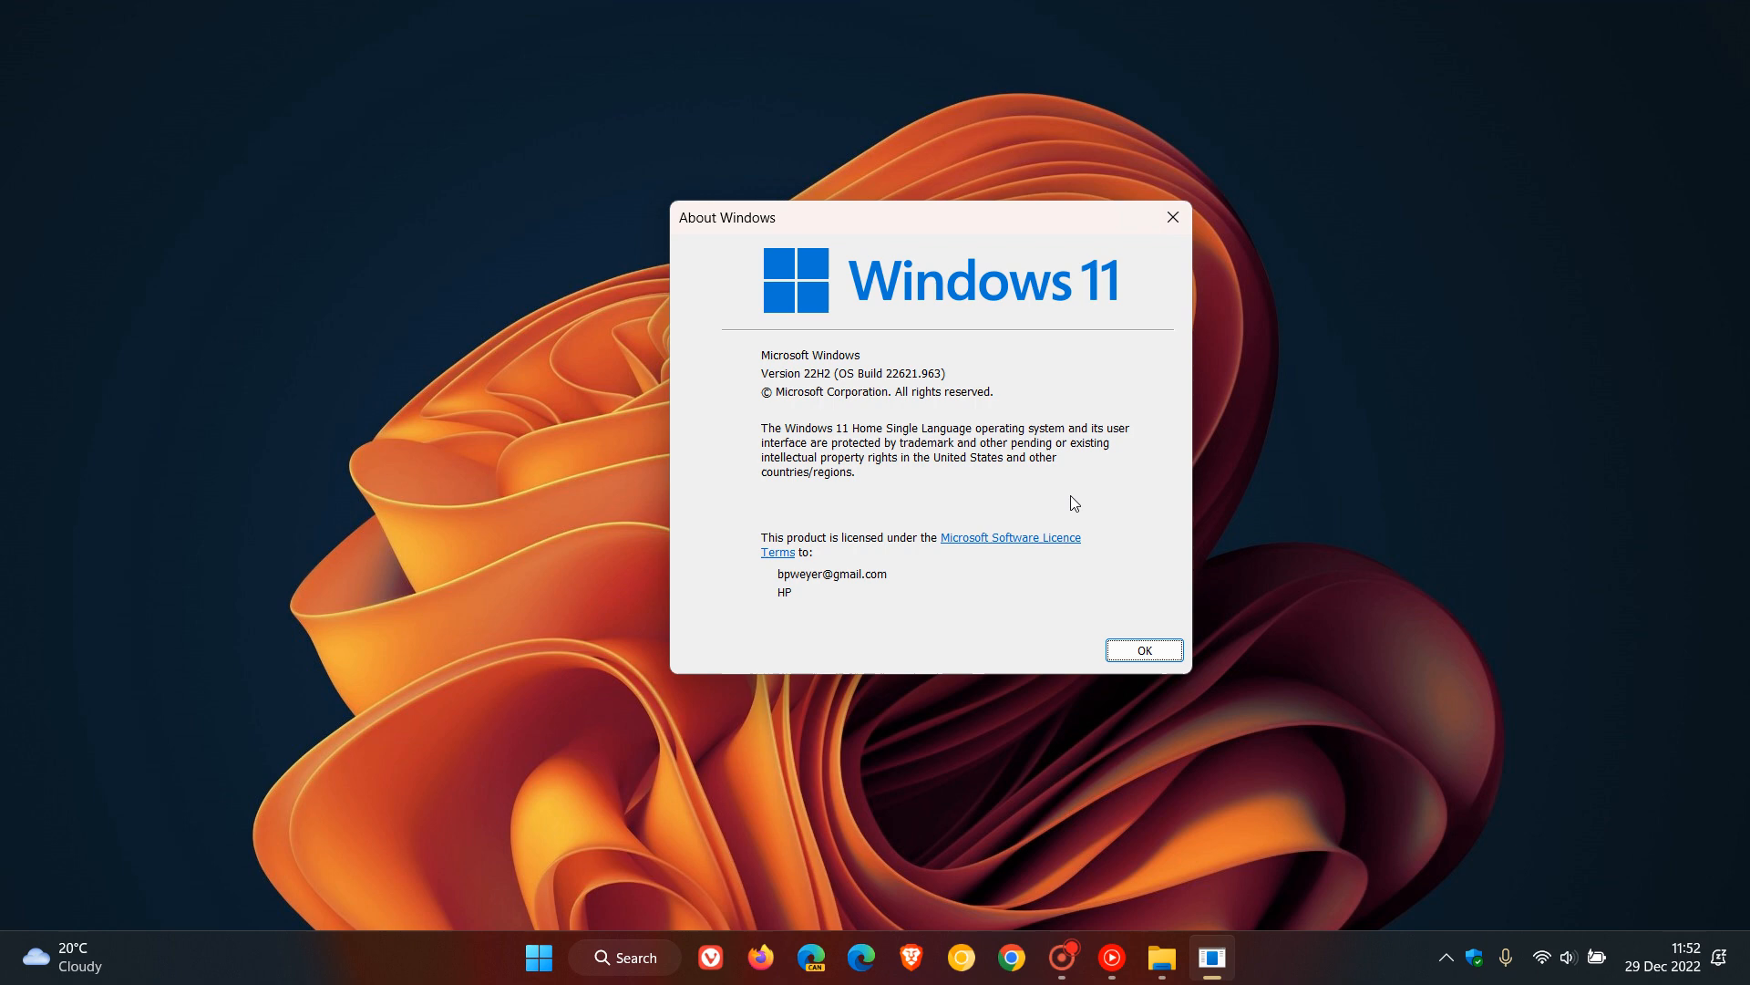
mouse_move(960, 503)
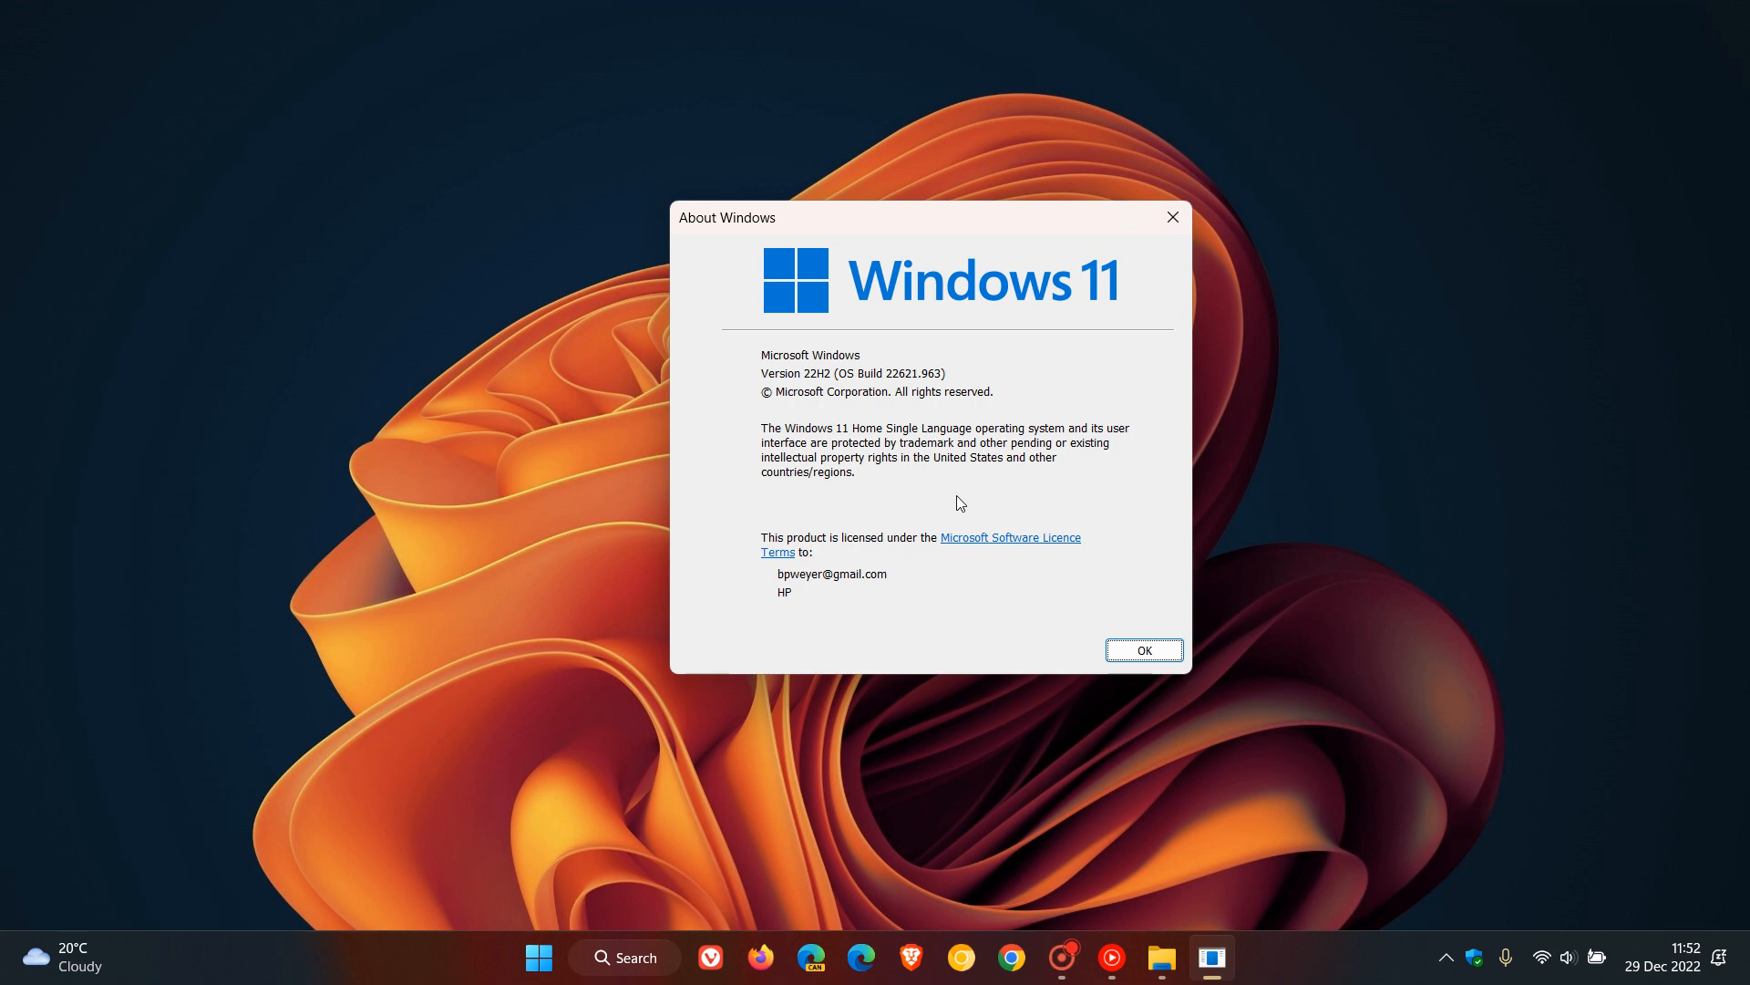
mouse_move(802, 363)
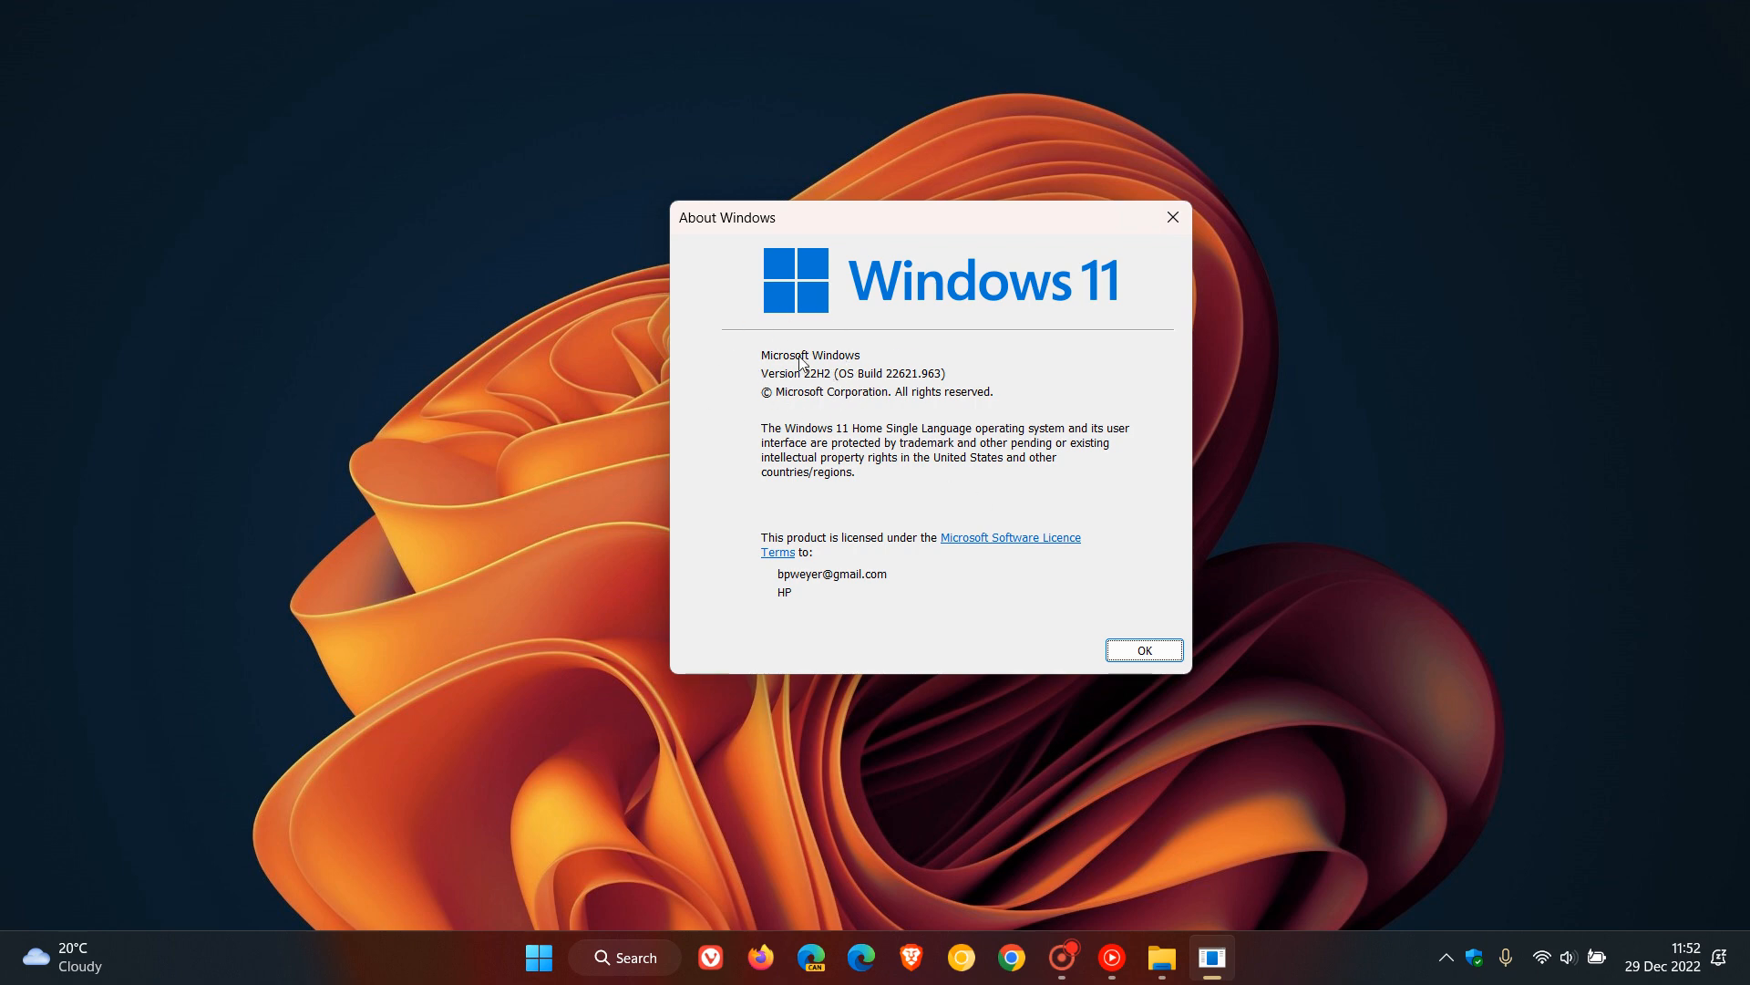
mouse_move(821, 402)
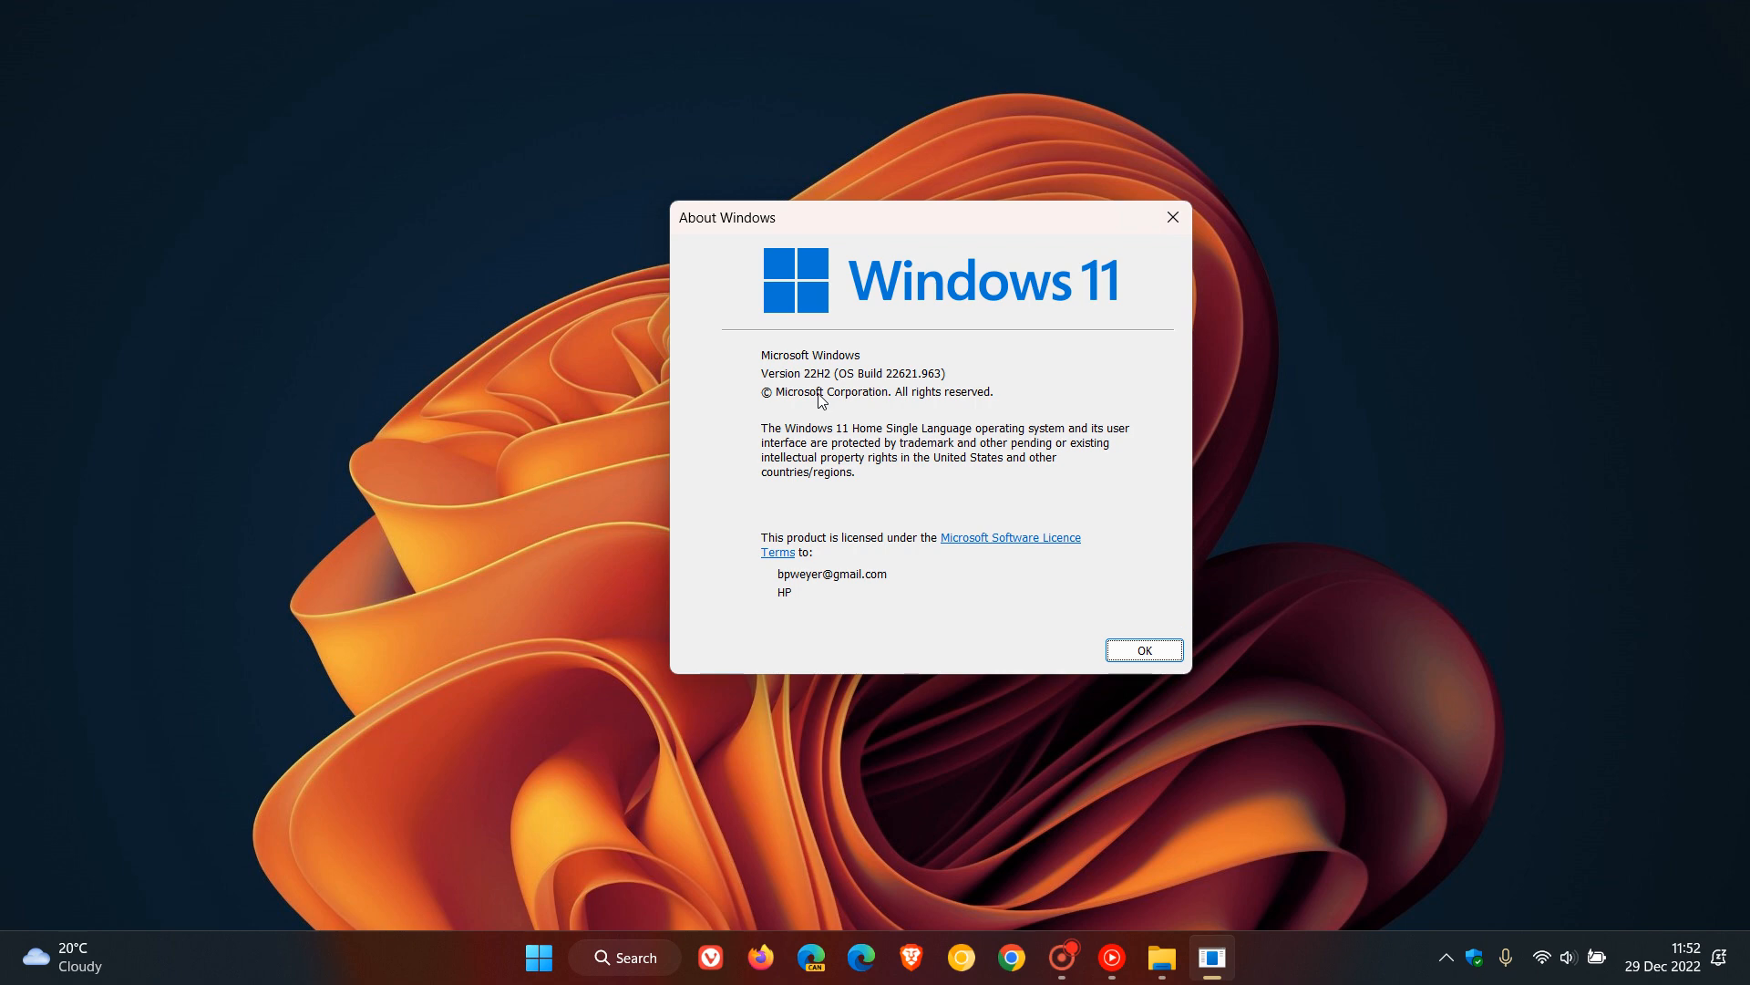
mouse_move(1038, 512)
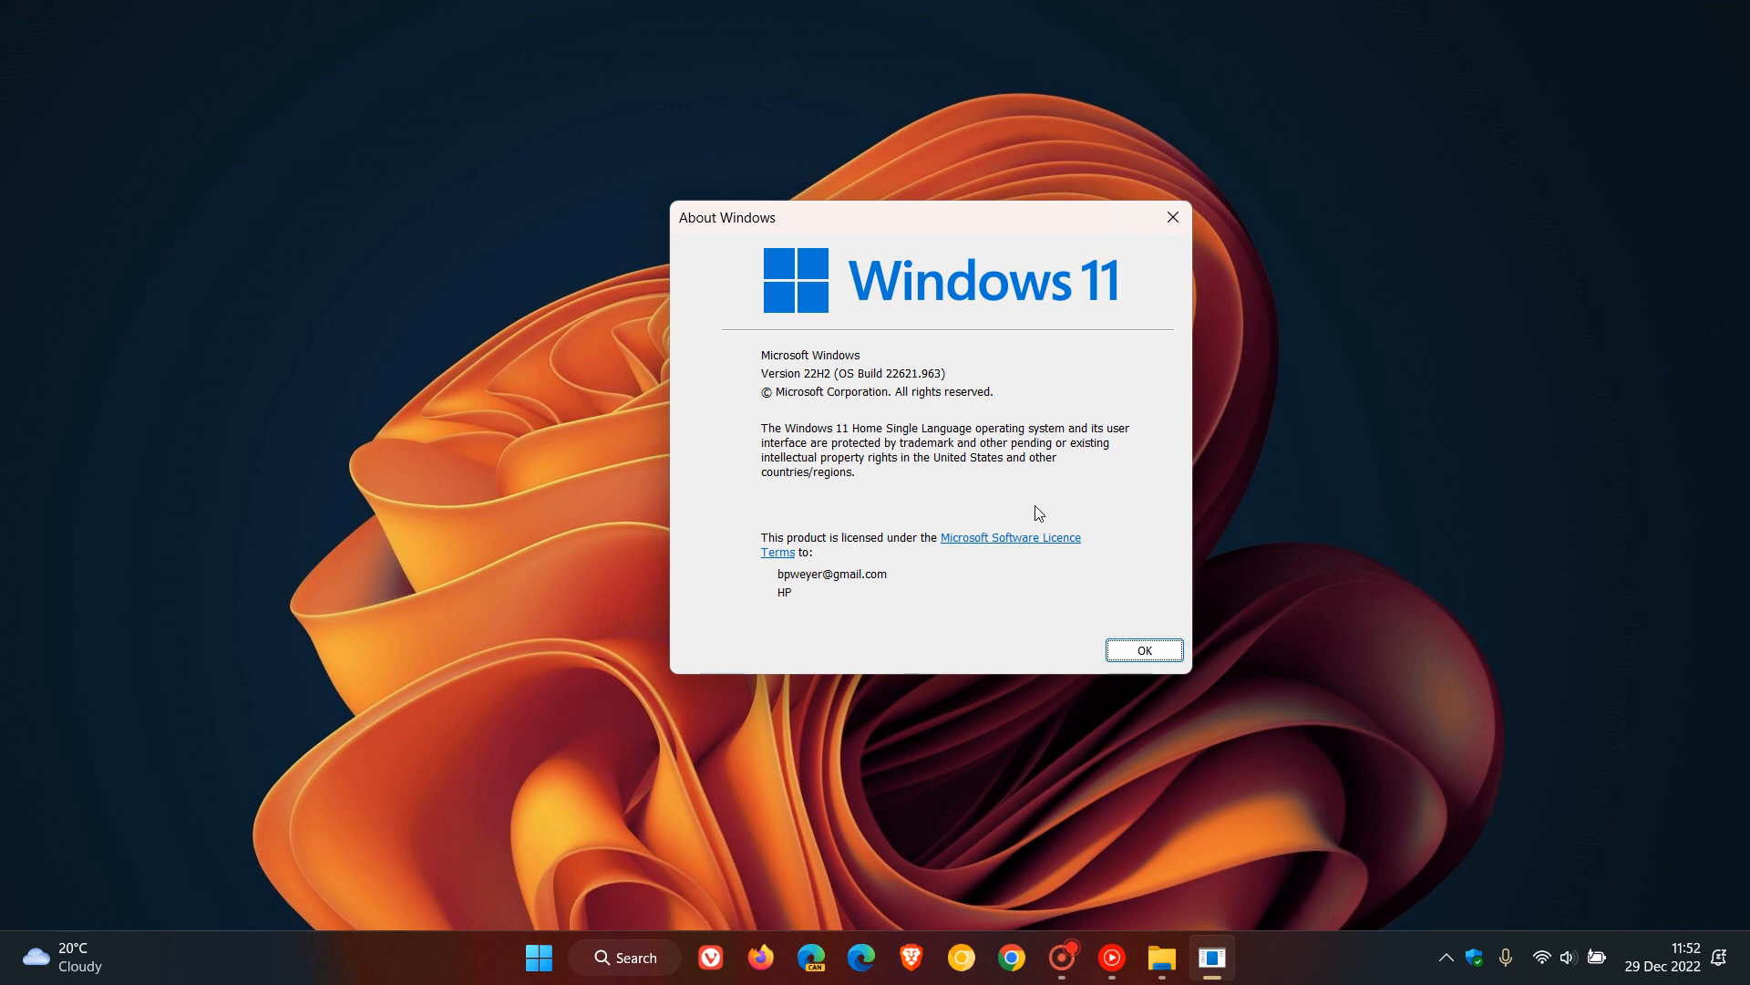
mouse_move(876, 356)
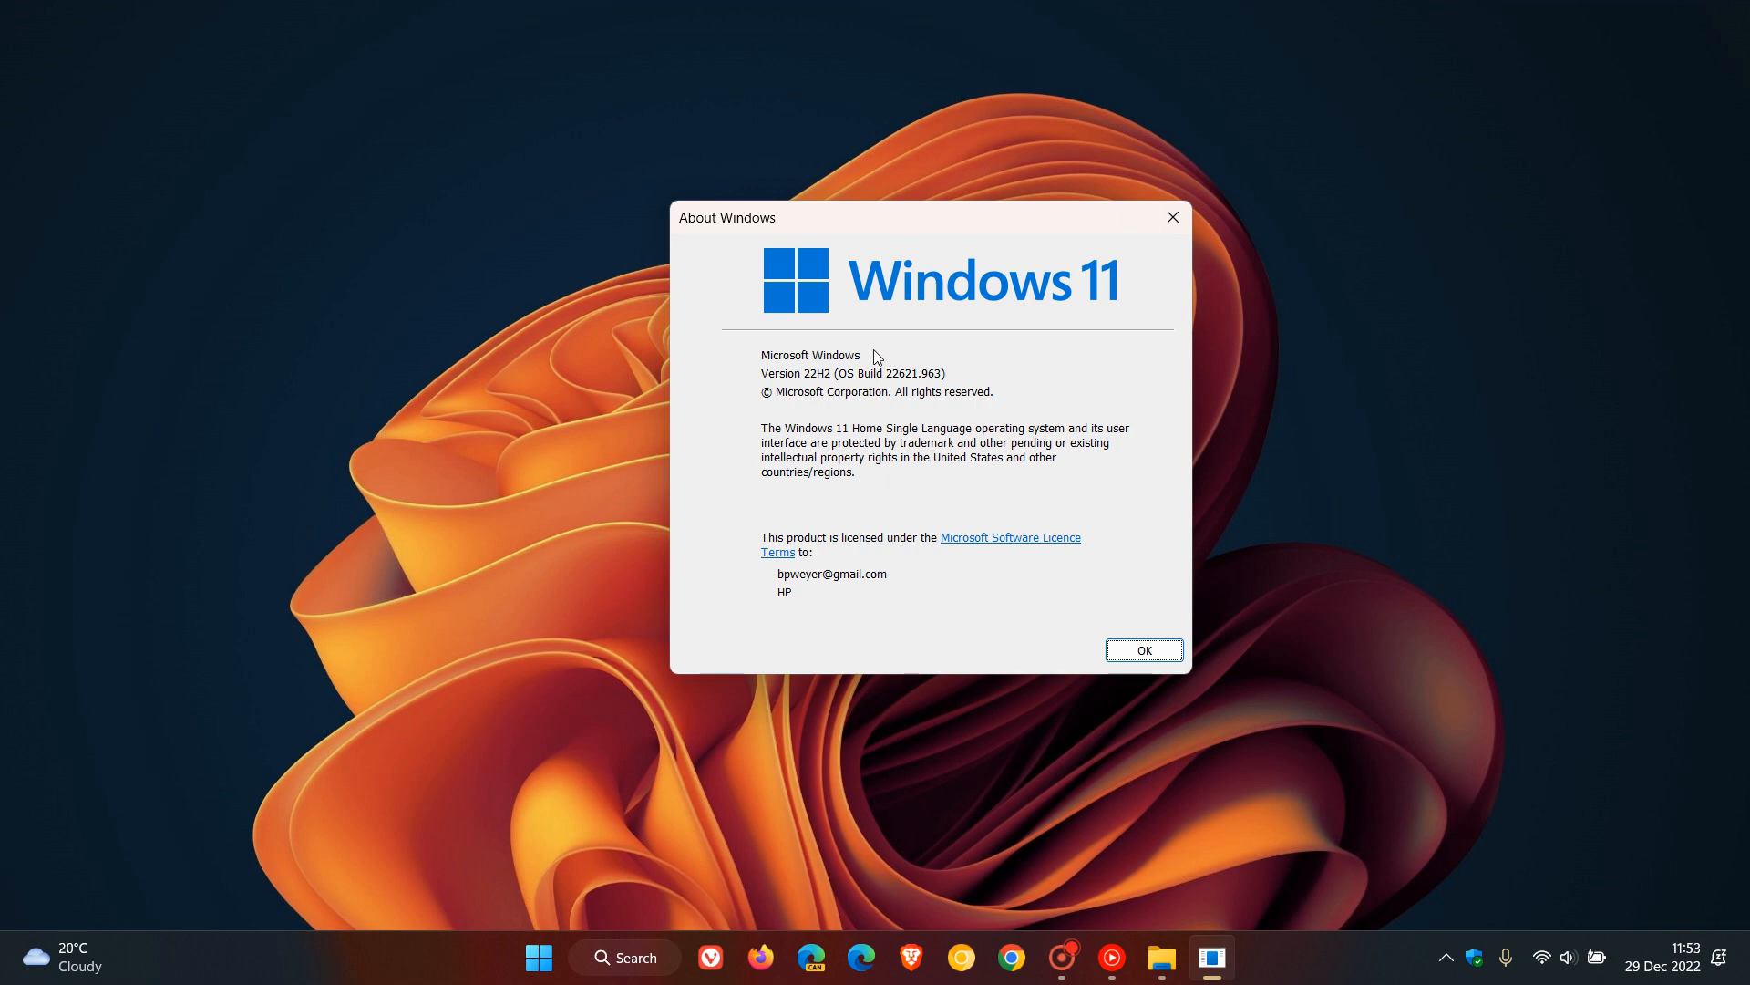
mouse_move(813, 398)
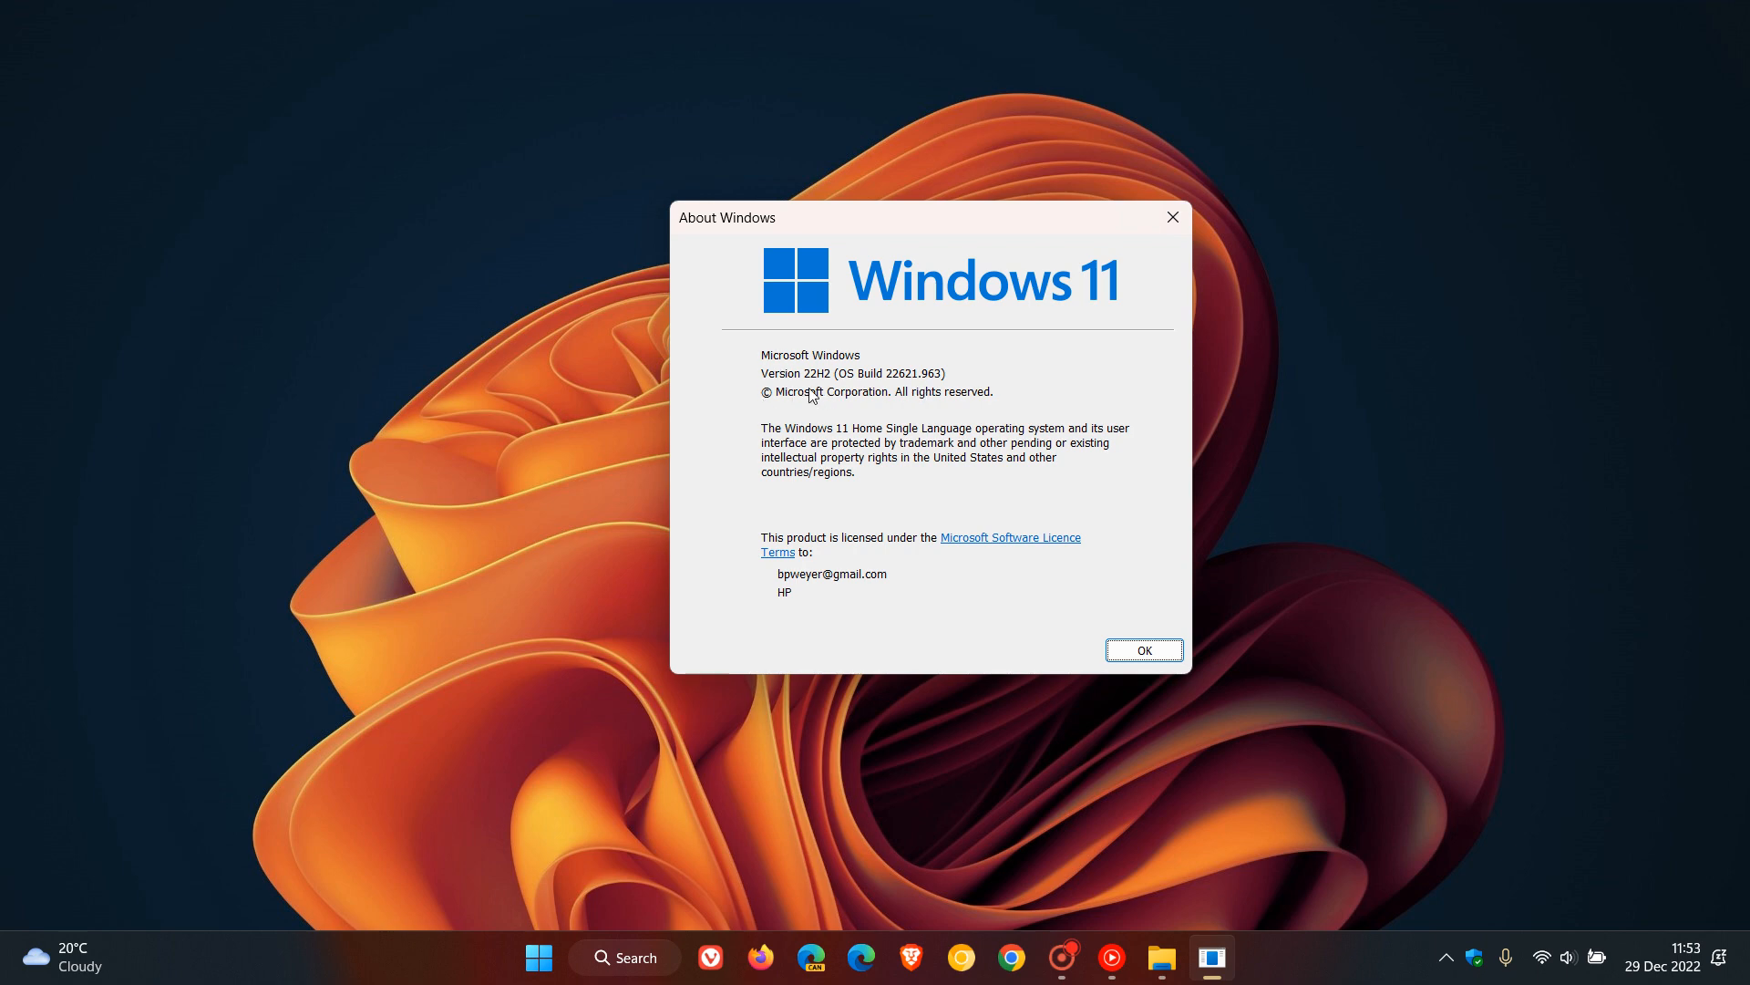
mouse_move(1135, 612)
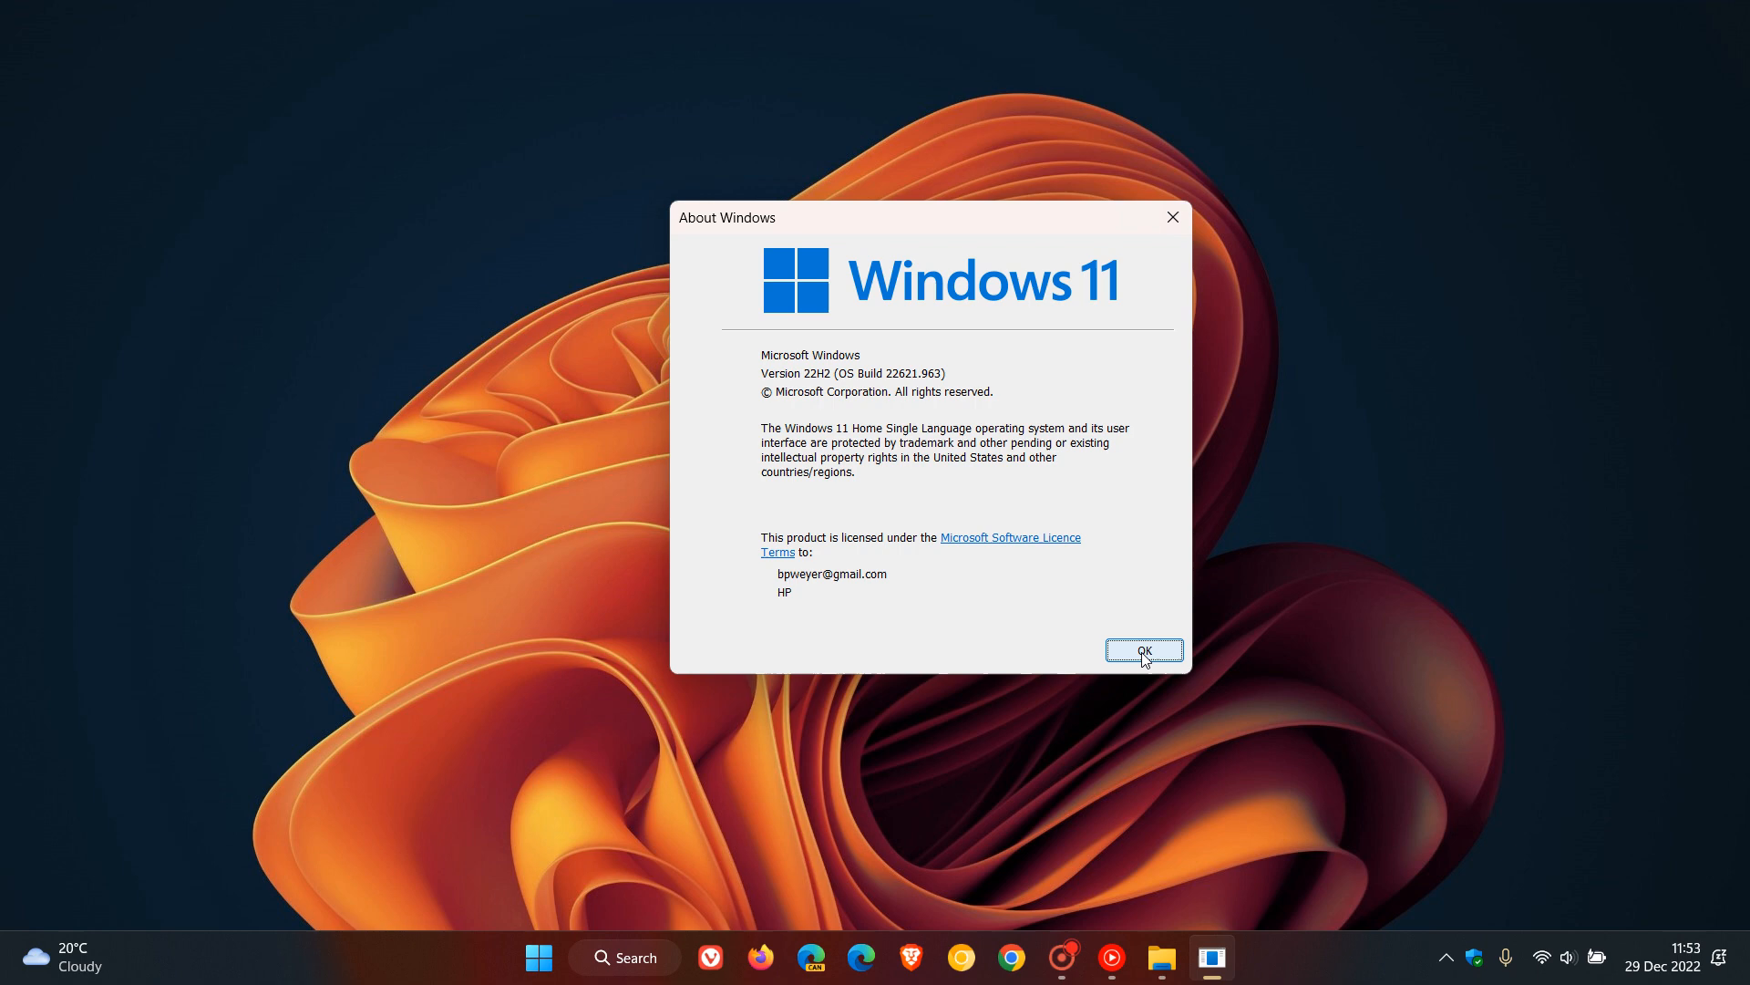
click(1143, 650)
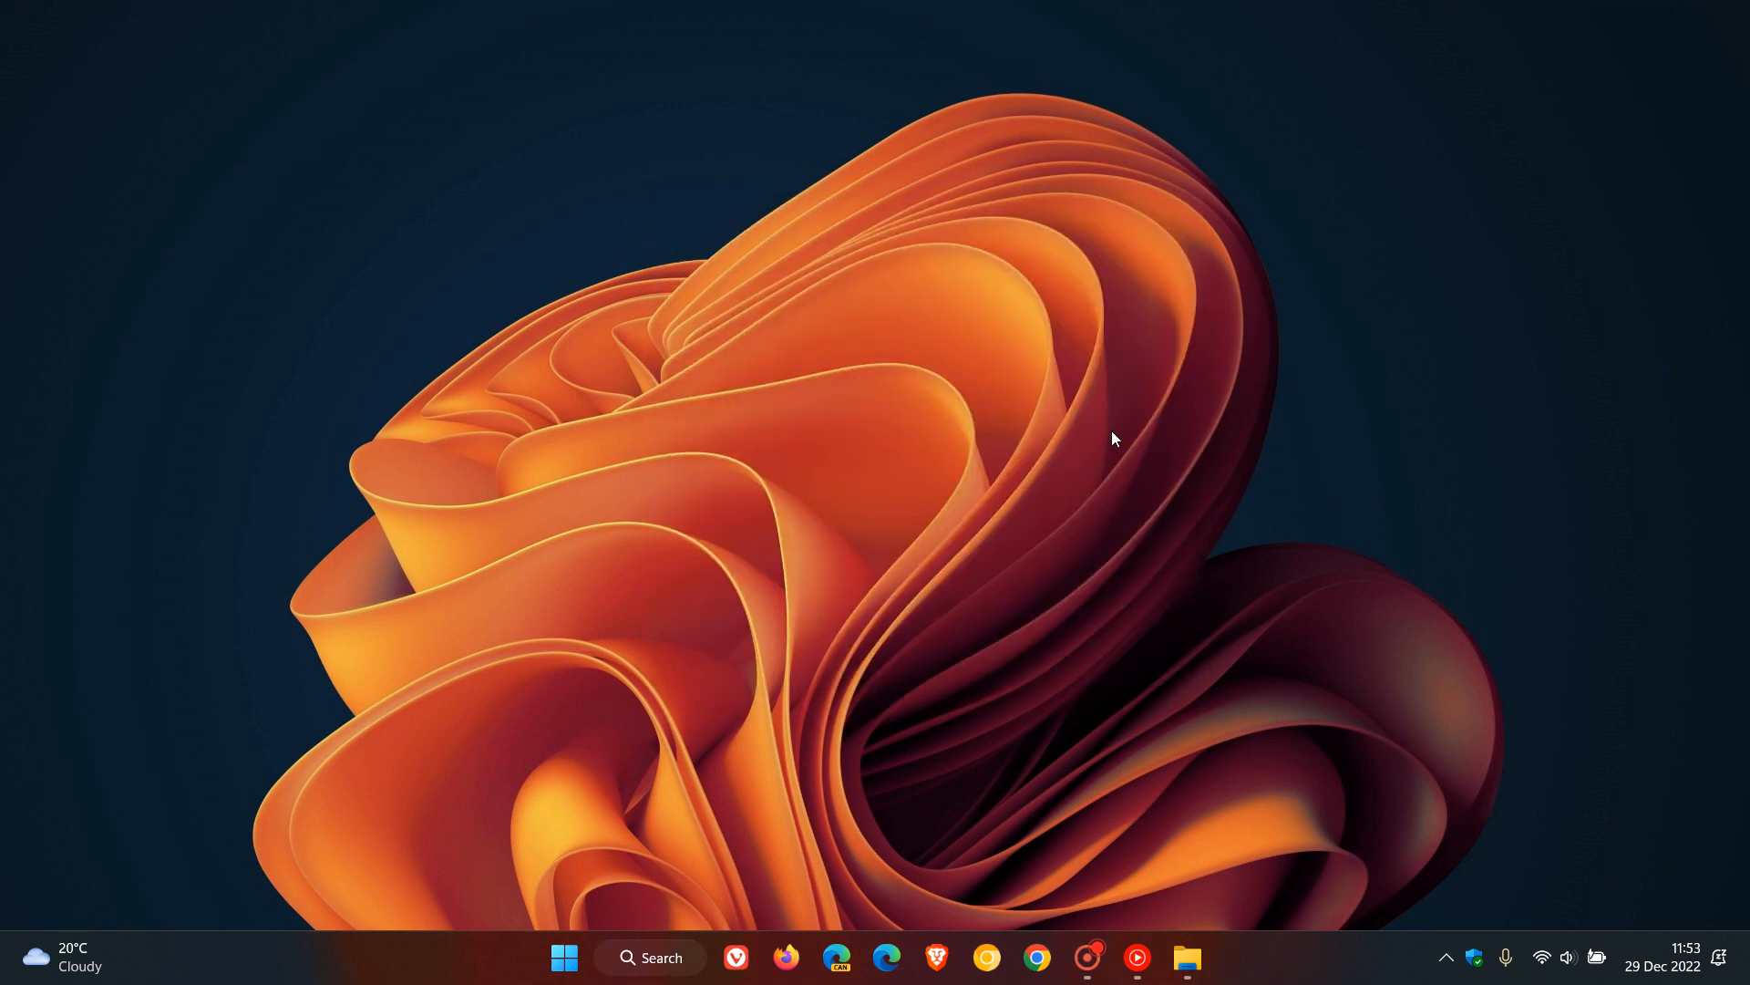
mouse_move(1119, 438)
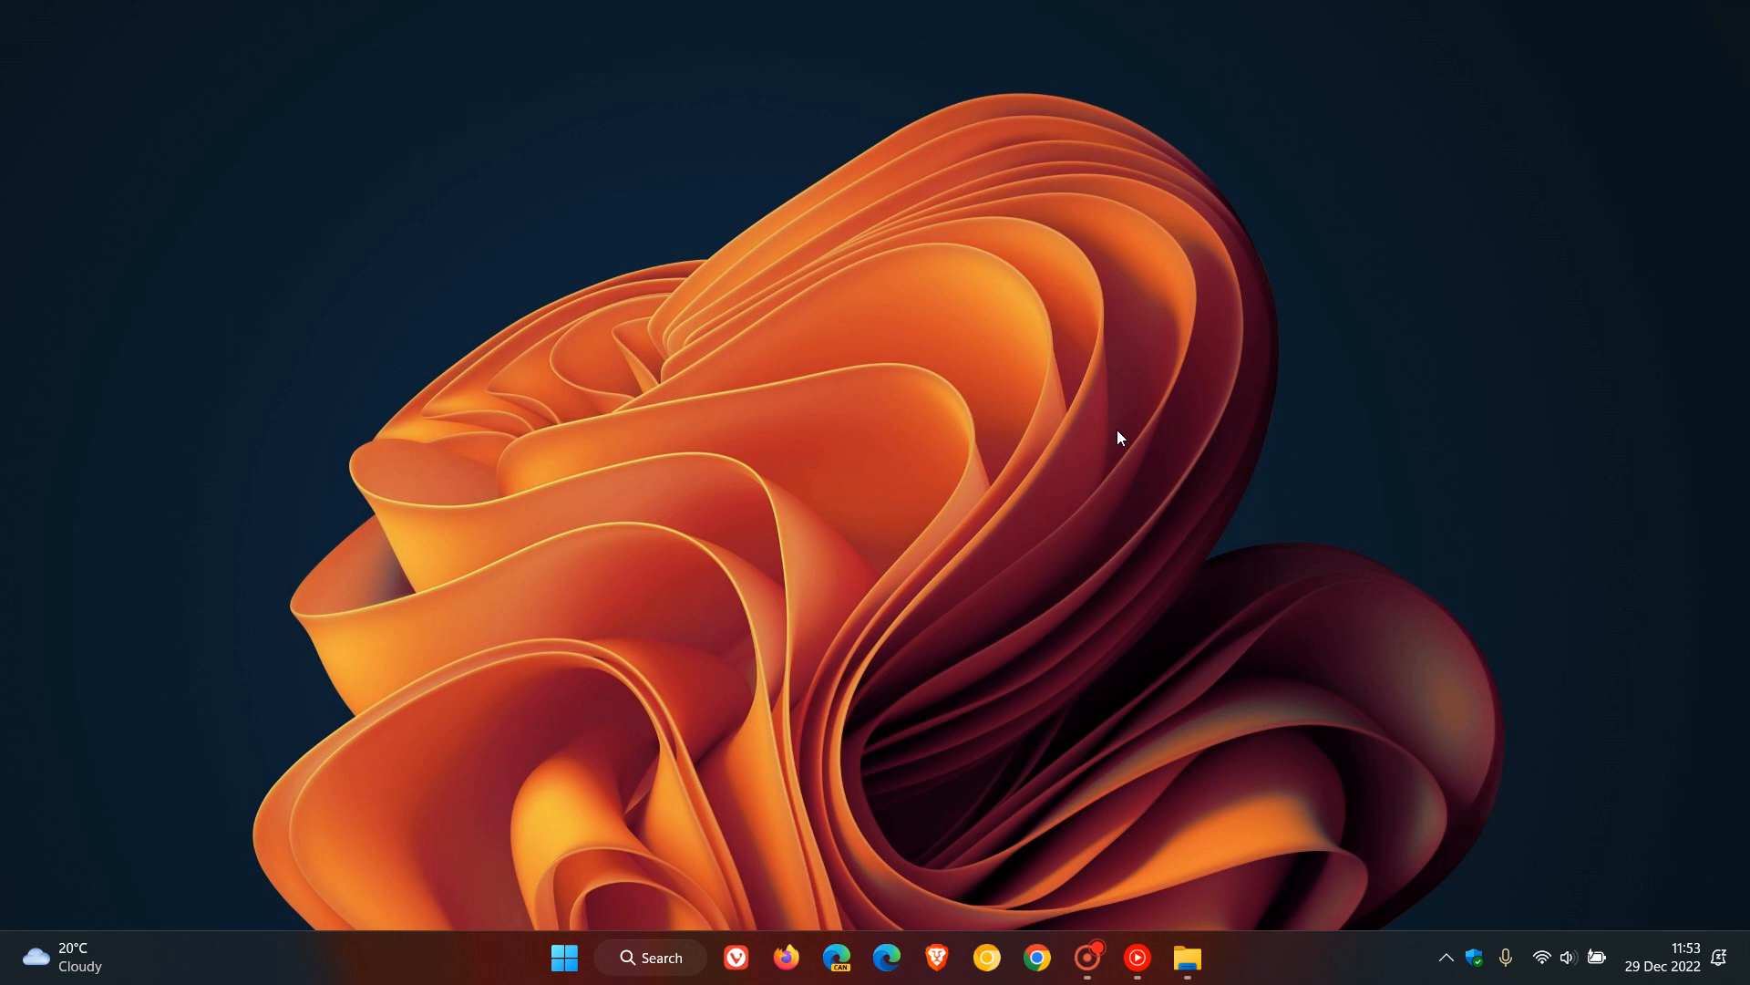
mouse_move(1502, 701)
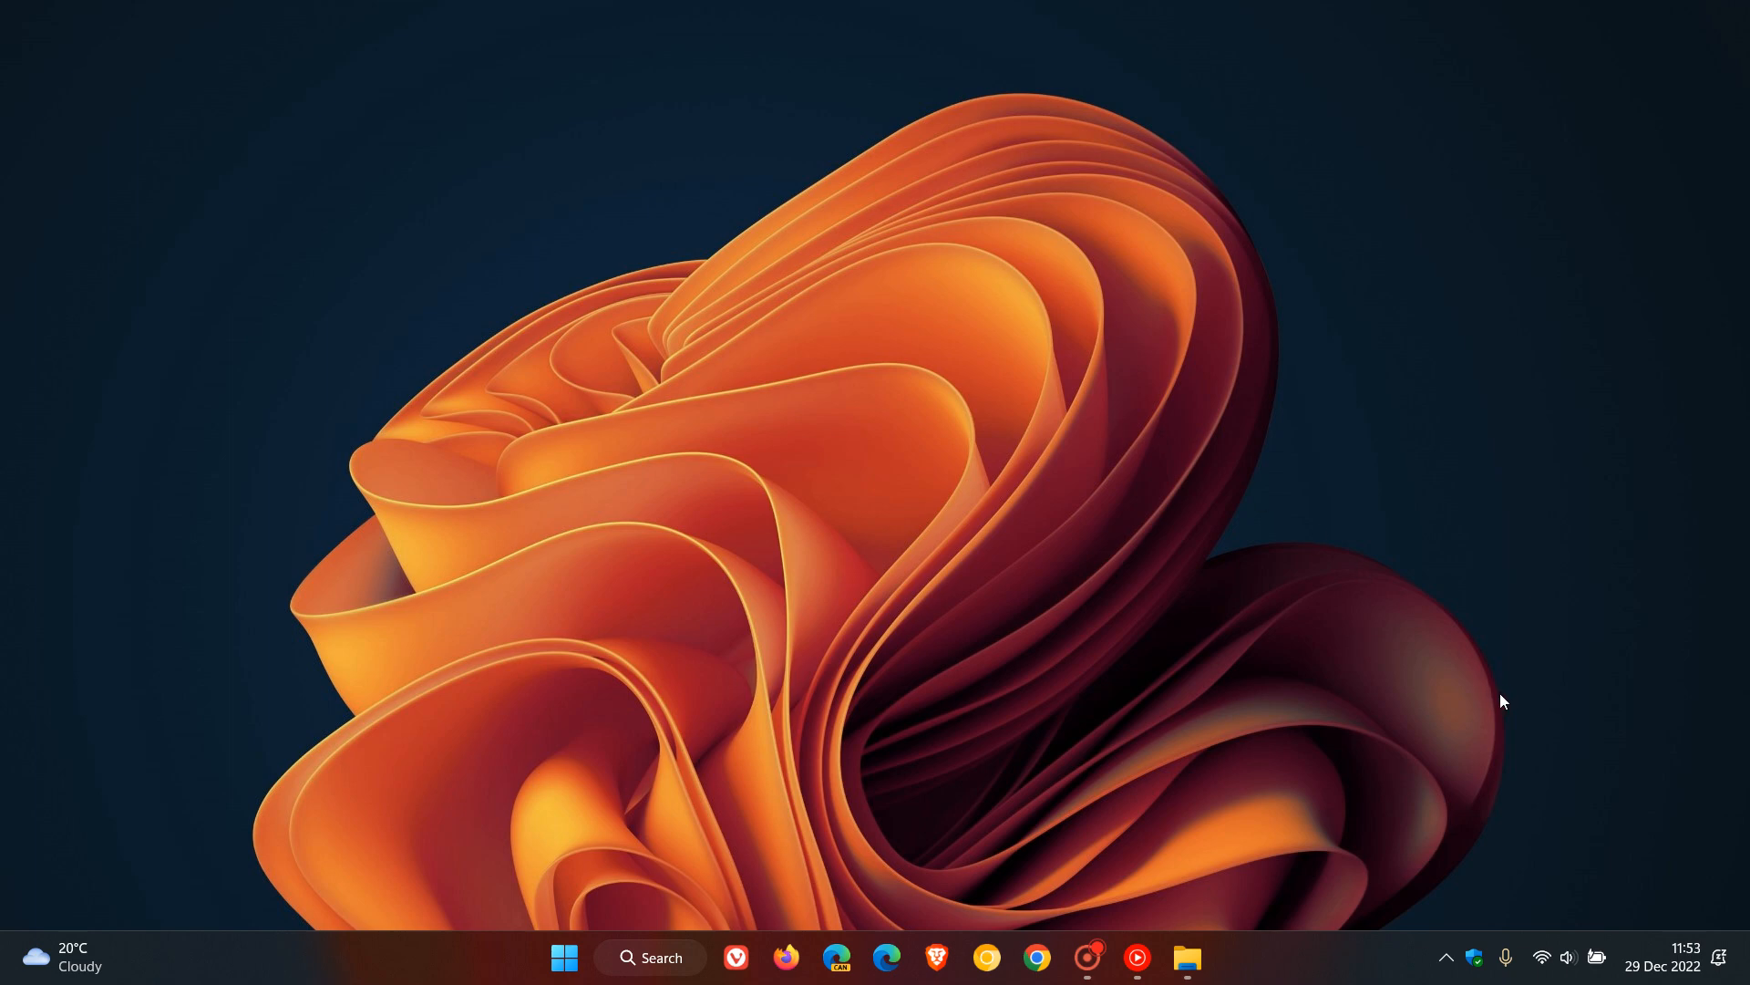
Open the taskbar calendar flyout and page forward month by month to October 2023
click(1664, 956)
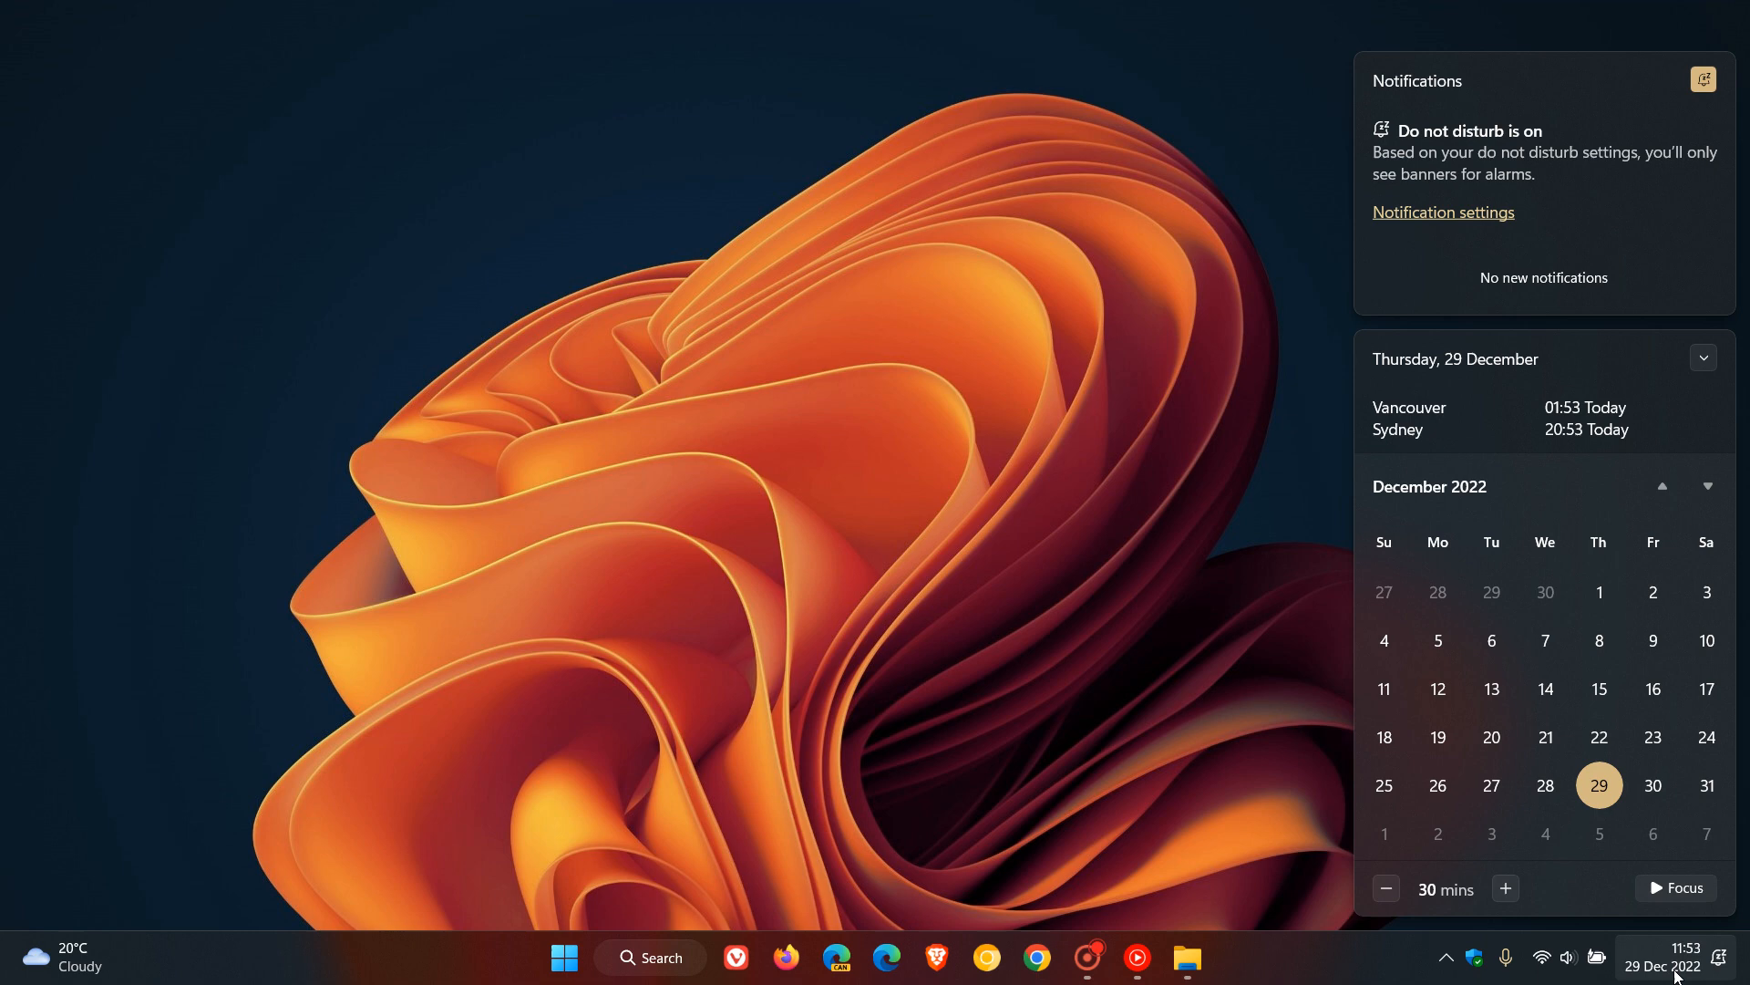
click(1706, 486)
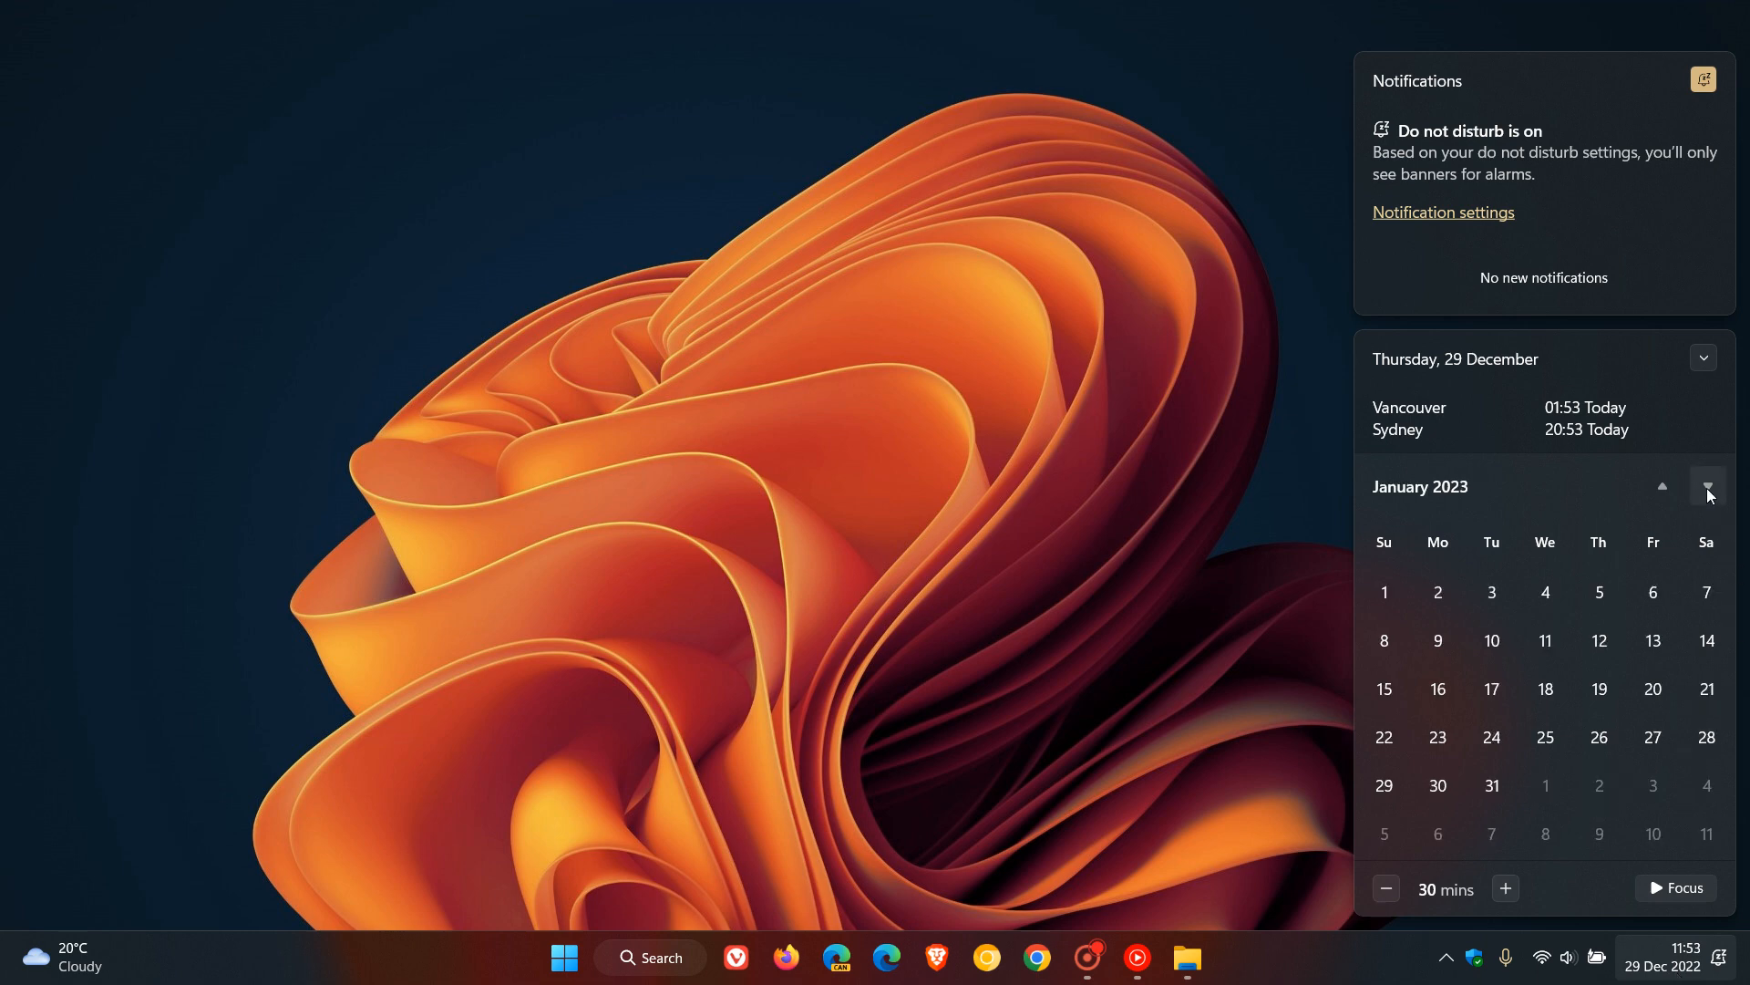
click(1705, 486)
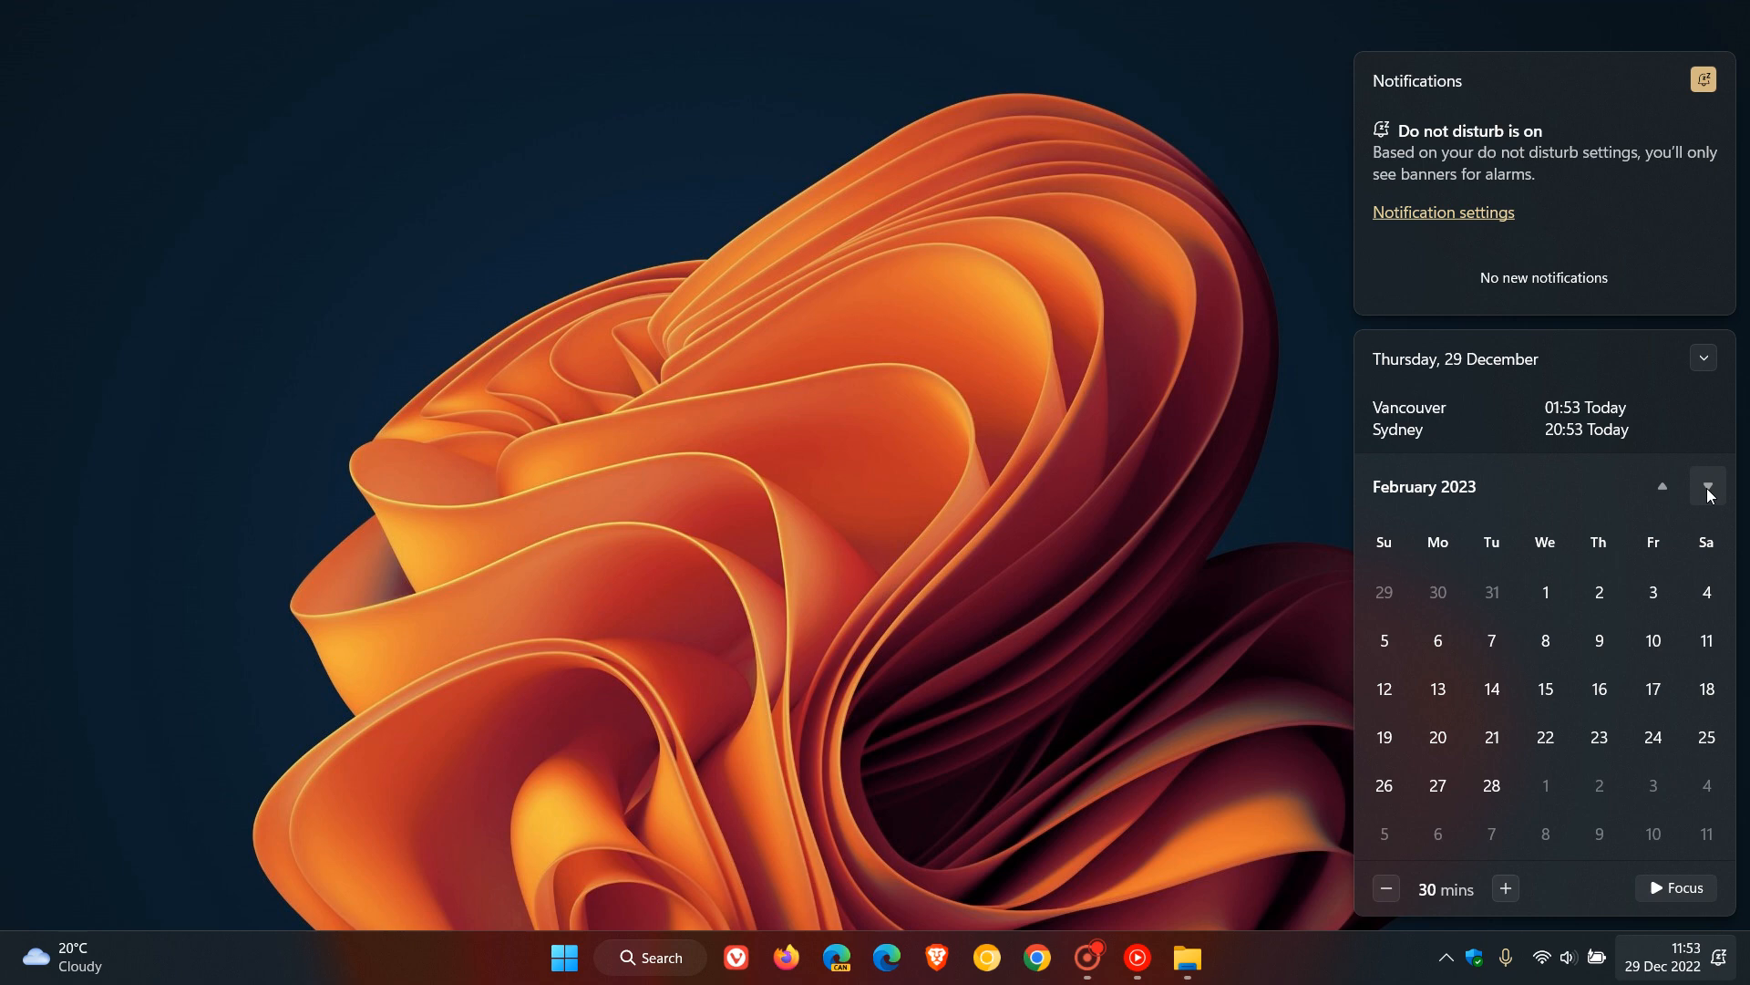
click(1705, 485)
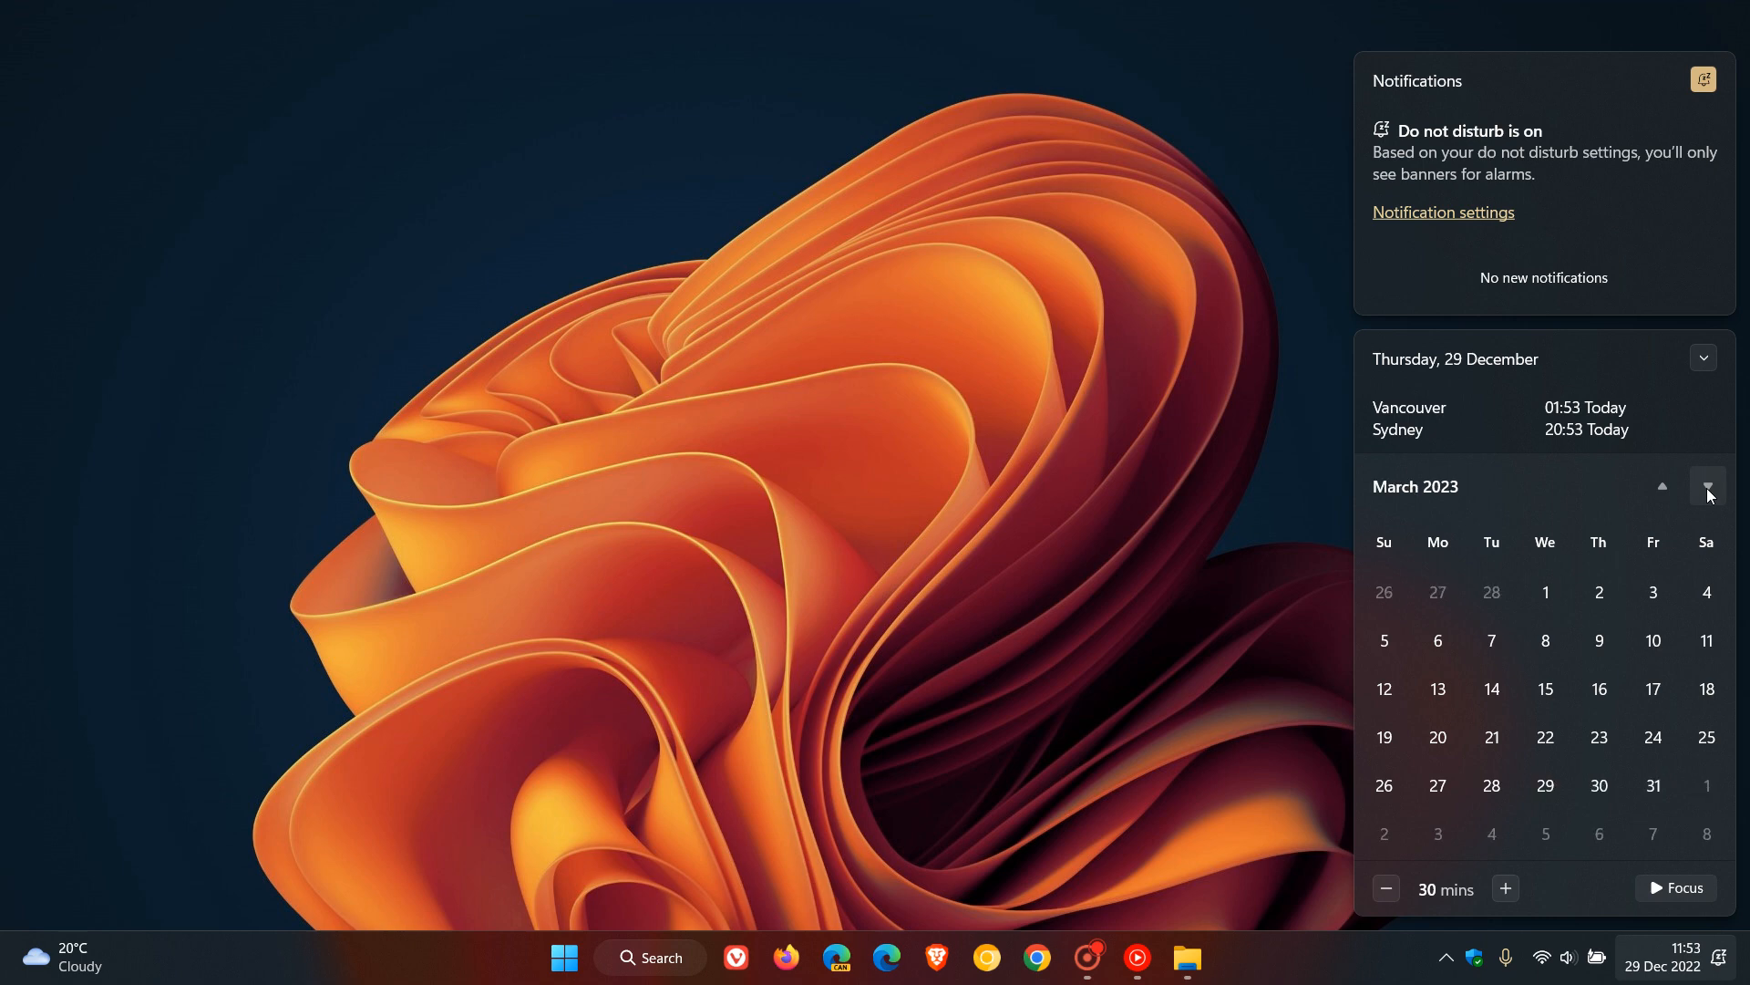
click(1661, 486)
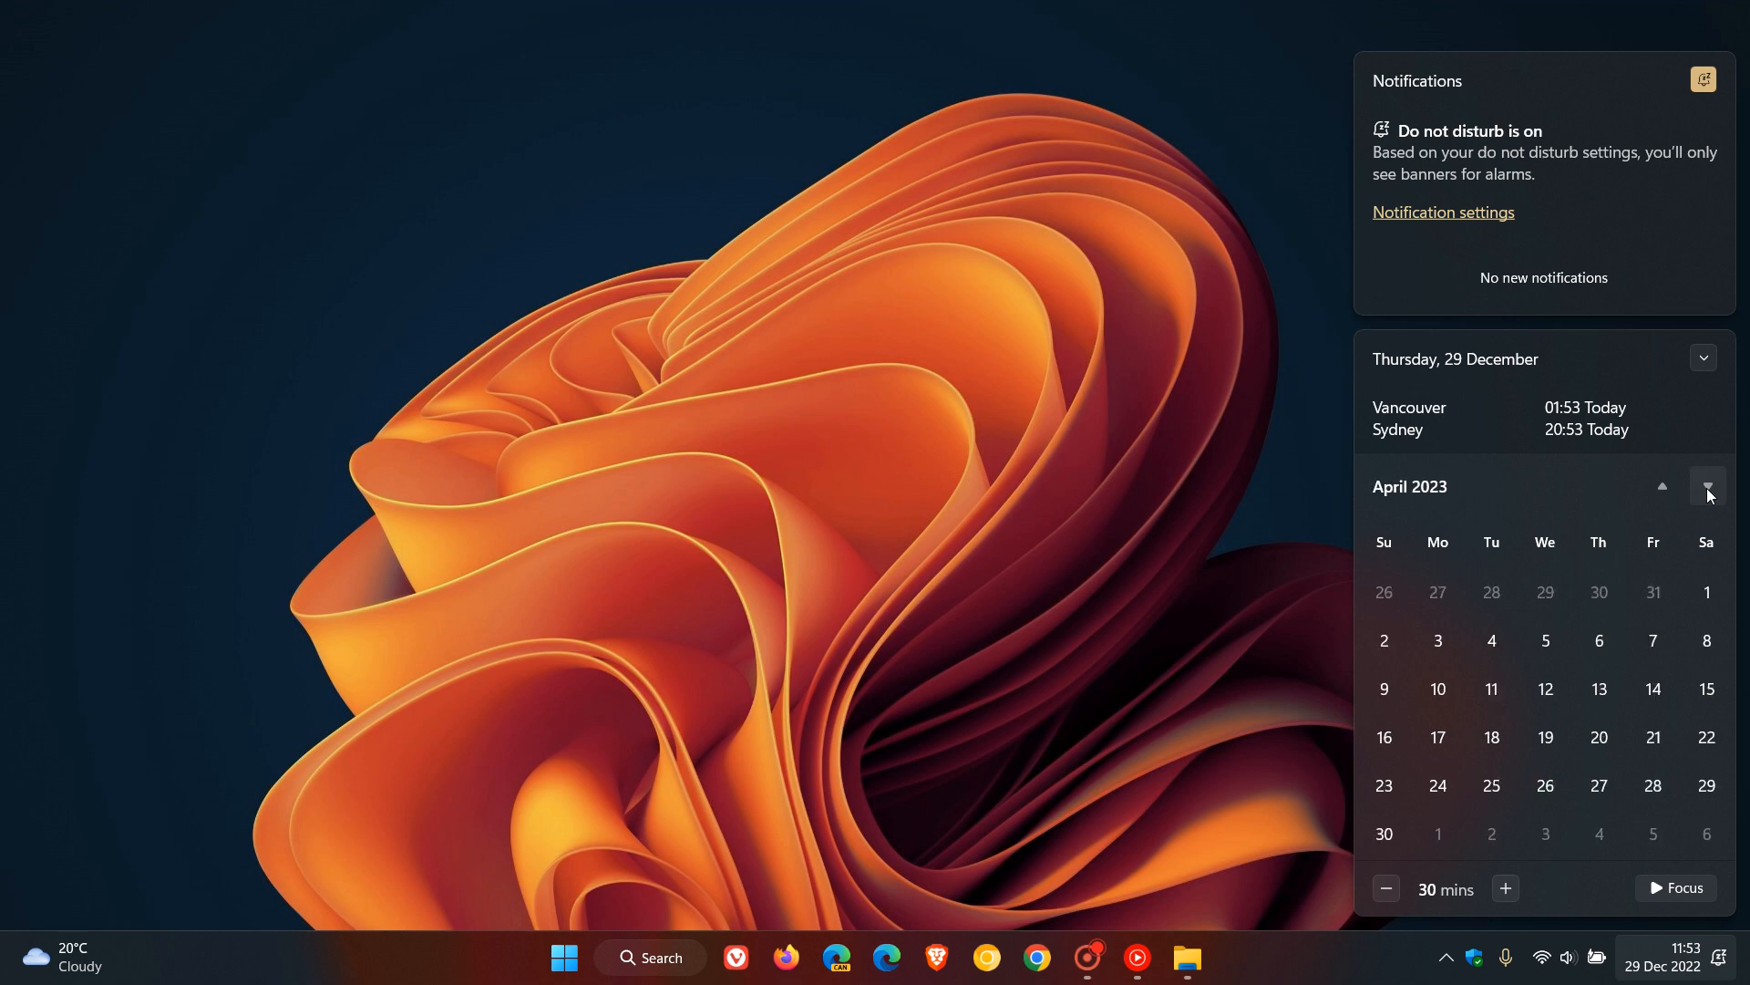
click(1707, 486)
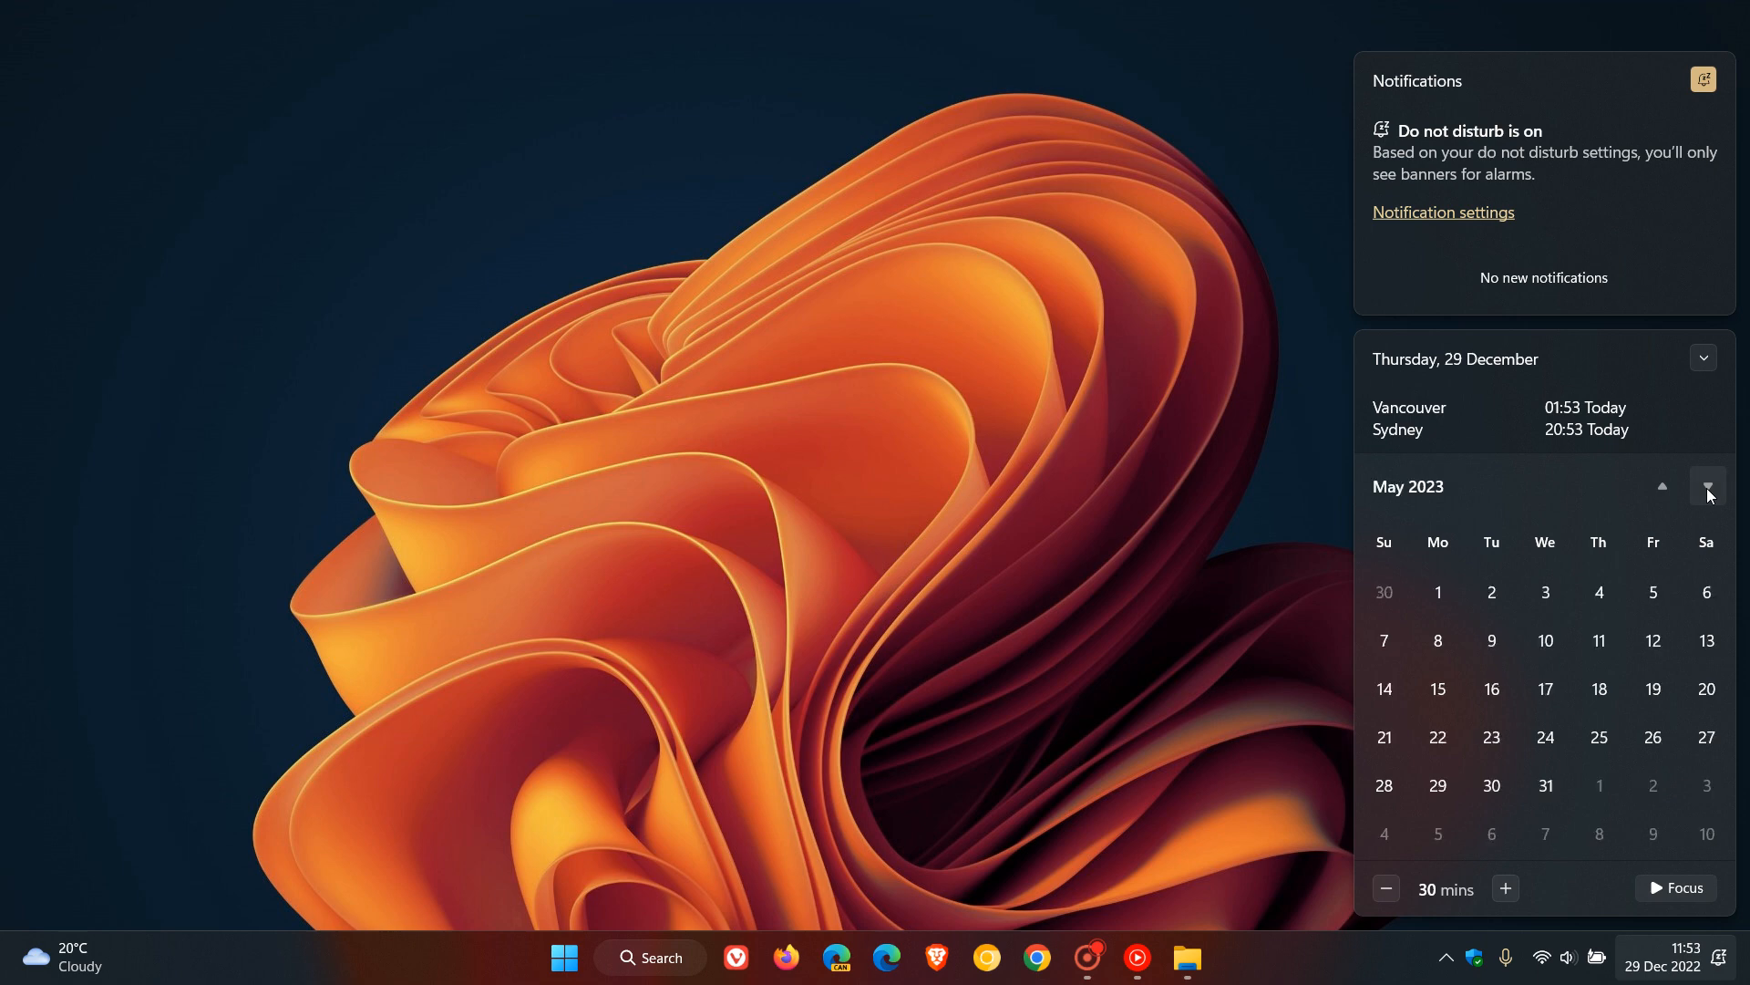
click(1706, 486)
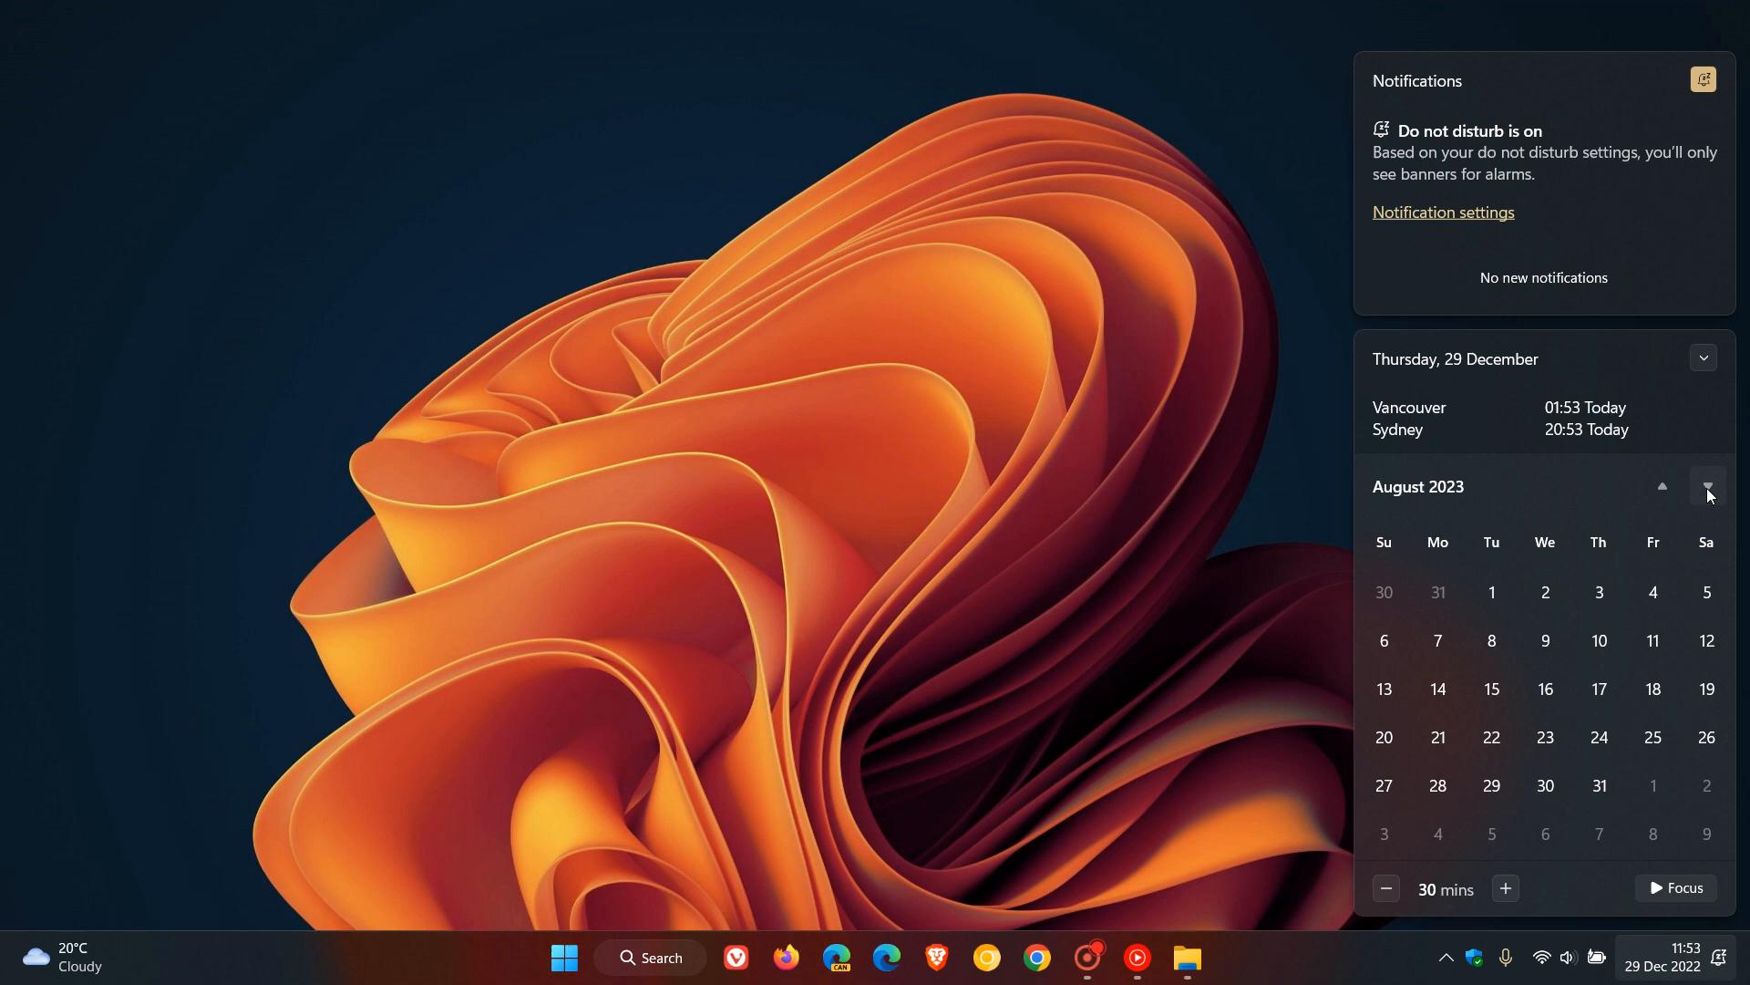
click(1707, 485)
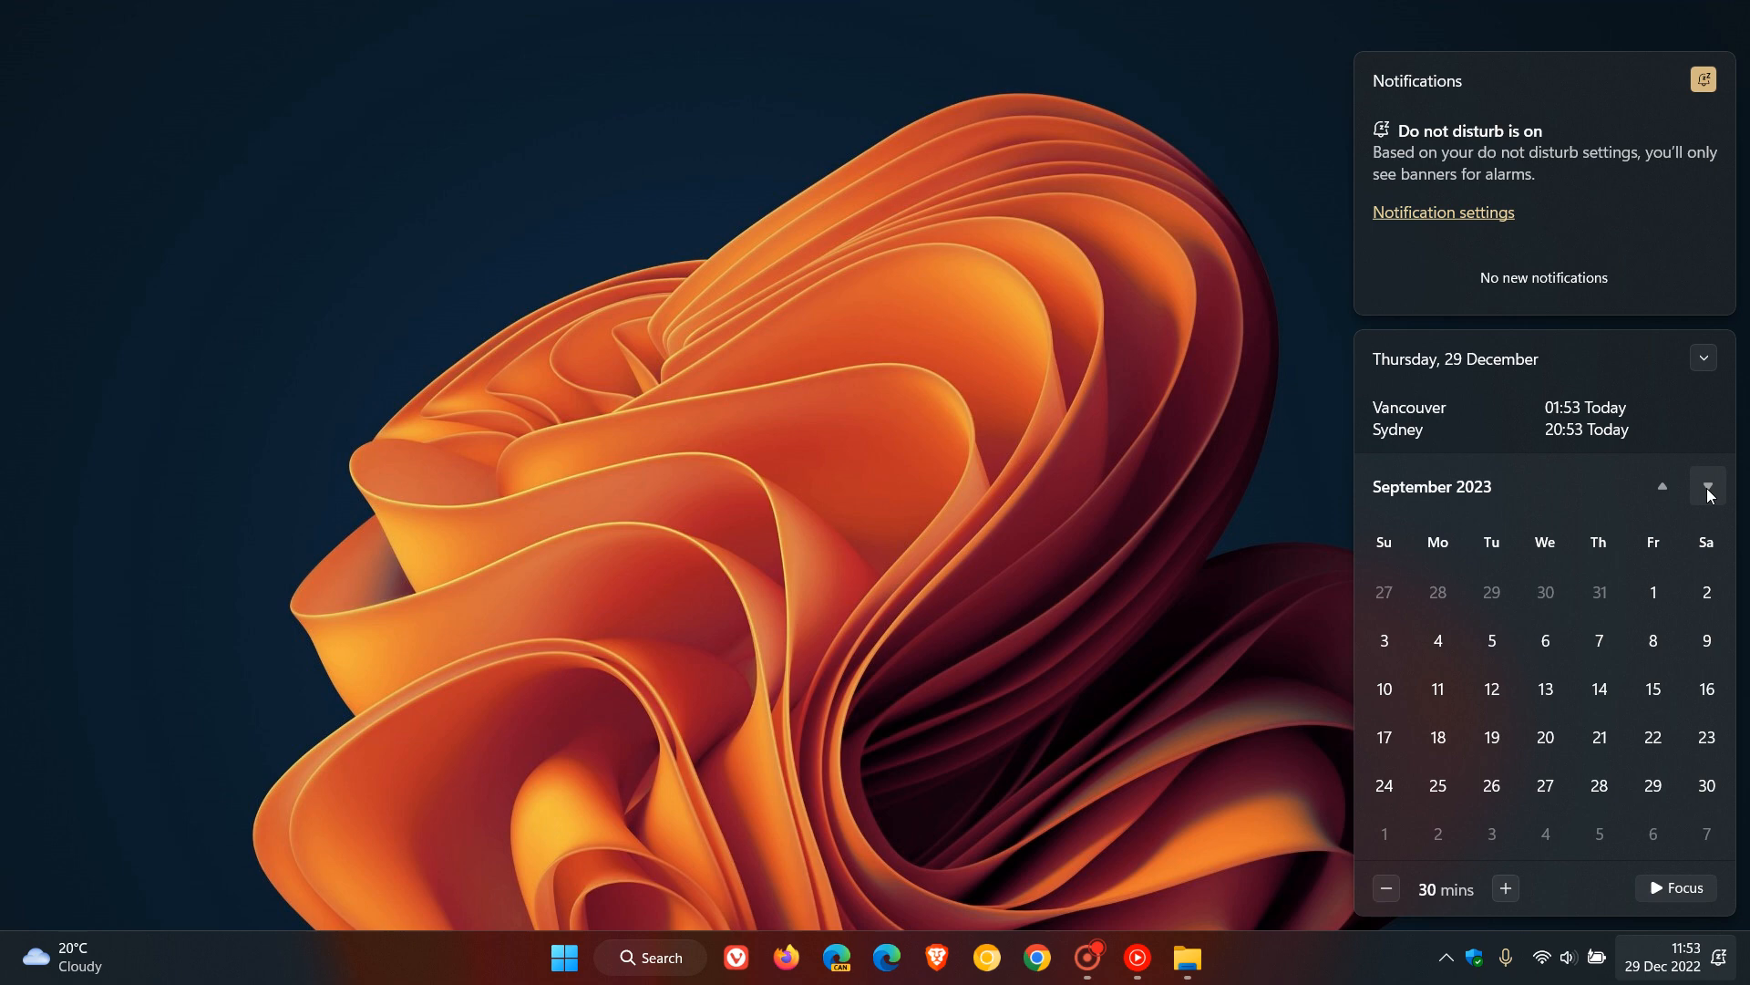
click(1706, 486)
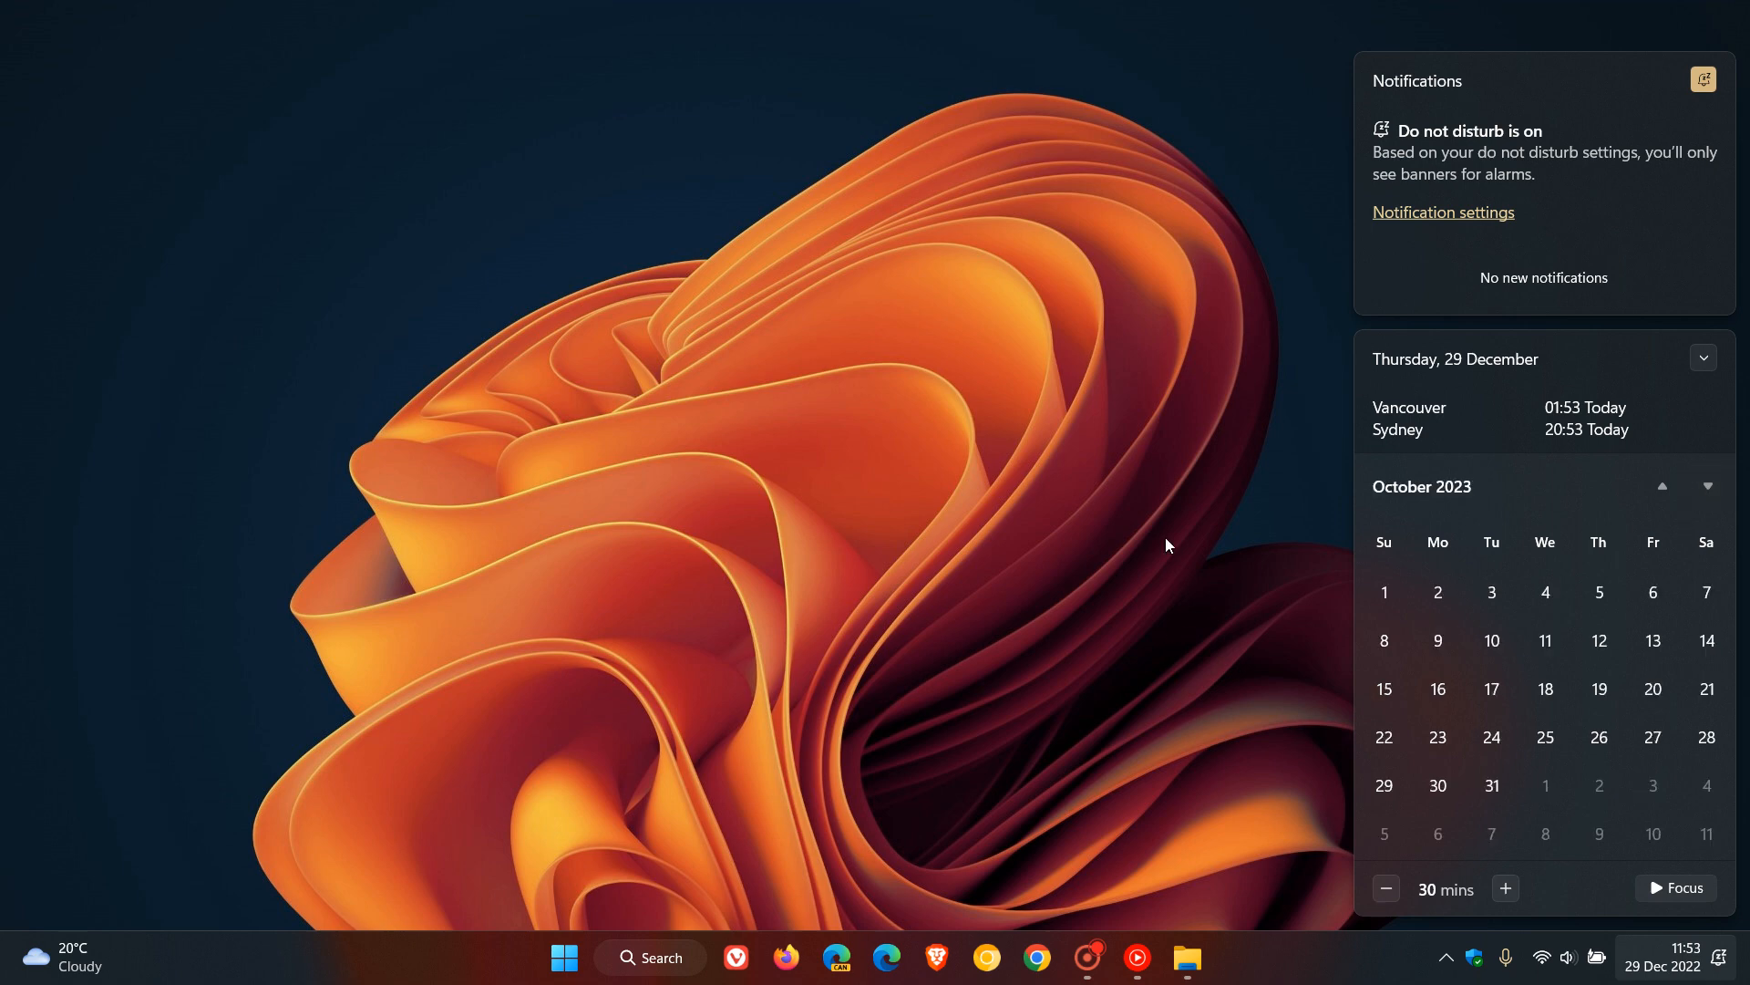
mouse_move(1060, 449)
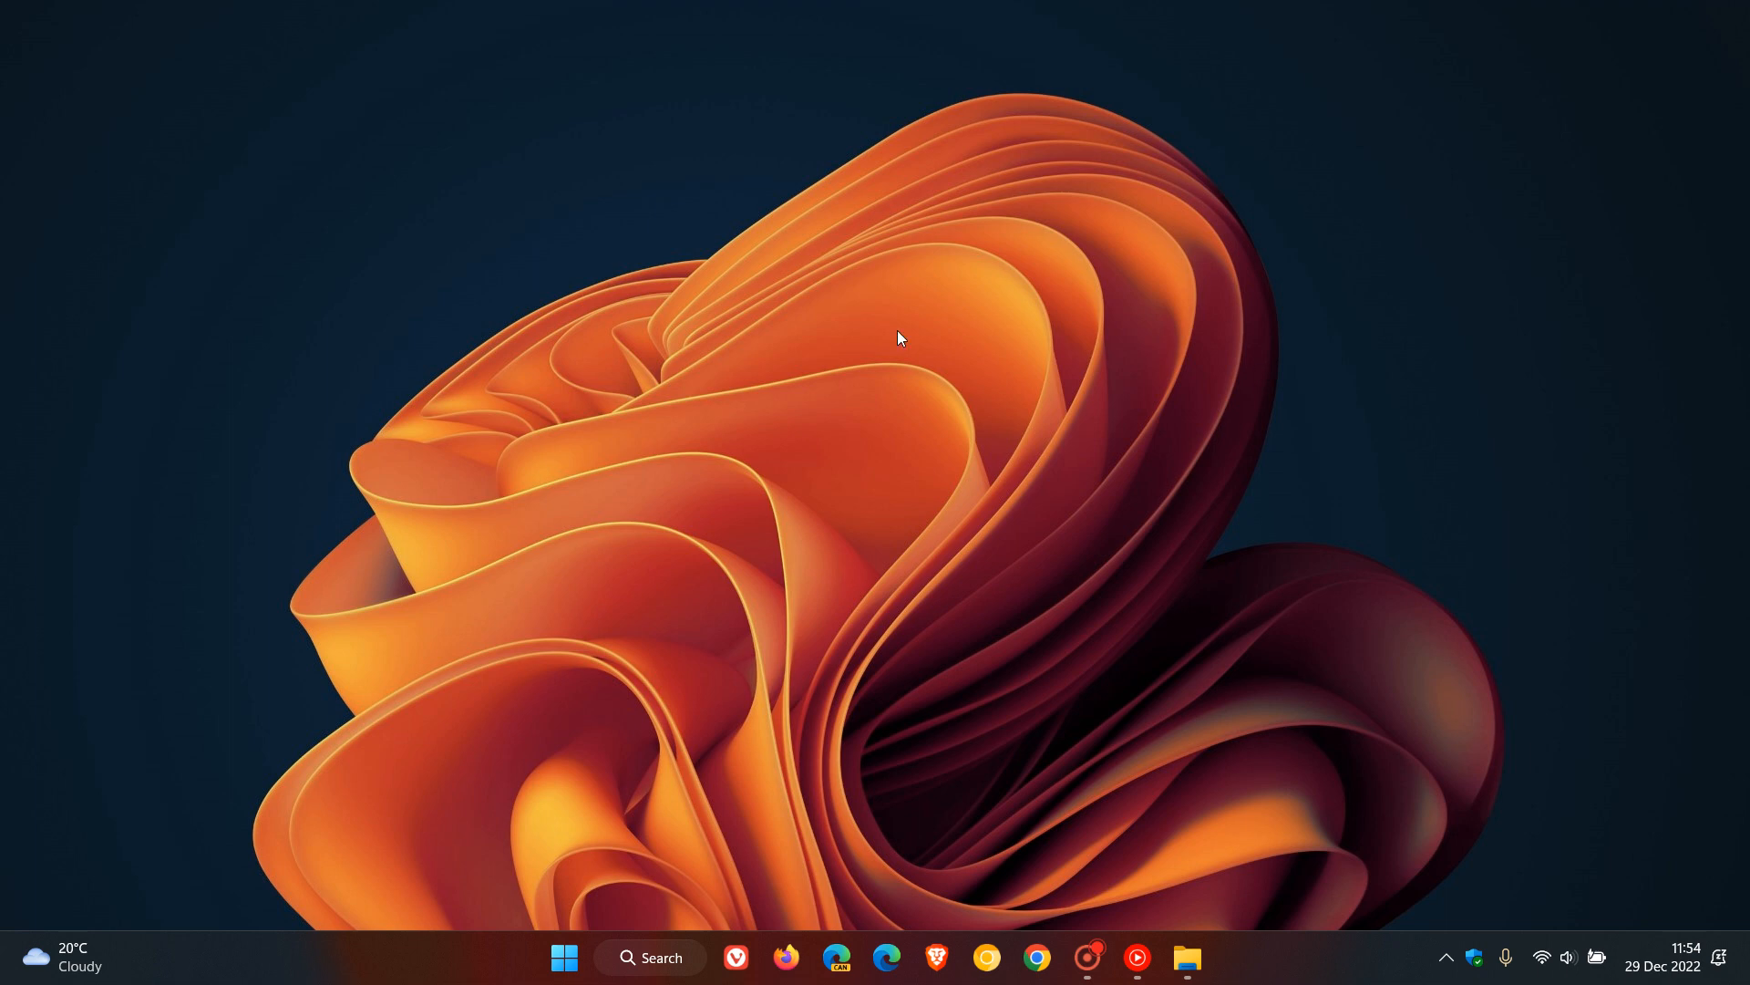
mouse_move(1269, 506)
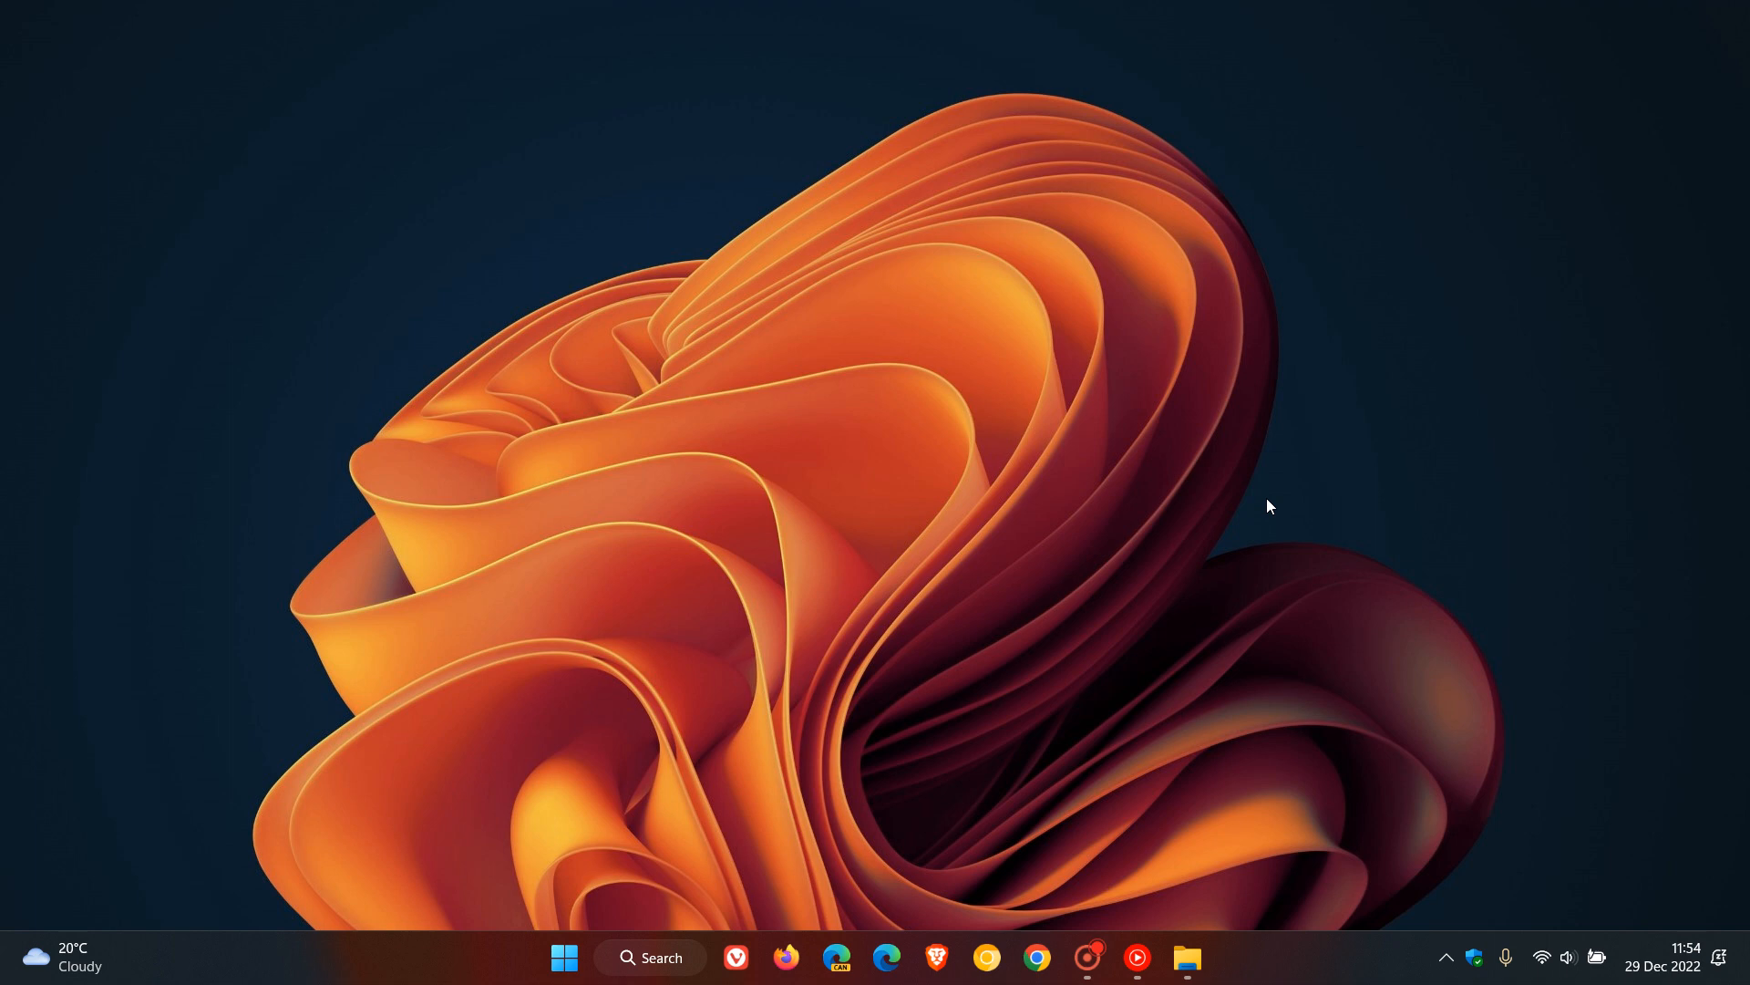
mouse_move(1292, 506)
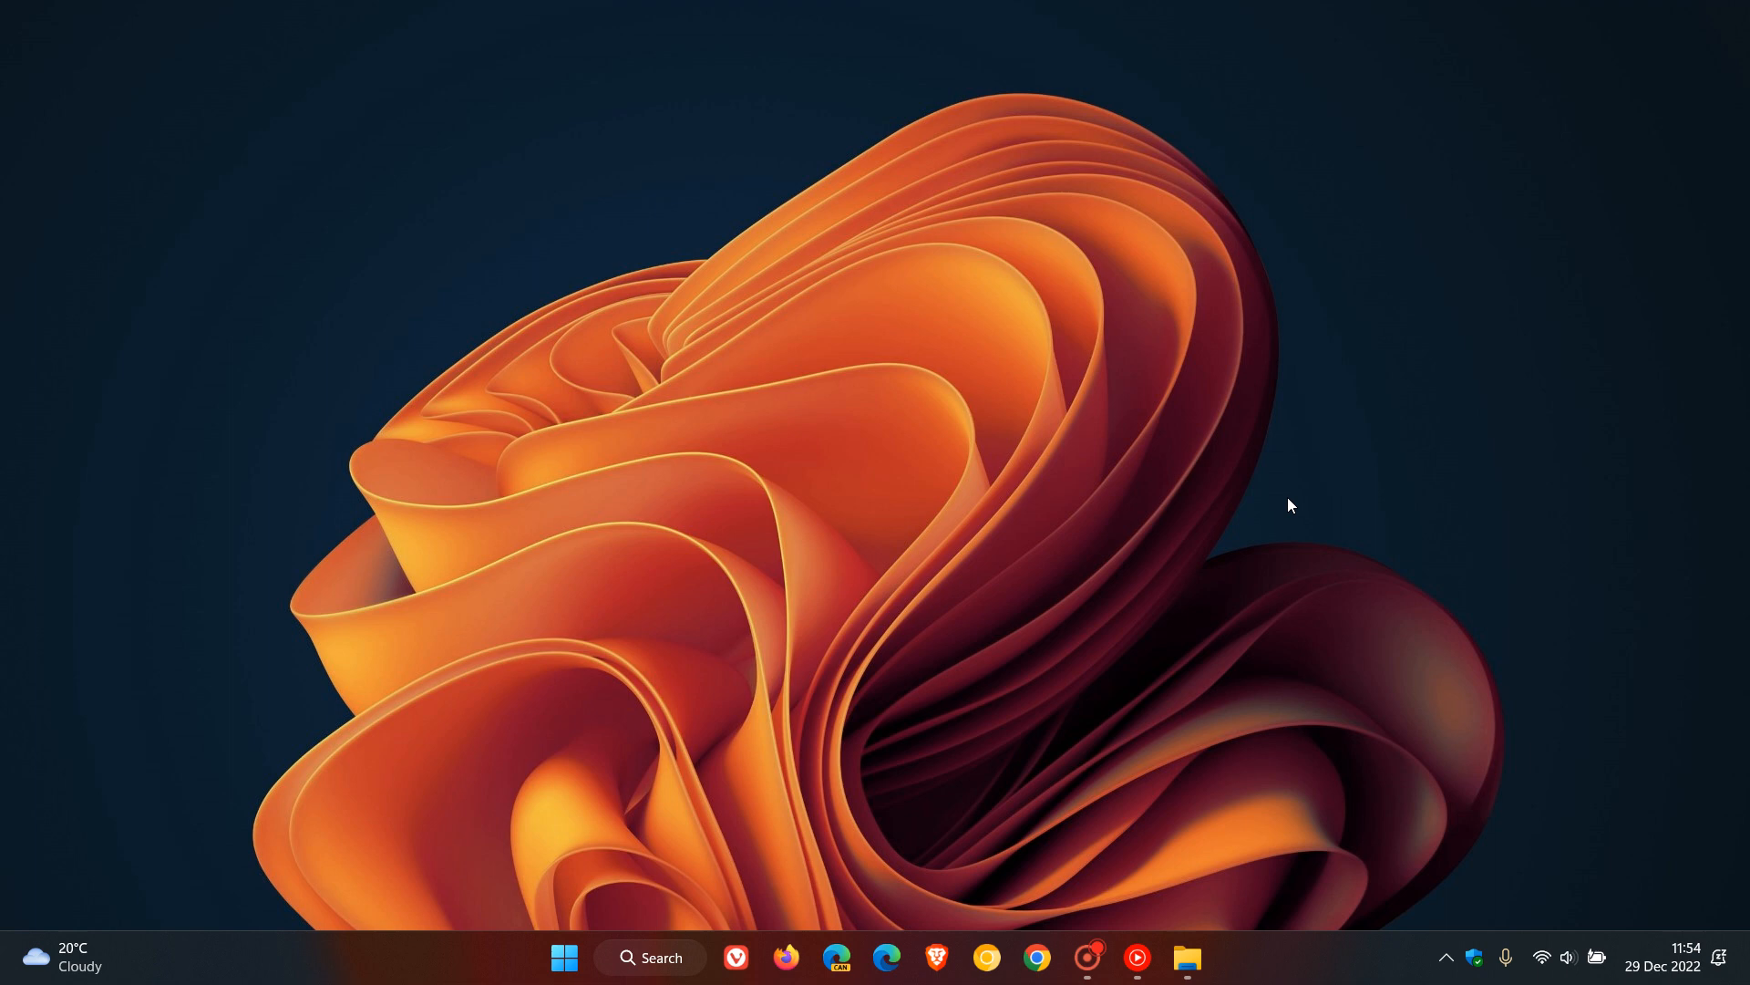
mouse_move(846, 258)
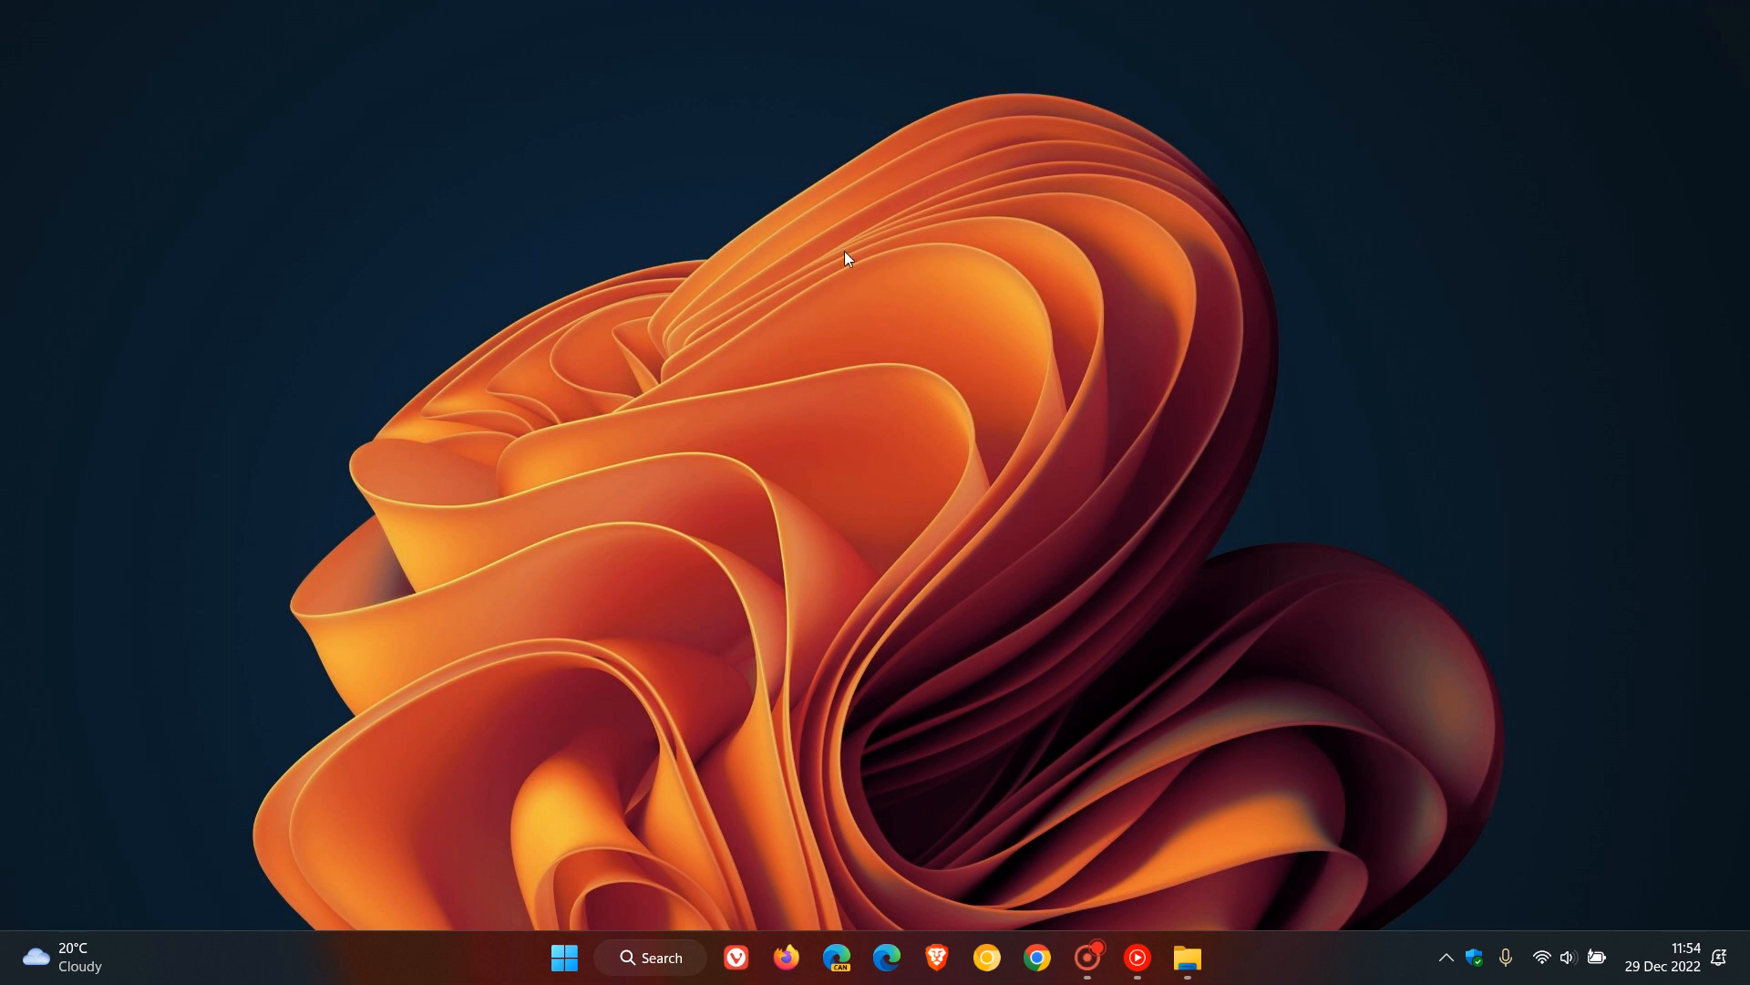
mouse_move(1183, 473)
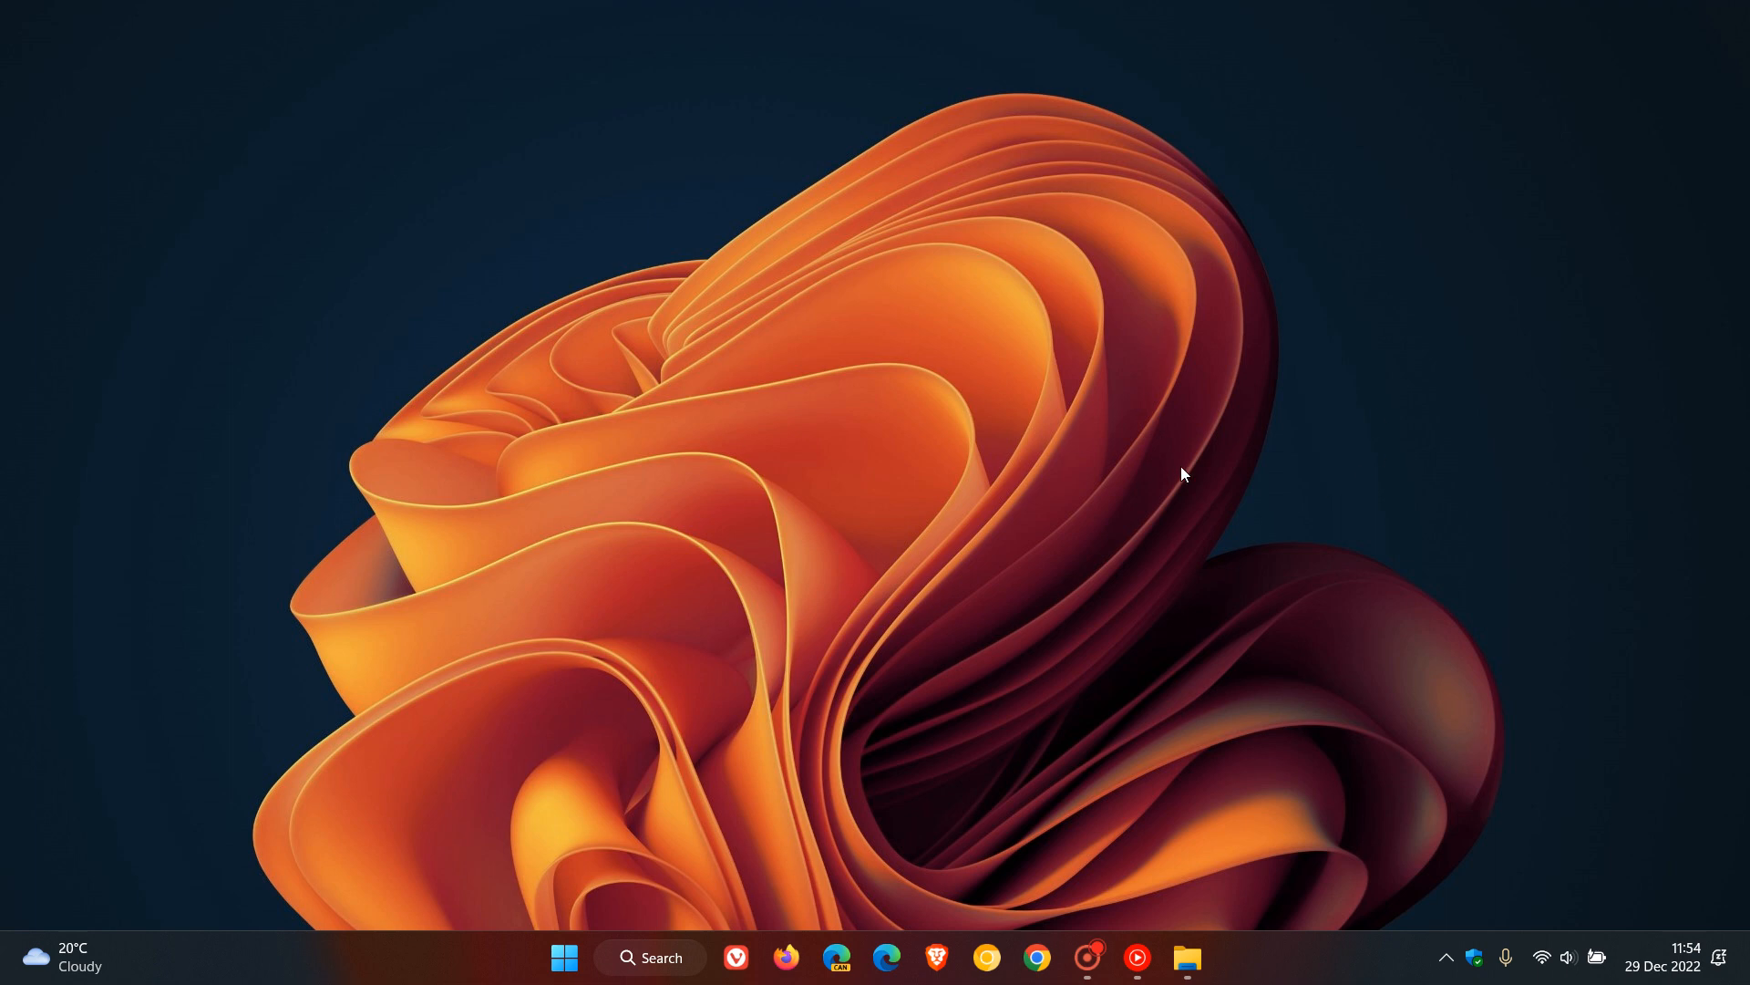